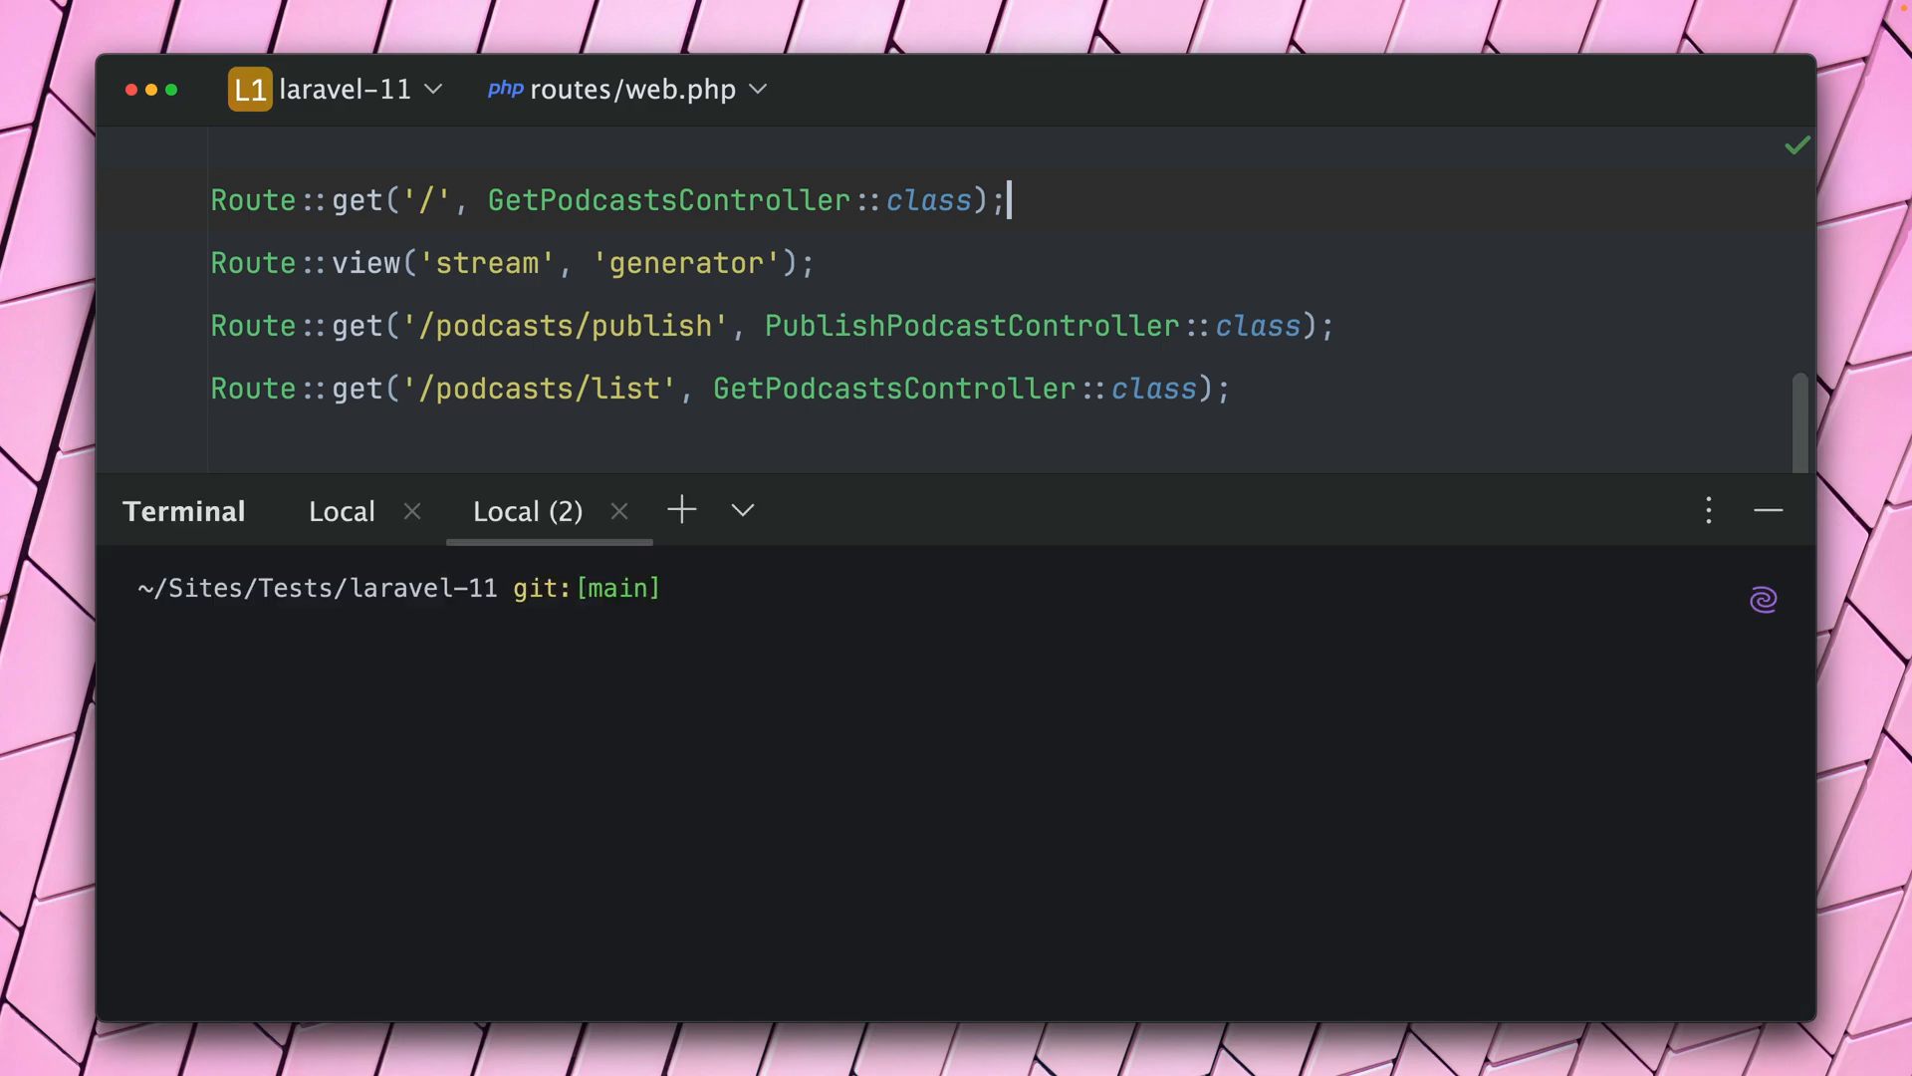
Run php artisan route:list in PhpStorm's terminal to print all 42 routes.
type("php ar")
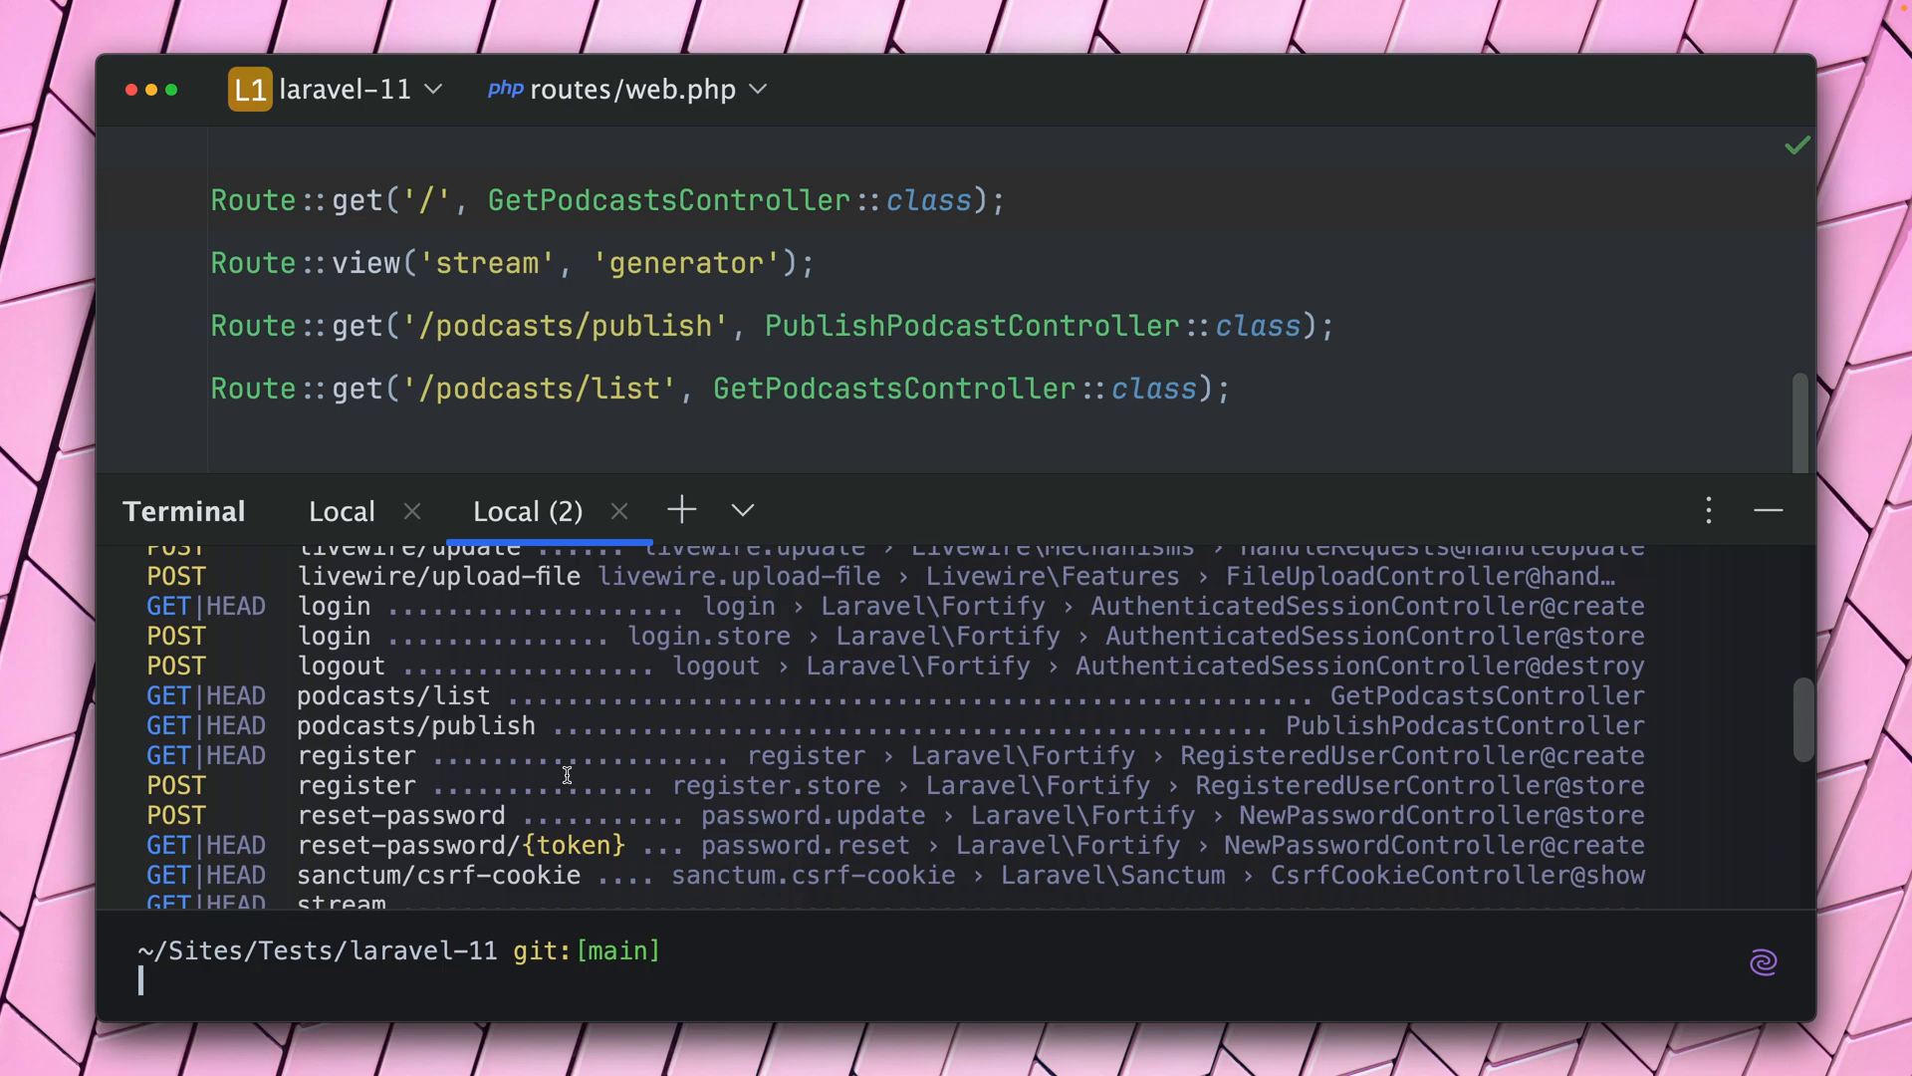
type("php artisan route:list")
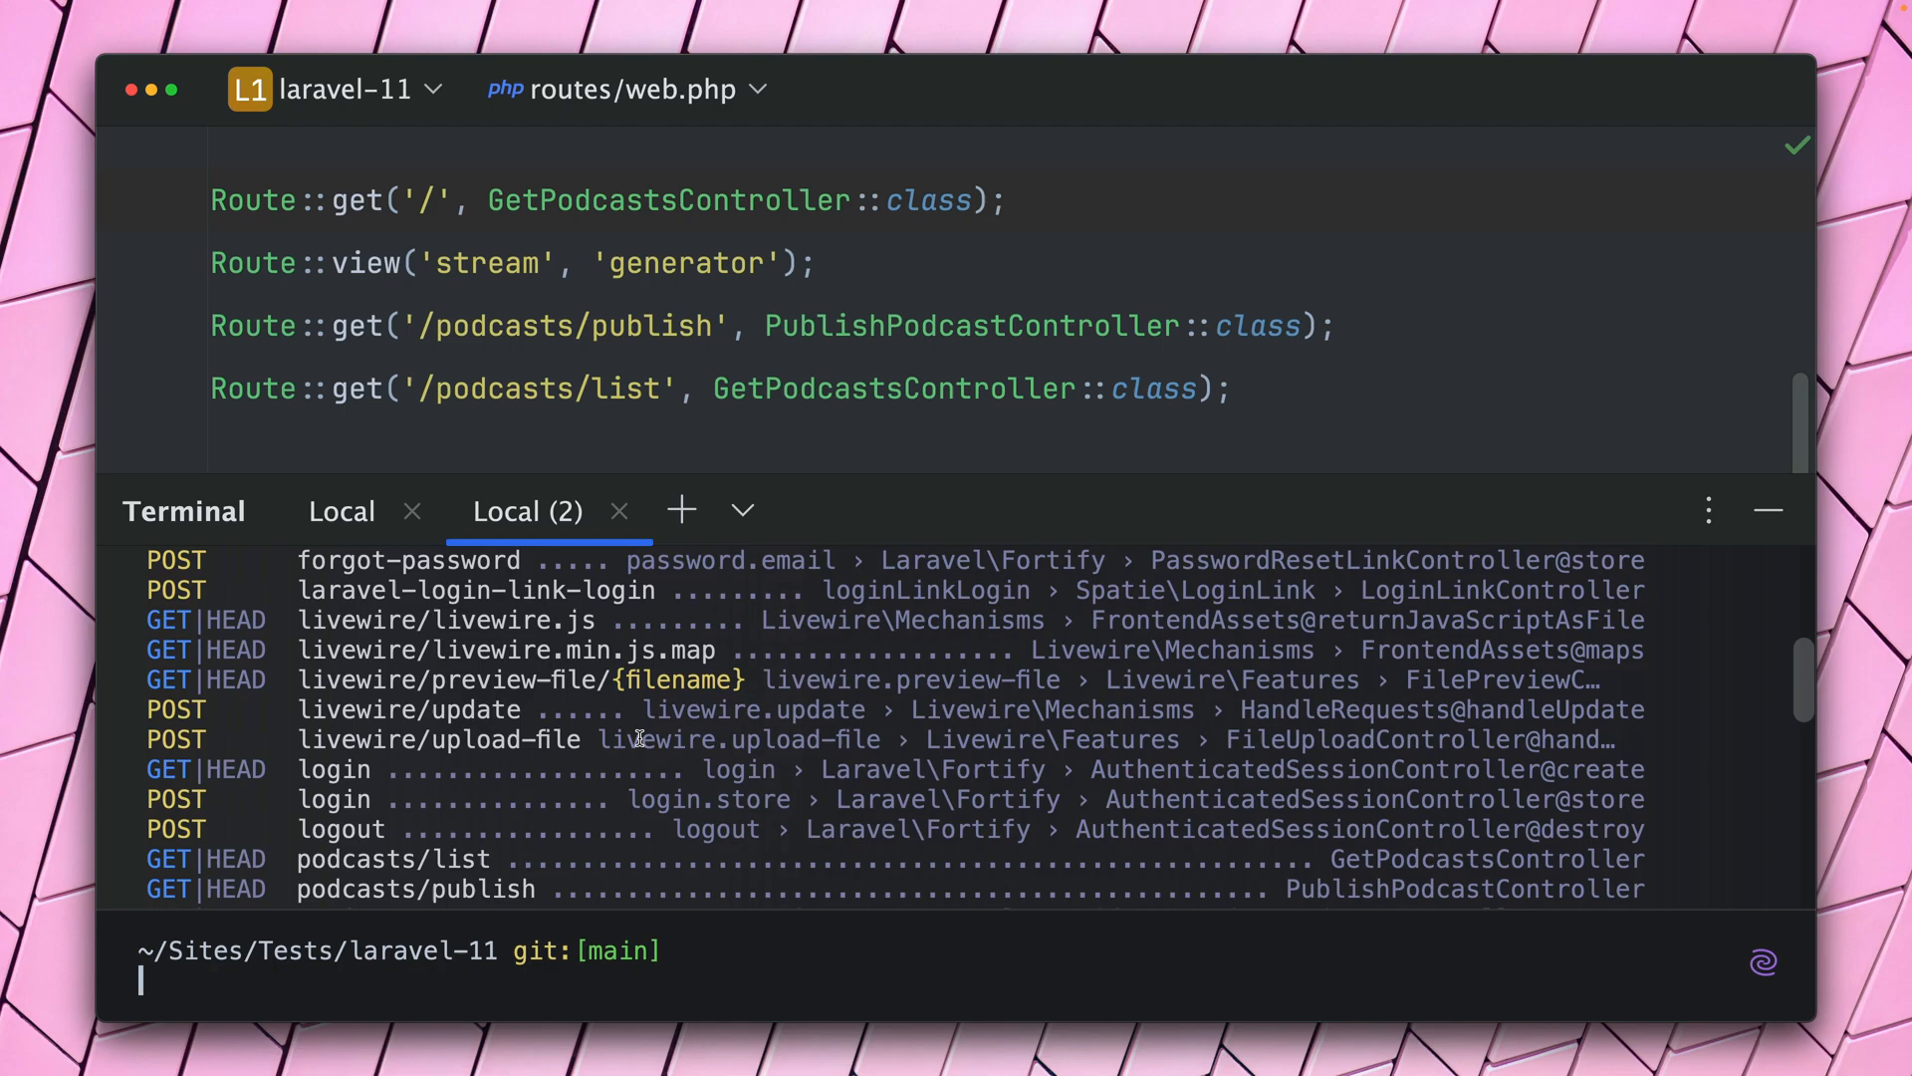
type("php artisan route:list --except")
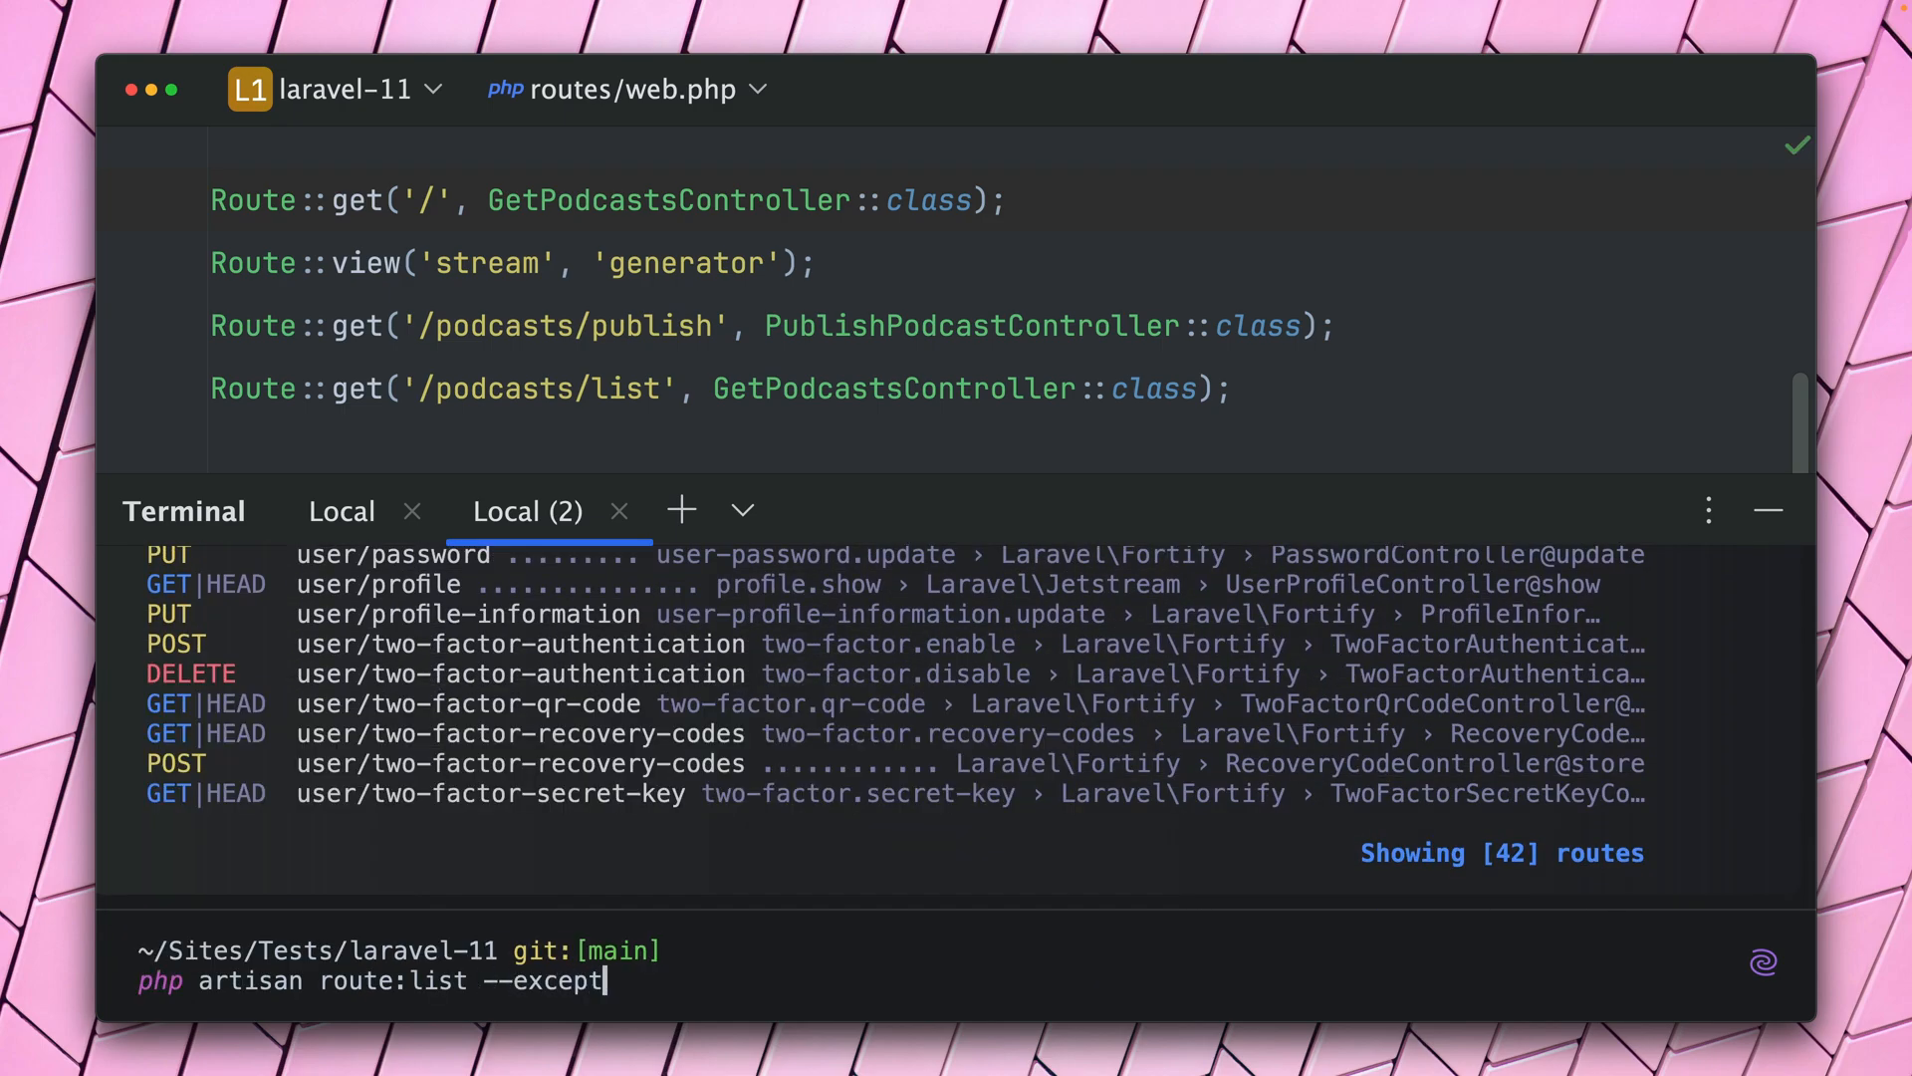
Rerun route:list with --except-vendor, leaving only the app's 7 routes.
type("-vendor")
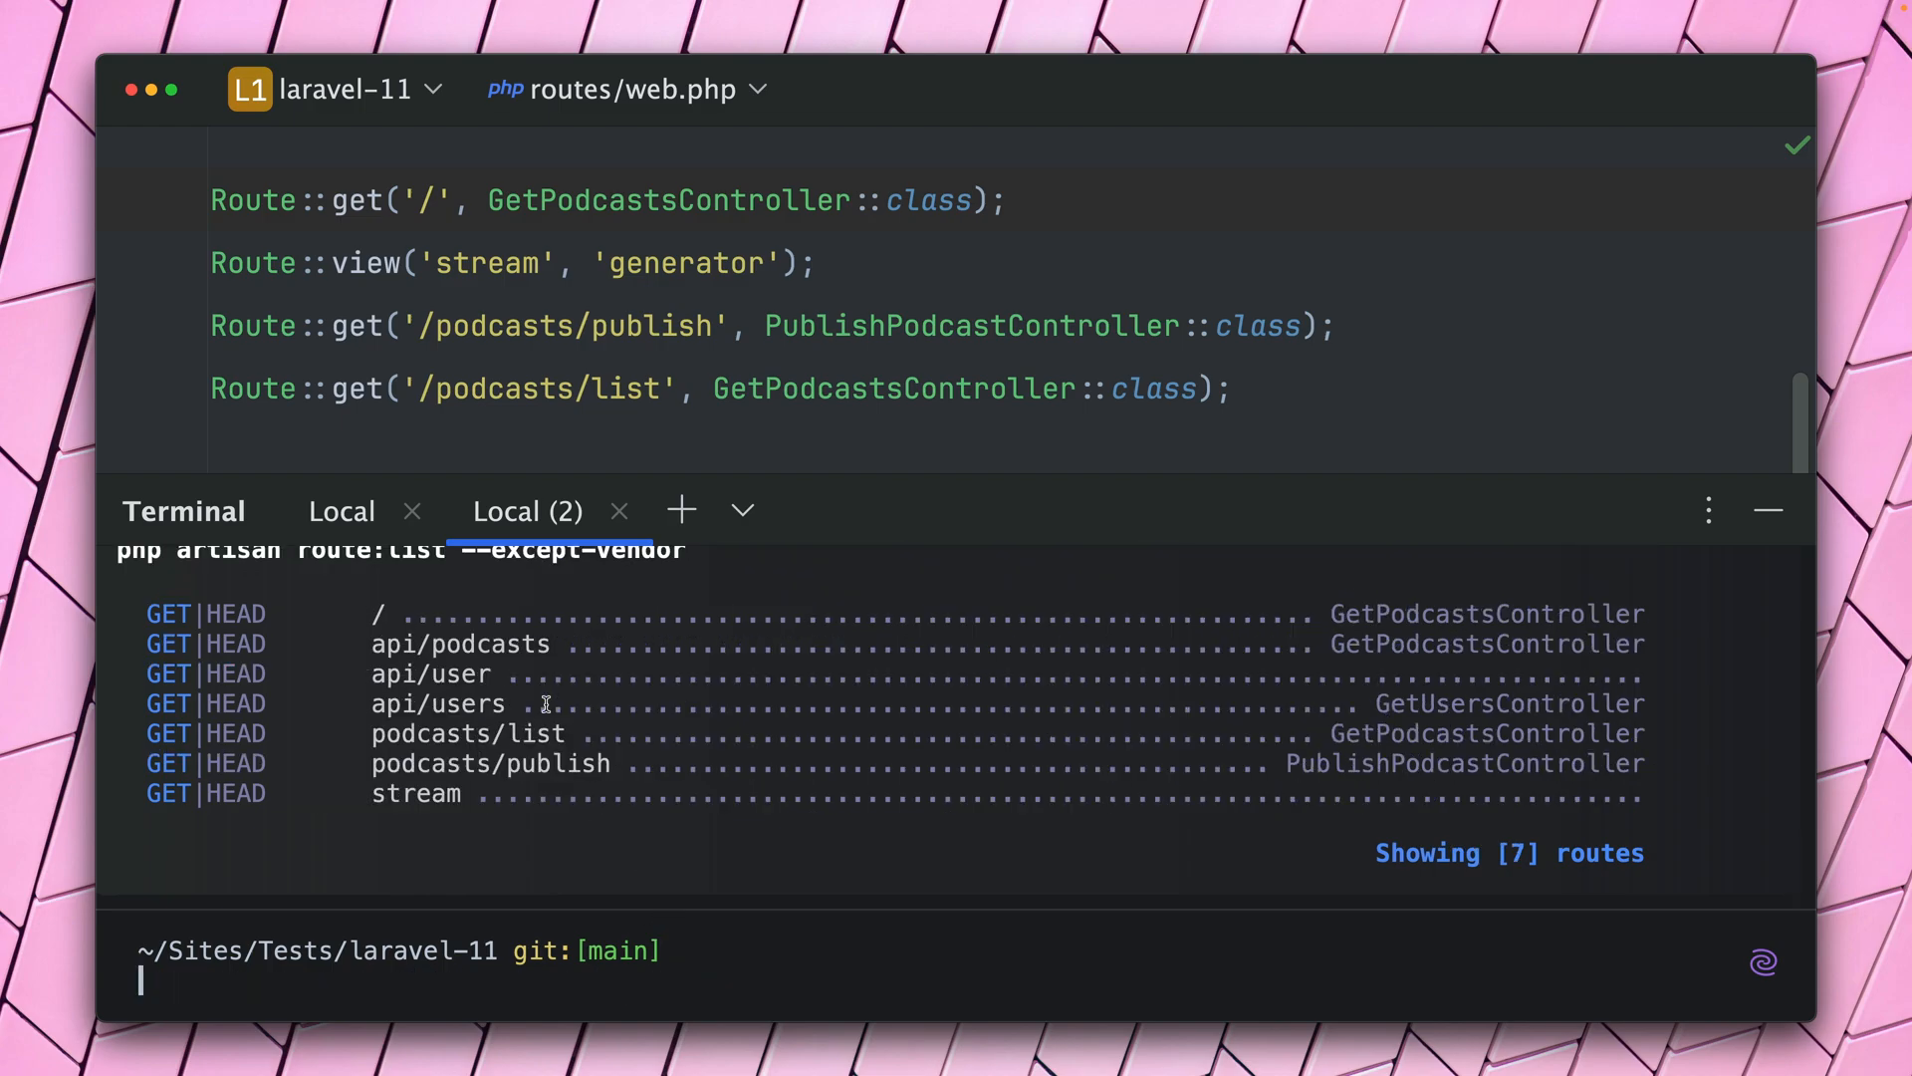
mouse_move(429, 645)
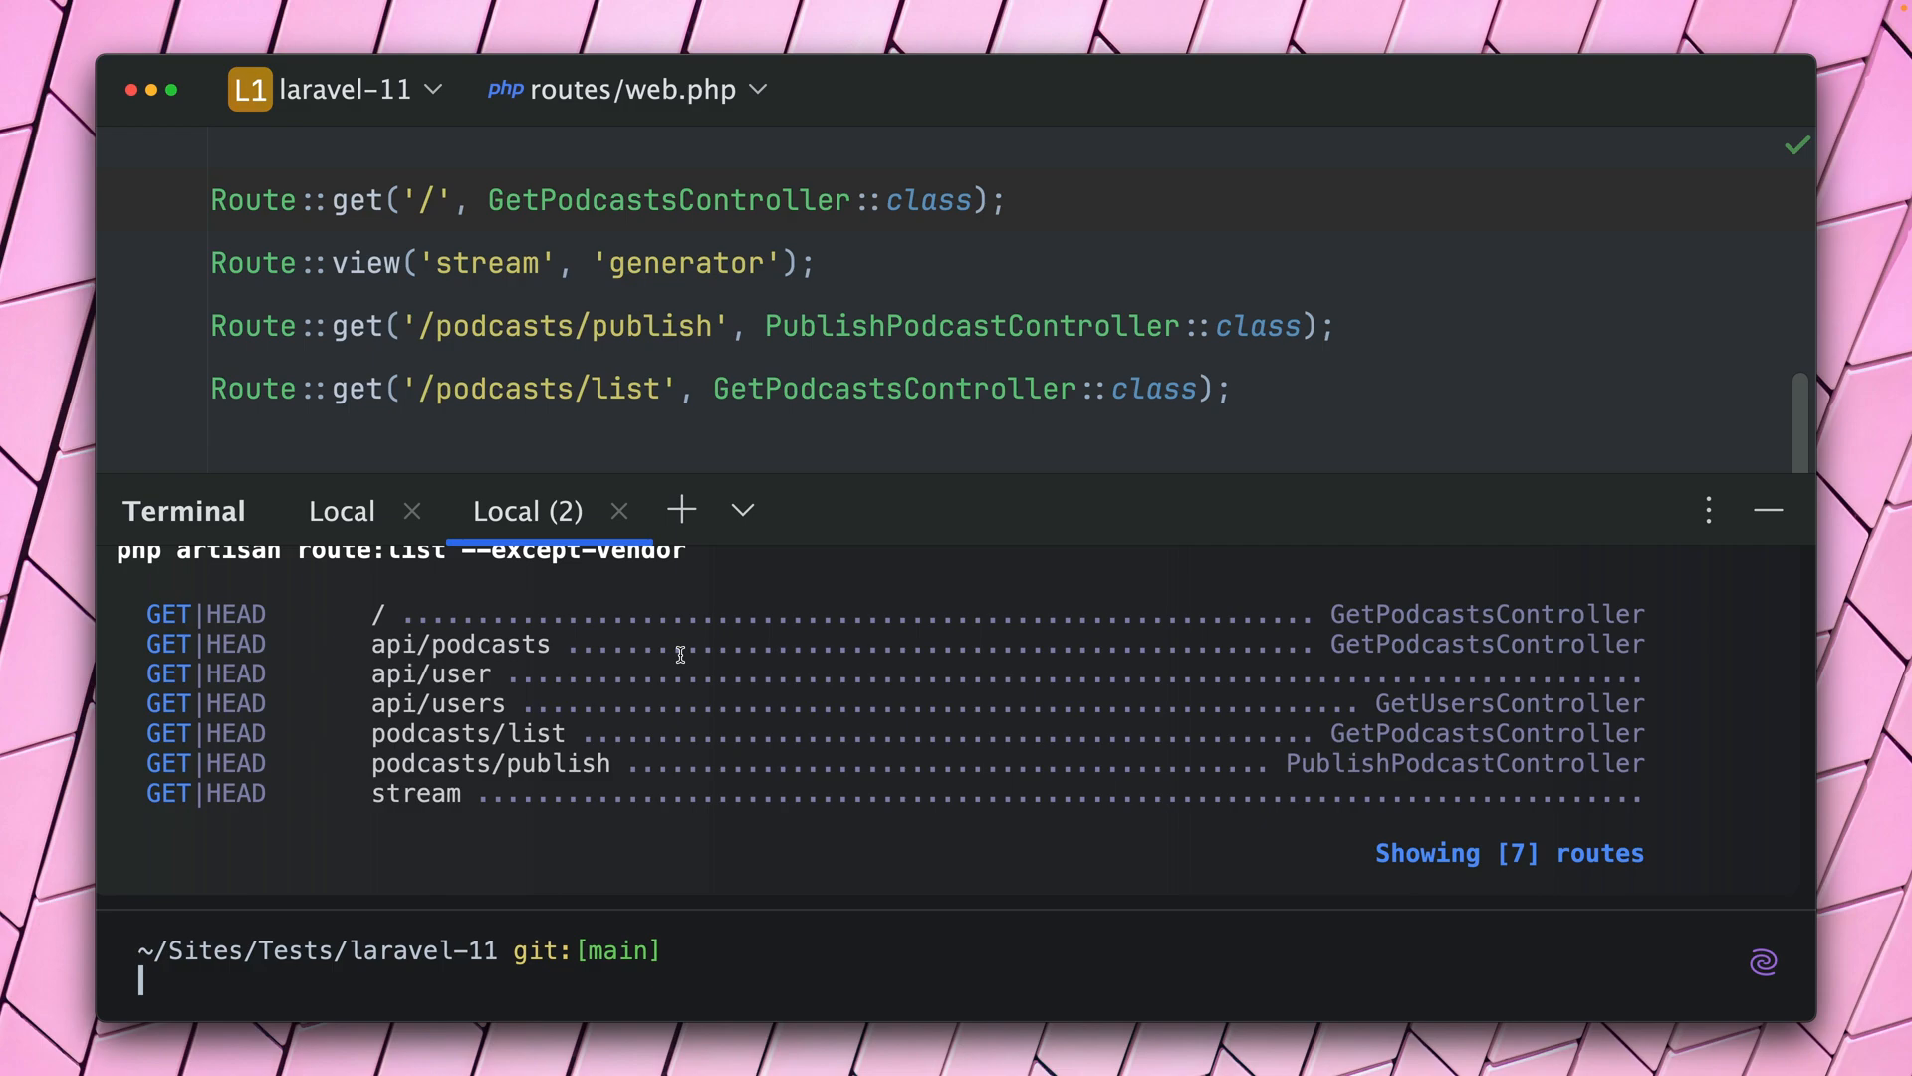
mouse_move(628, 801)
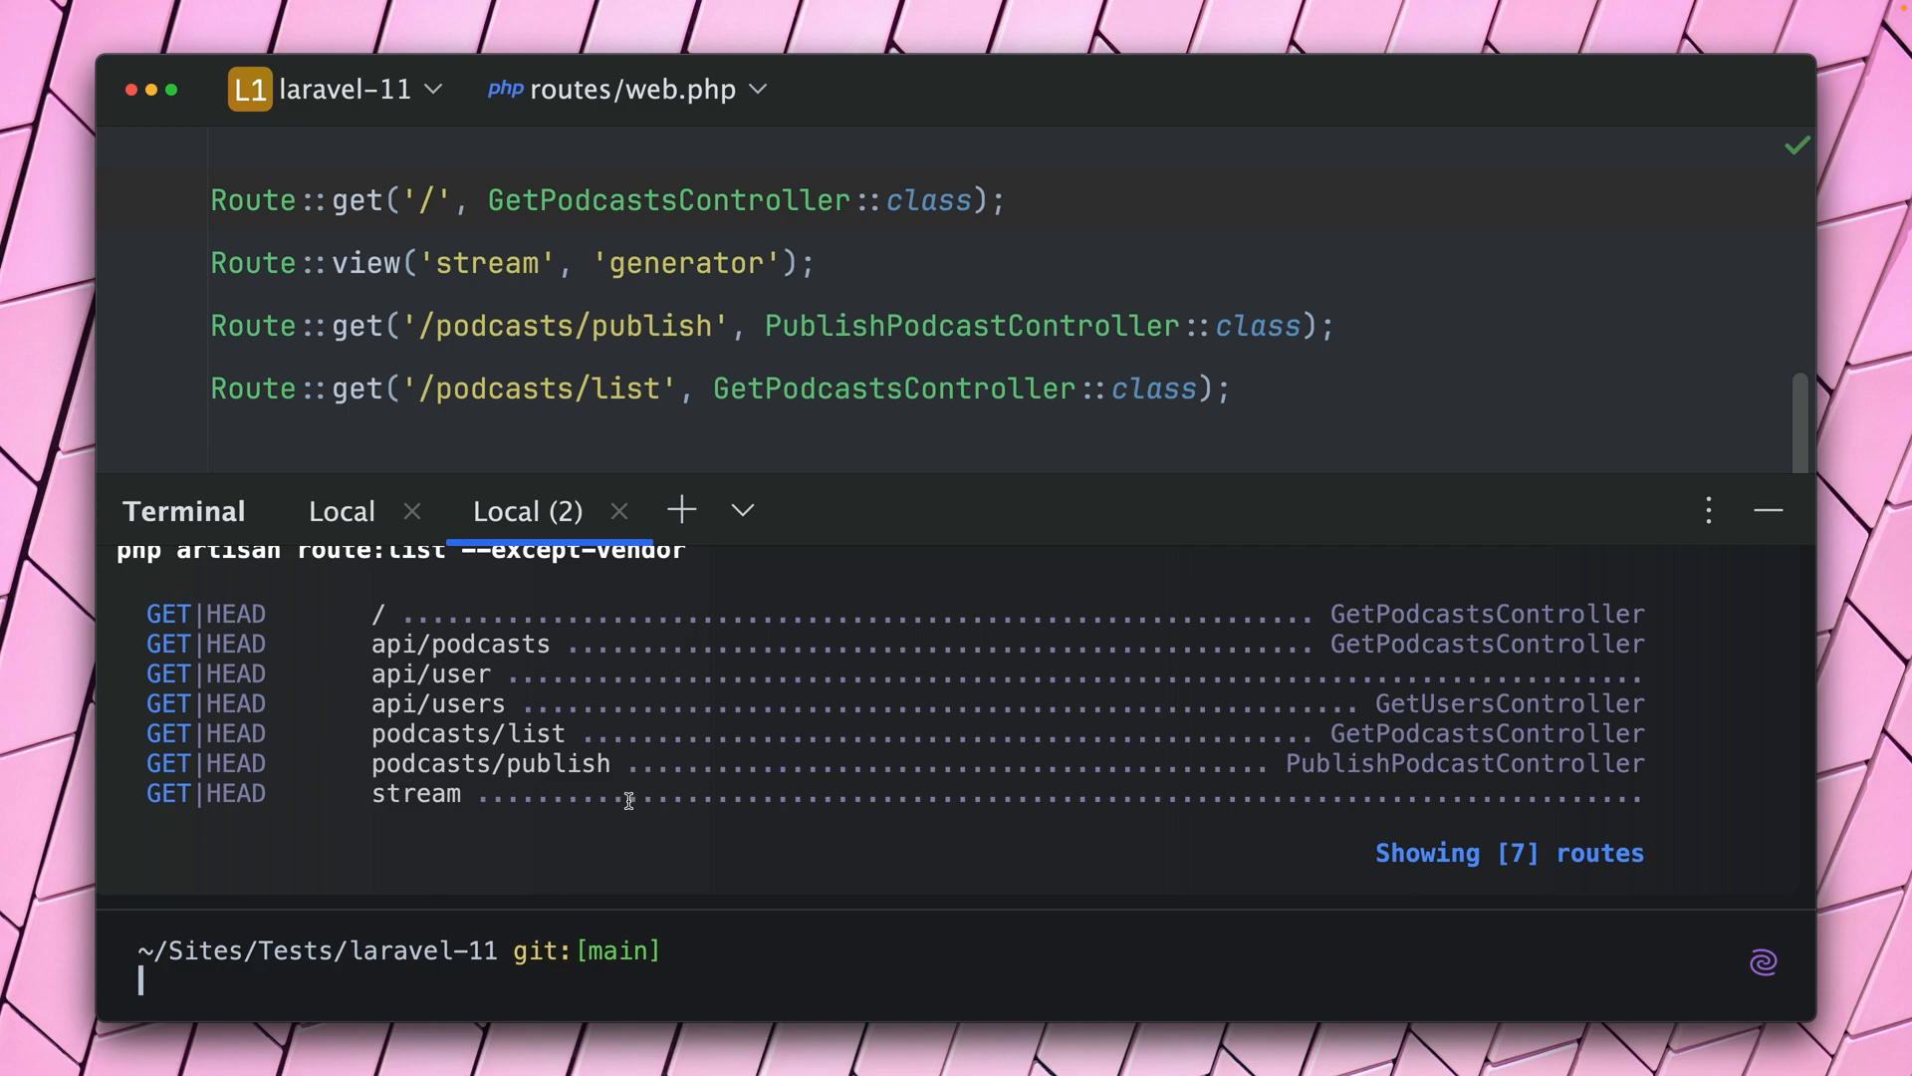
mouse_move(478, 406)
type("php artisan route:list ")
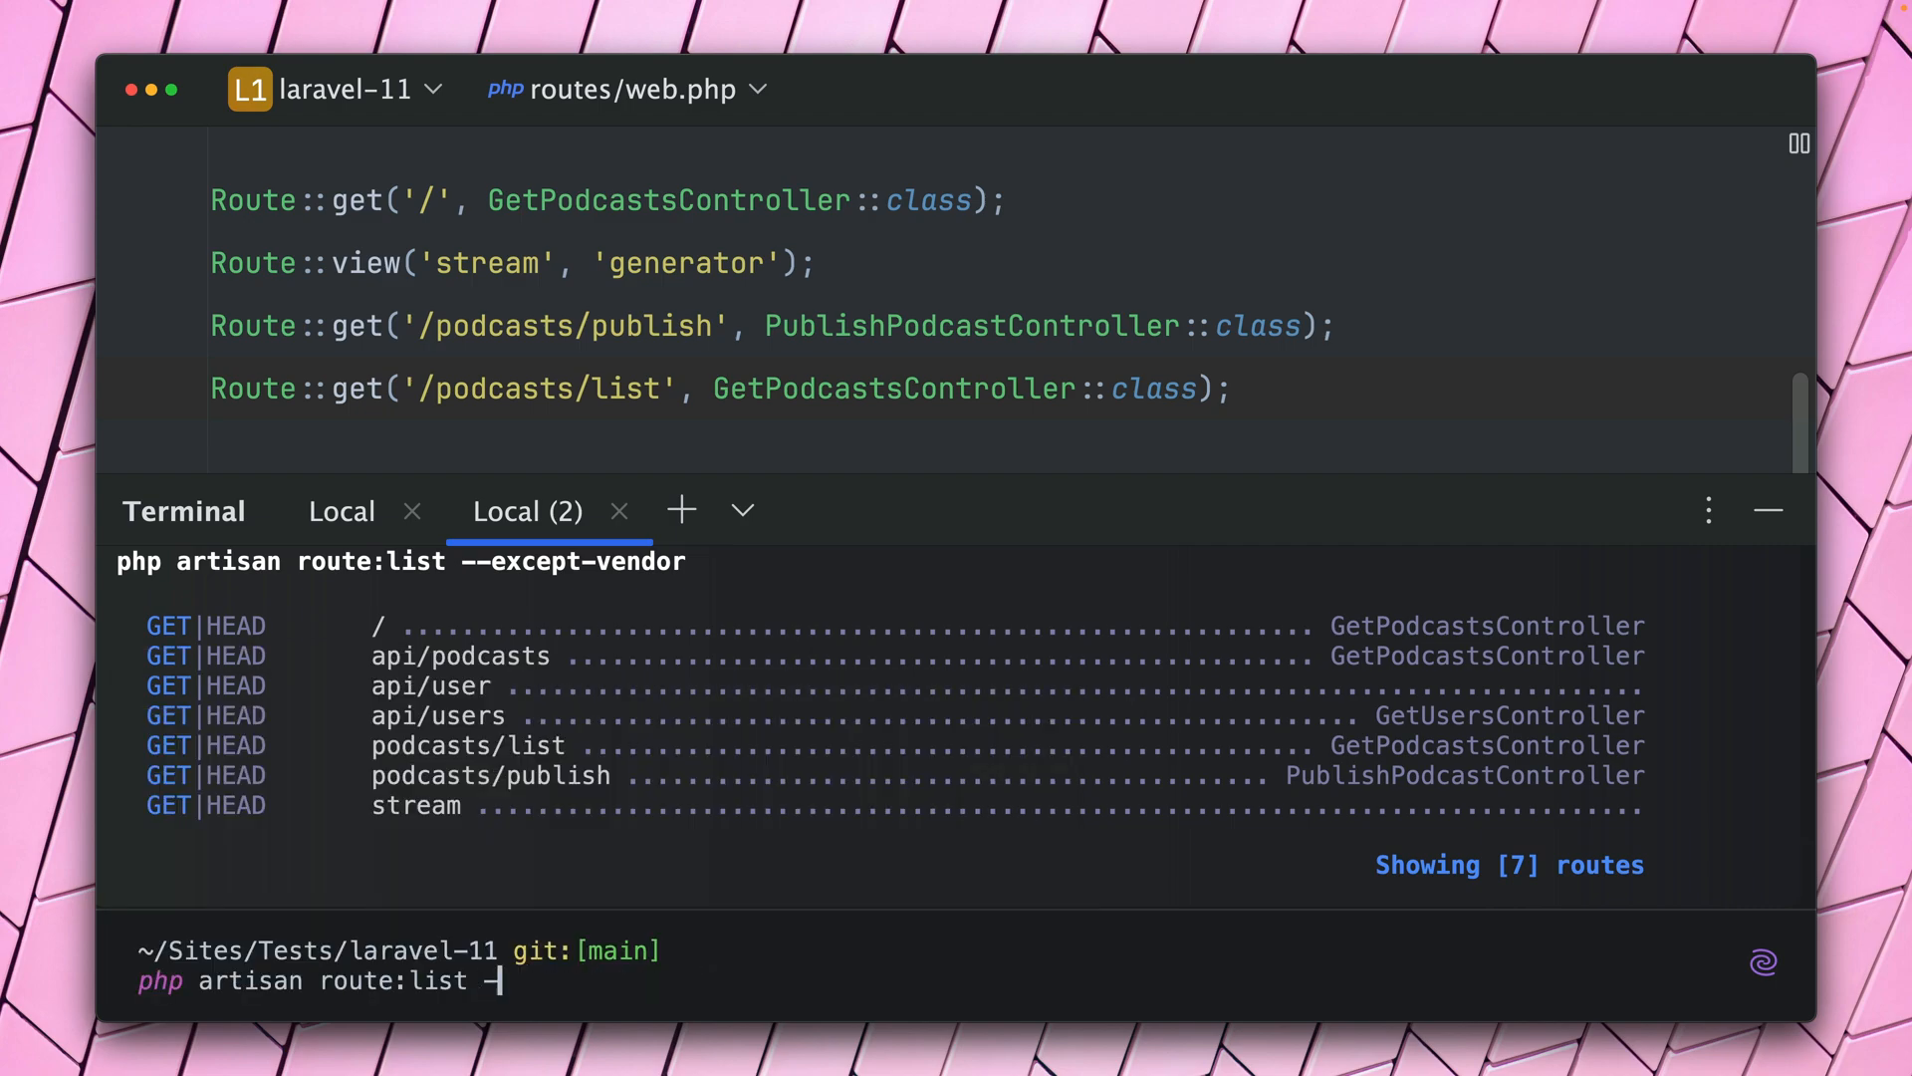
Show php artisan route:list --help with its sorting, reverse and vendor options.
type("--help")
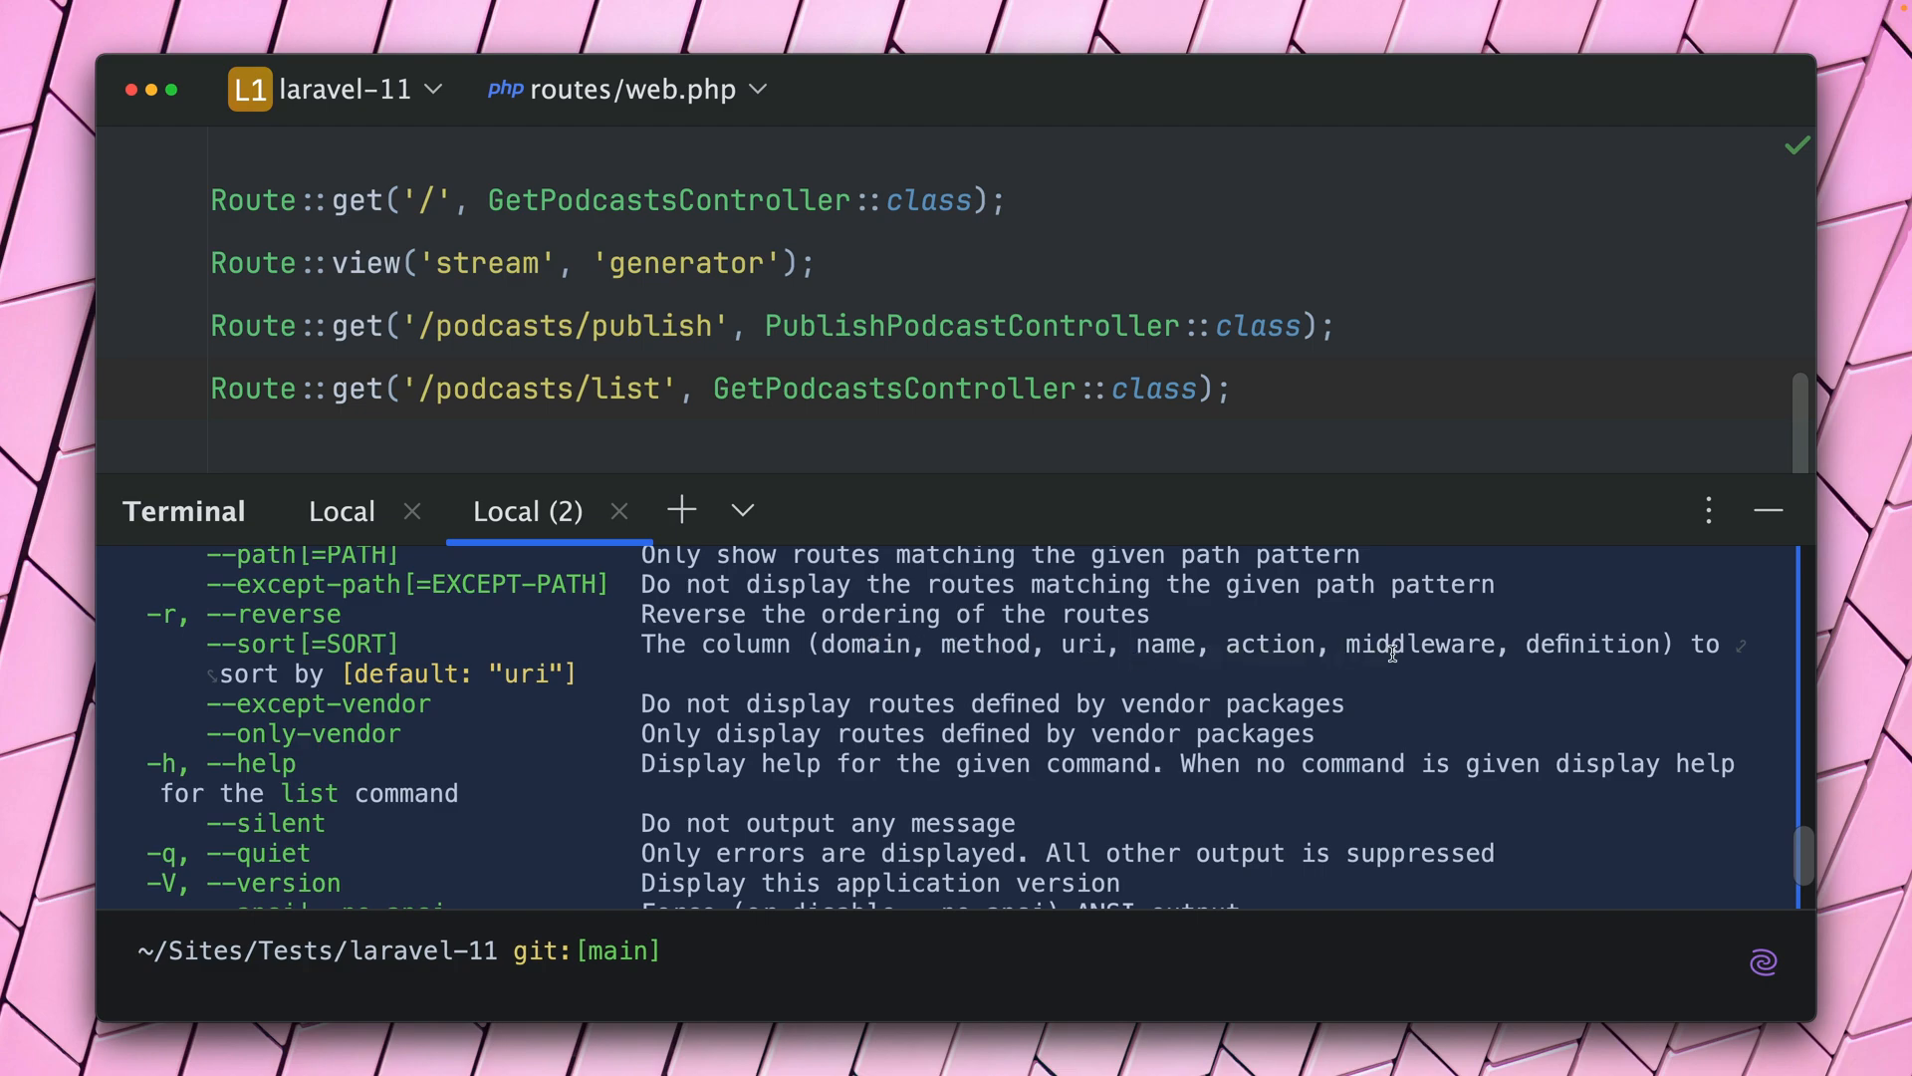
mouse_move(1581, 654)
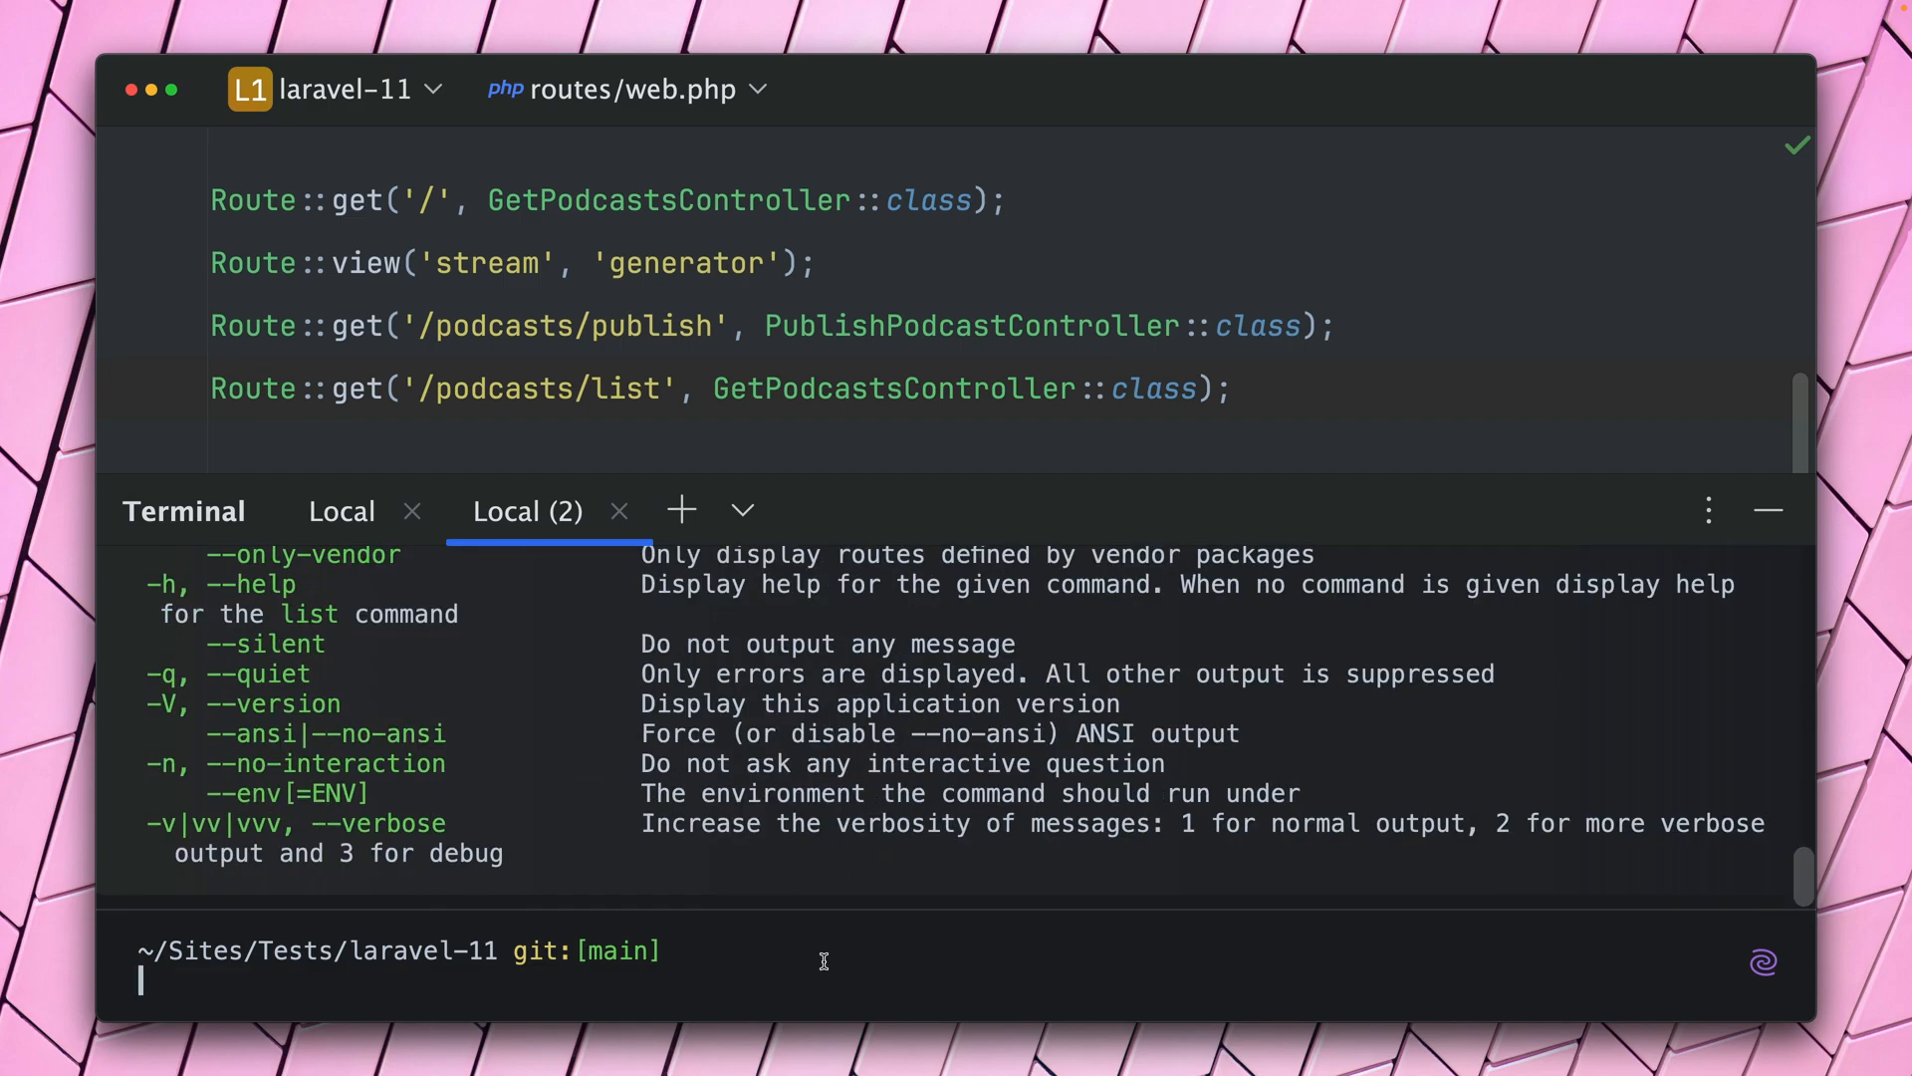
Run php artisan route:list --except-vendor --sort=definition to order routes by definition.
type("php artisan route:list --except-vendor --")
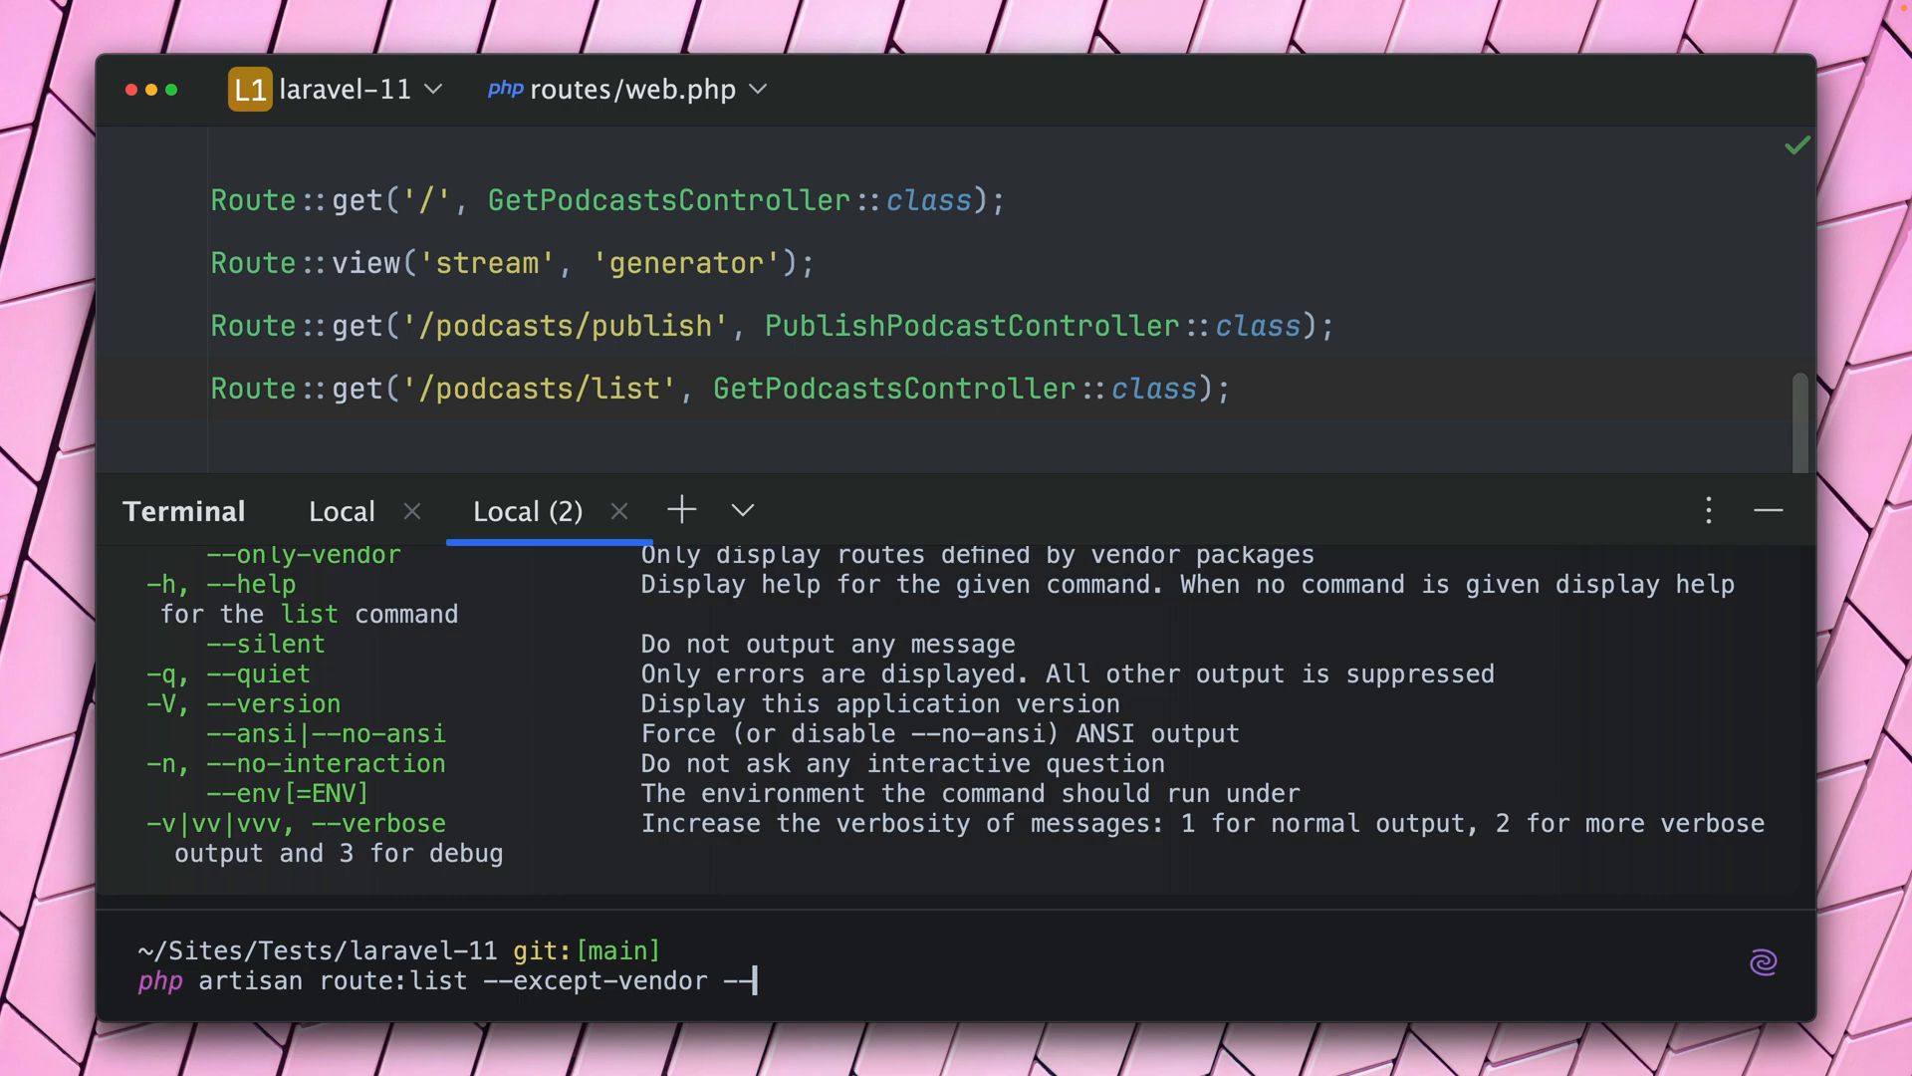
type("sort=de")
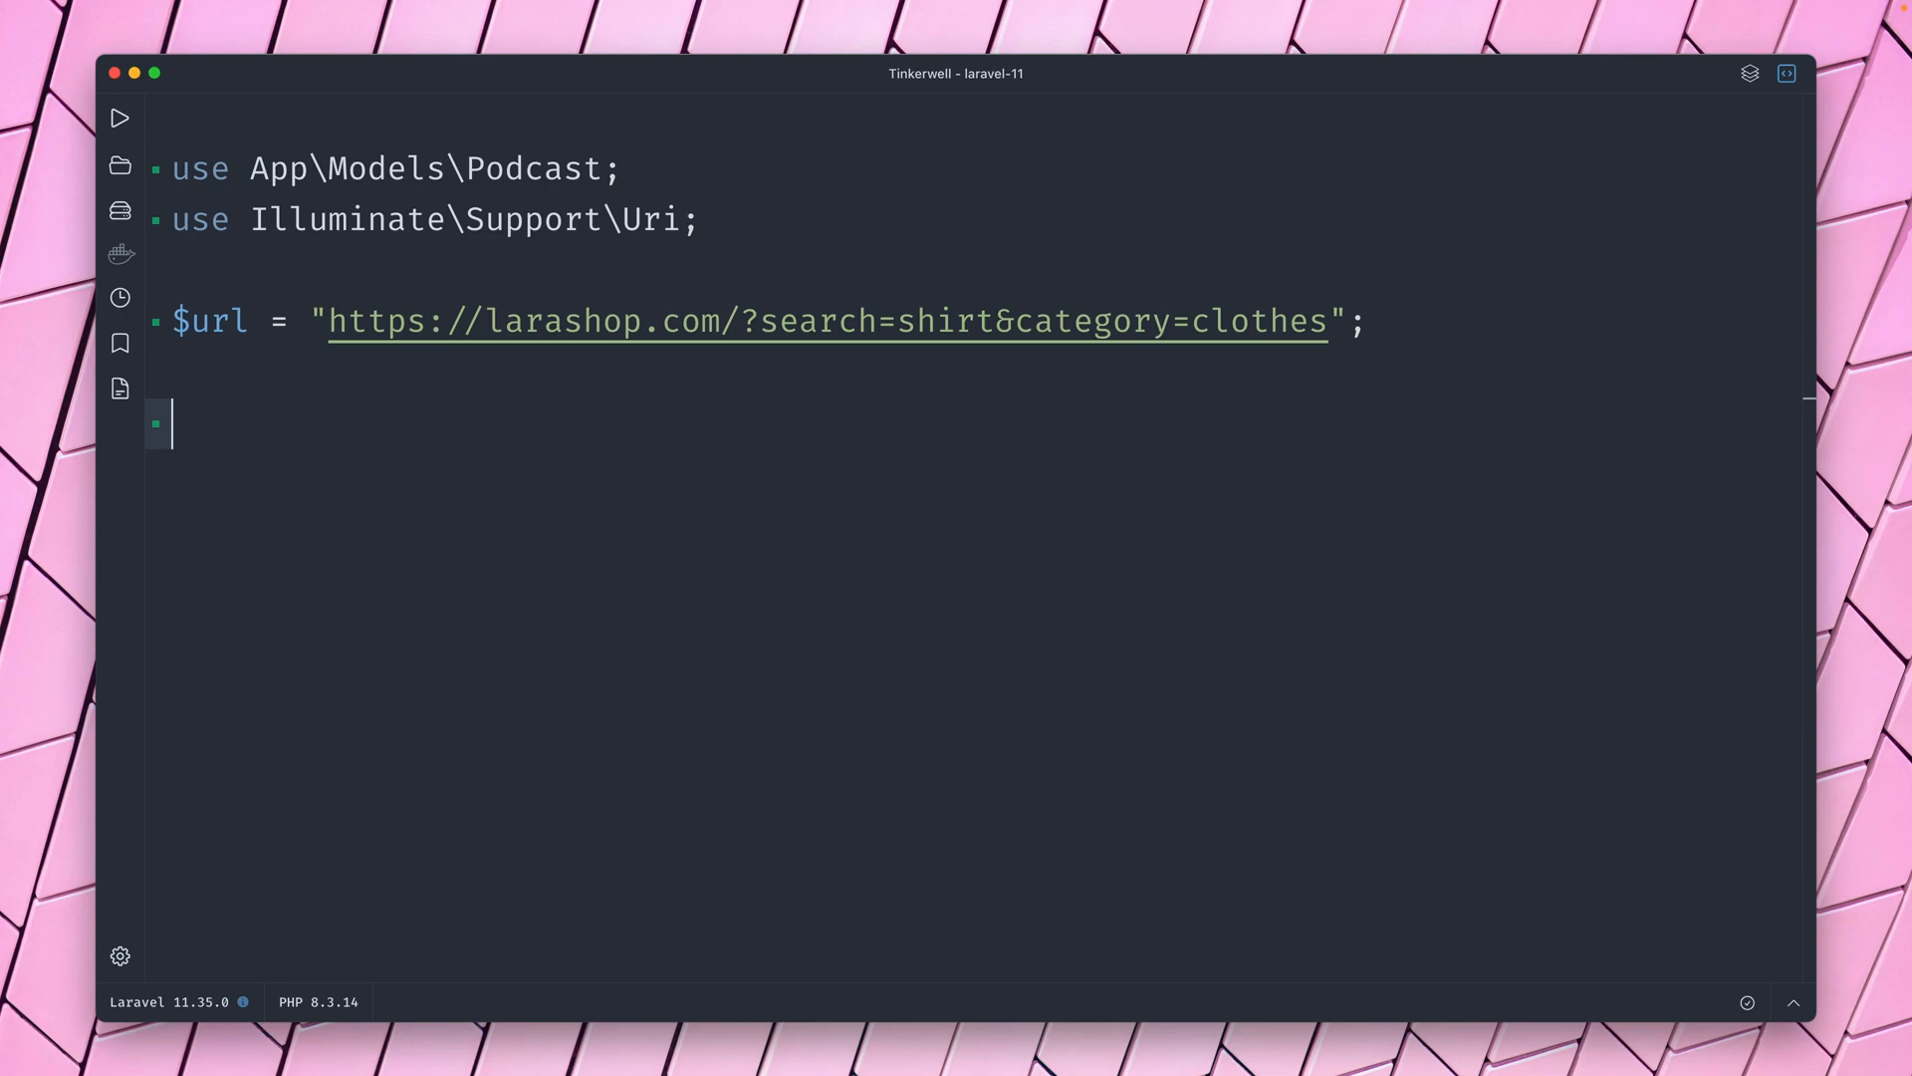
Parse $url with Uri::of and read its scheme (https) and host (larashop.com).
type("Uri")
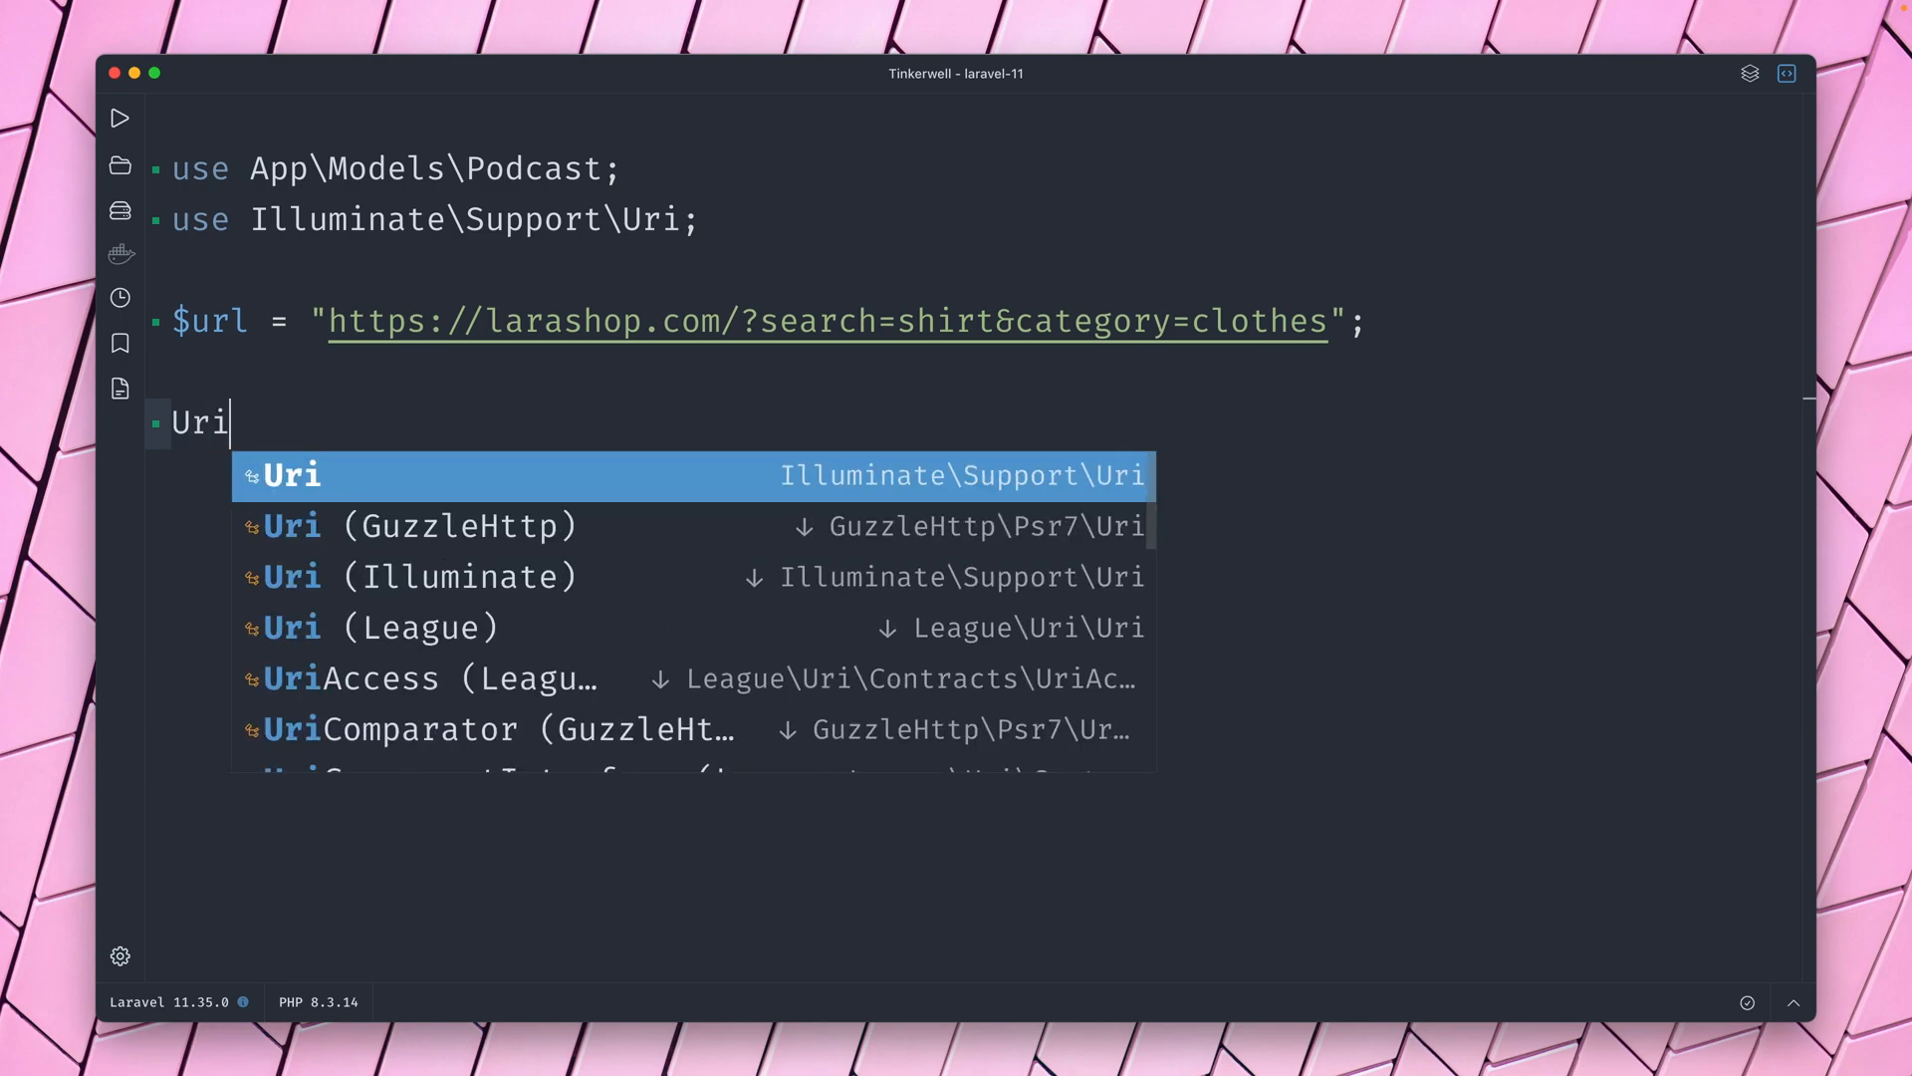
type("::of($url")
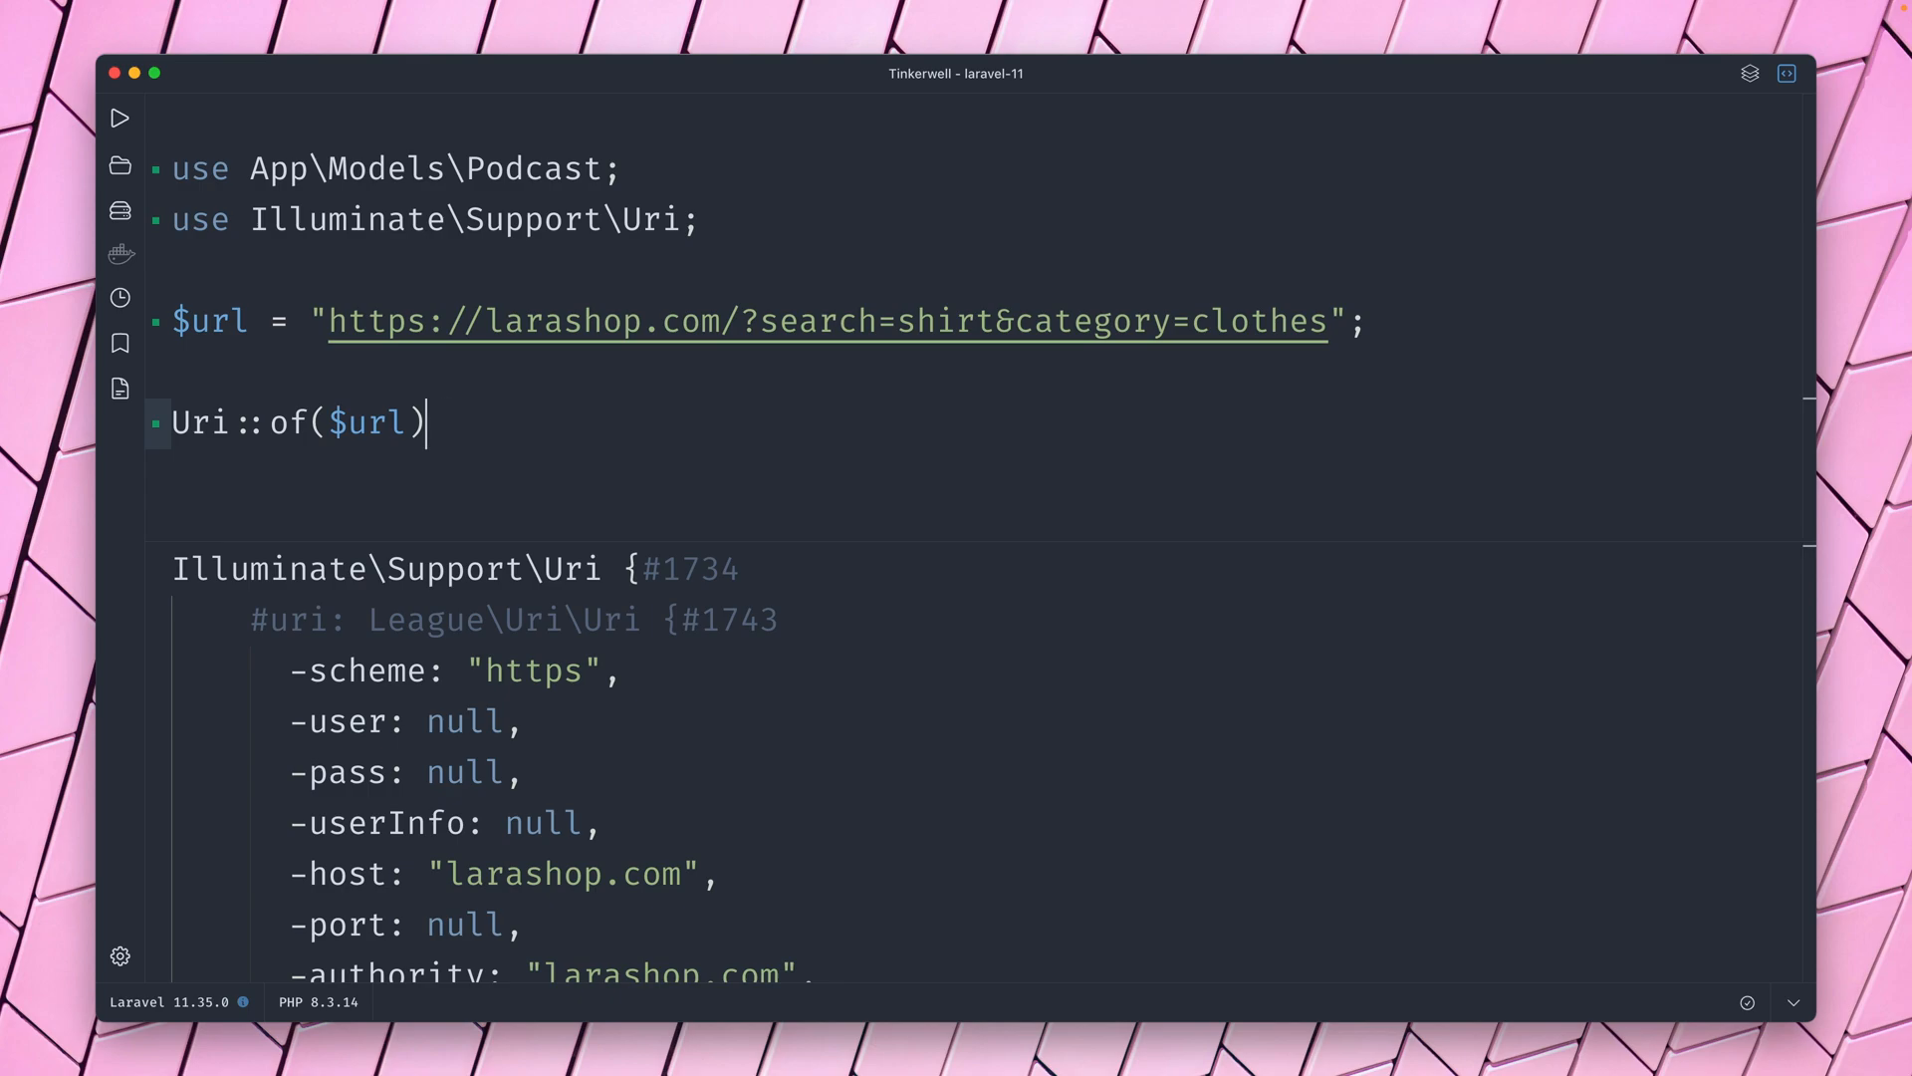
type("-")
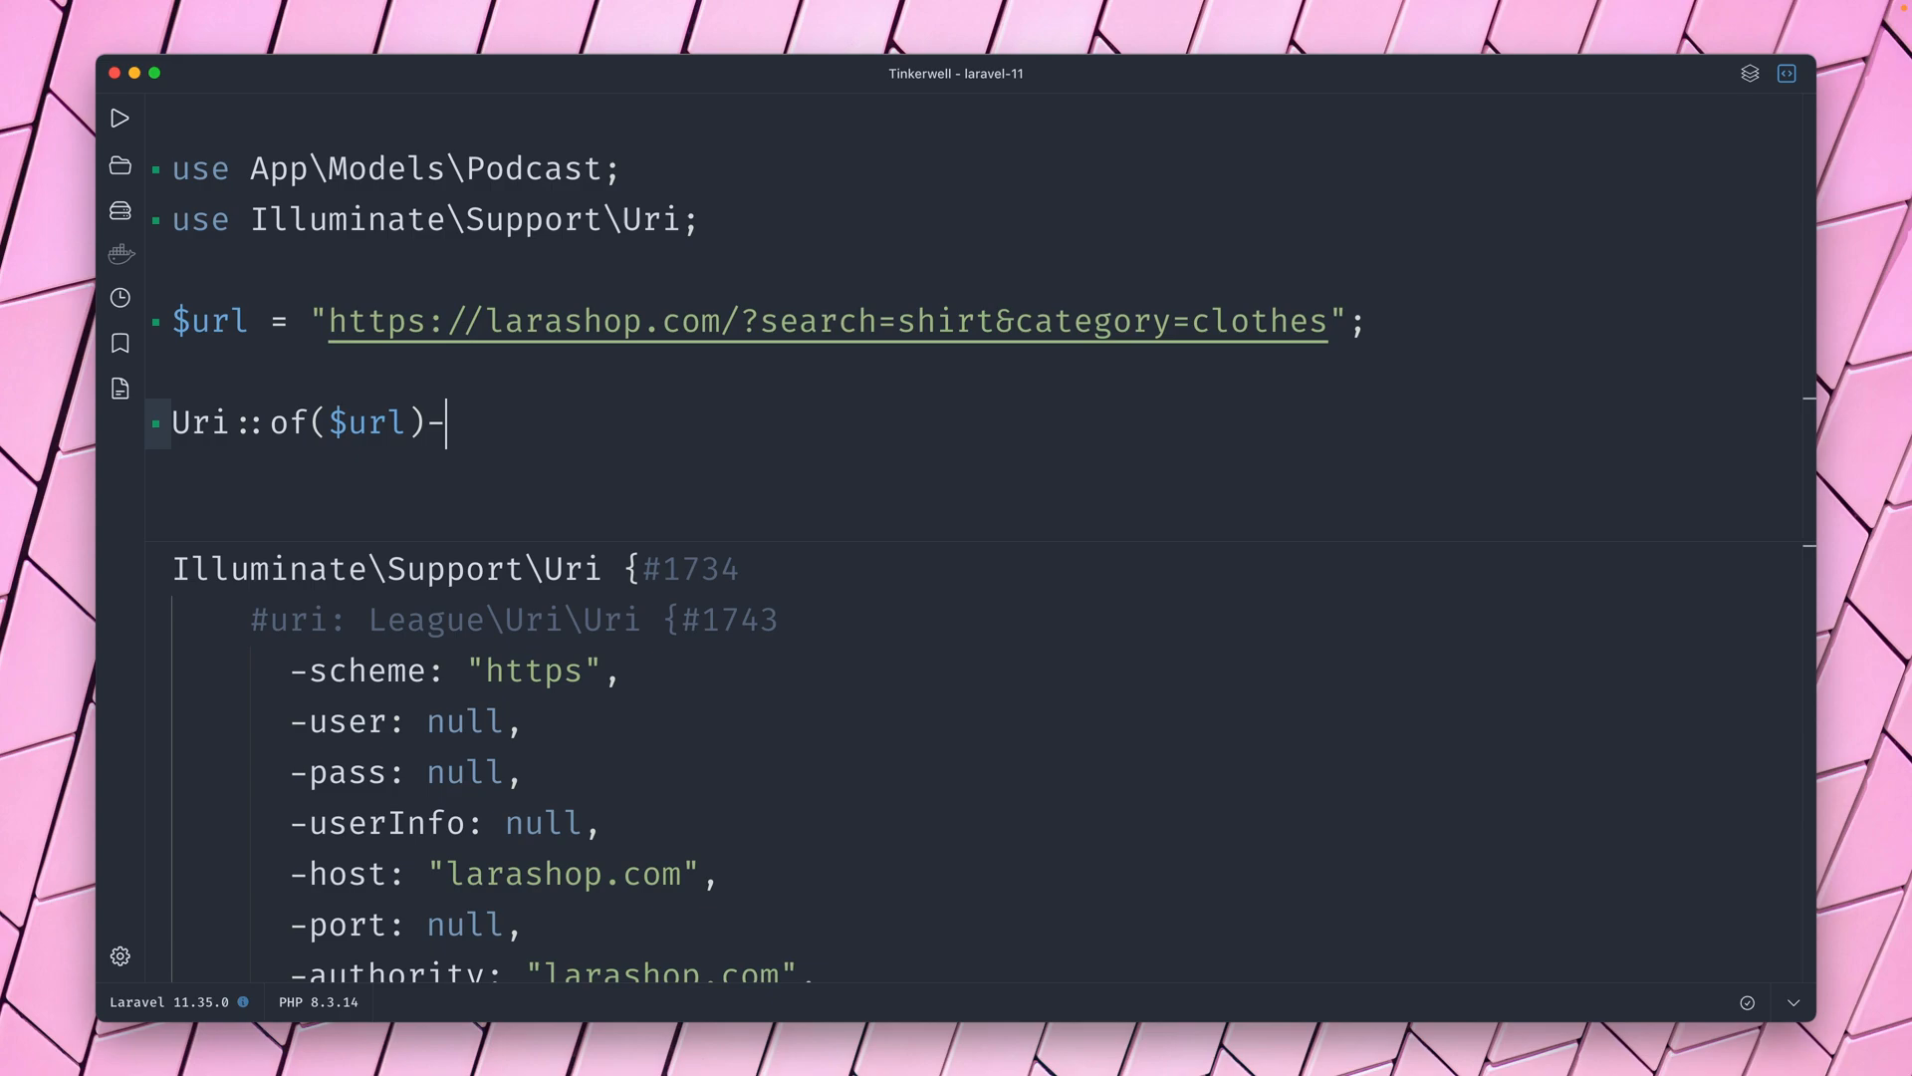
type(">sc")
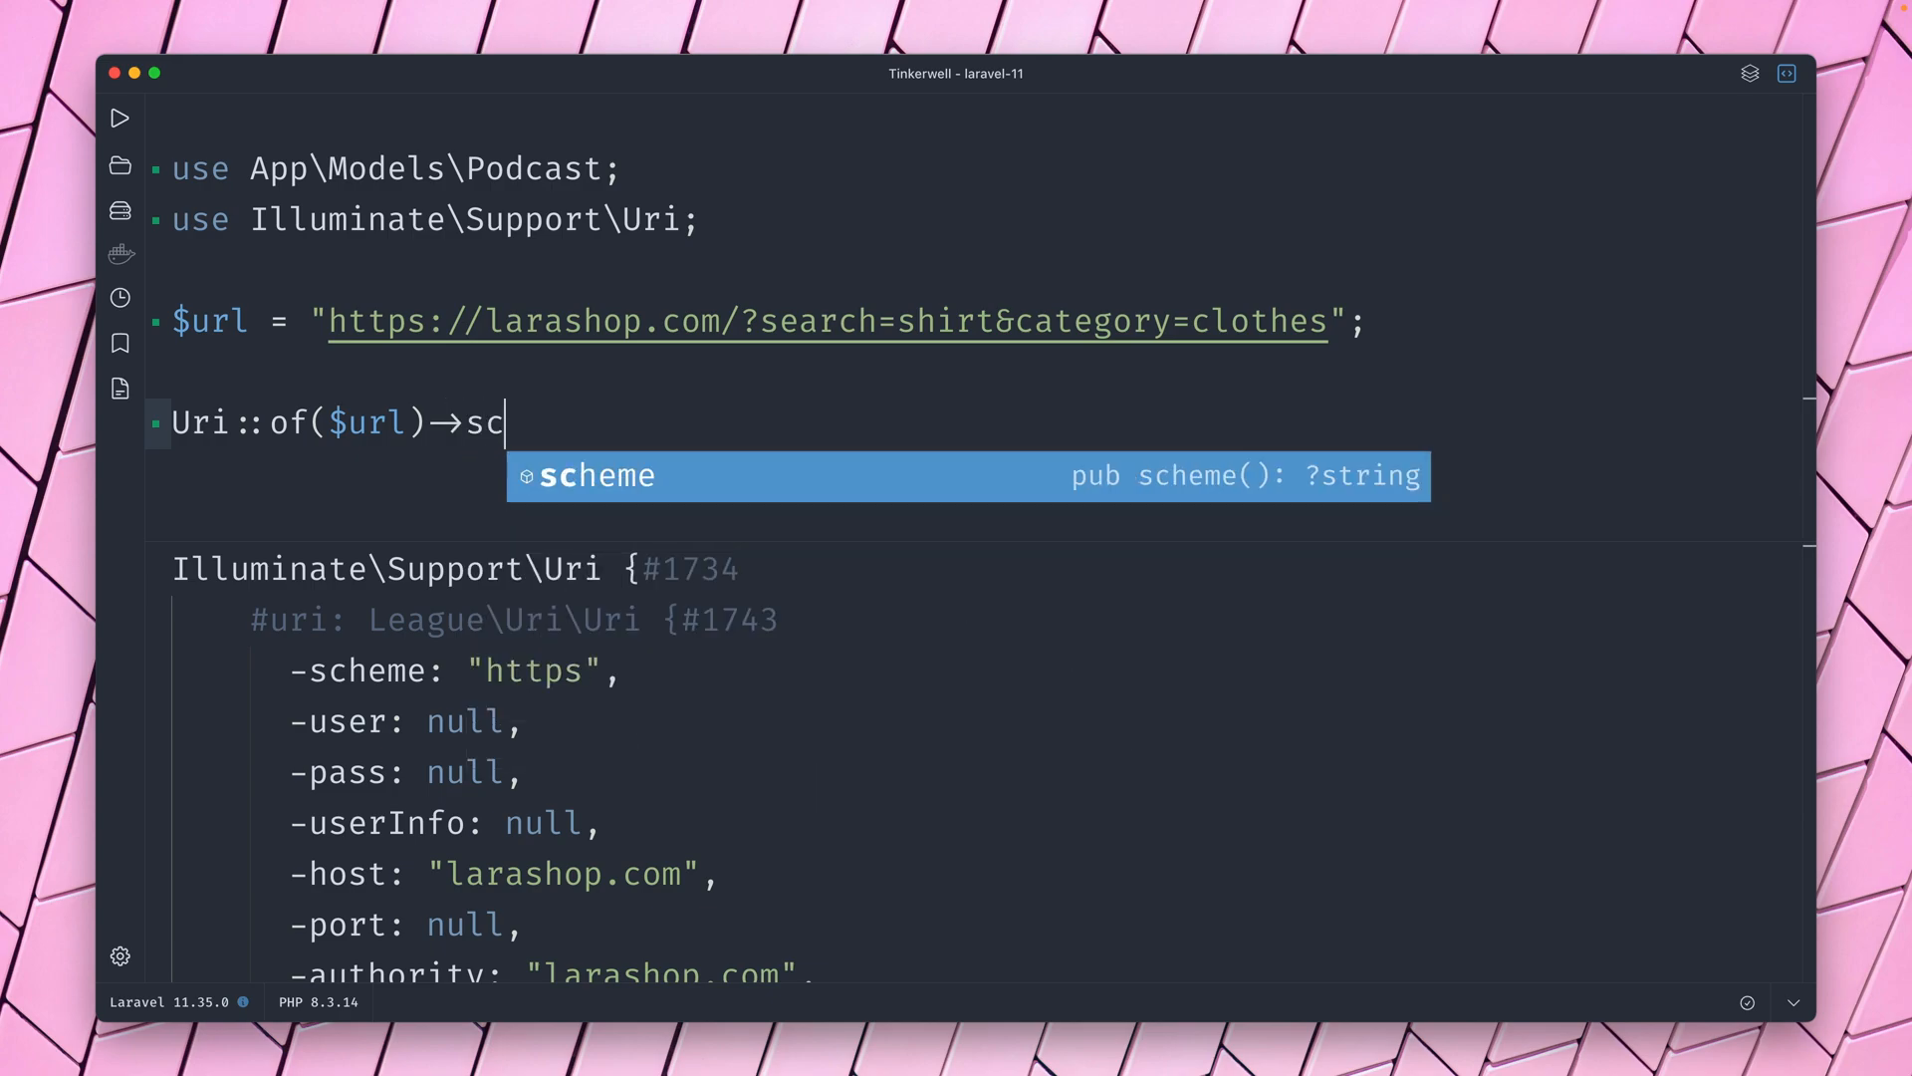
key("Enter")
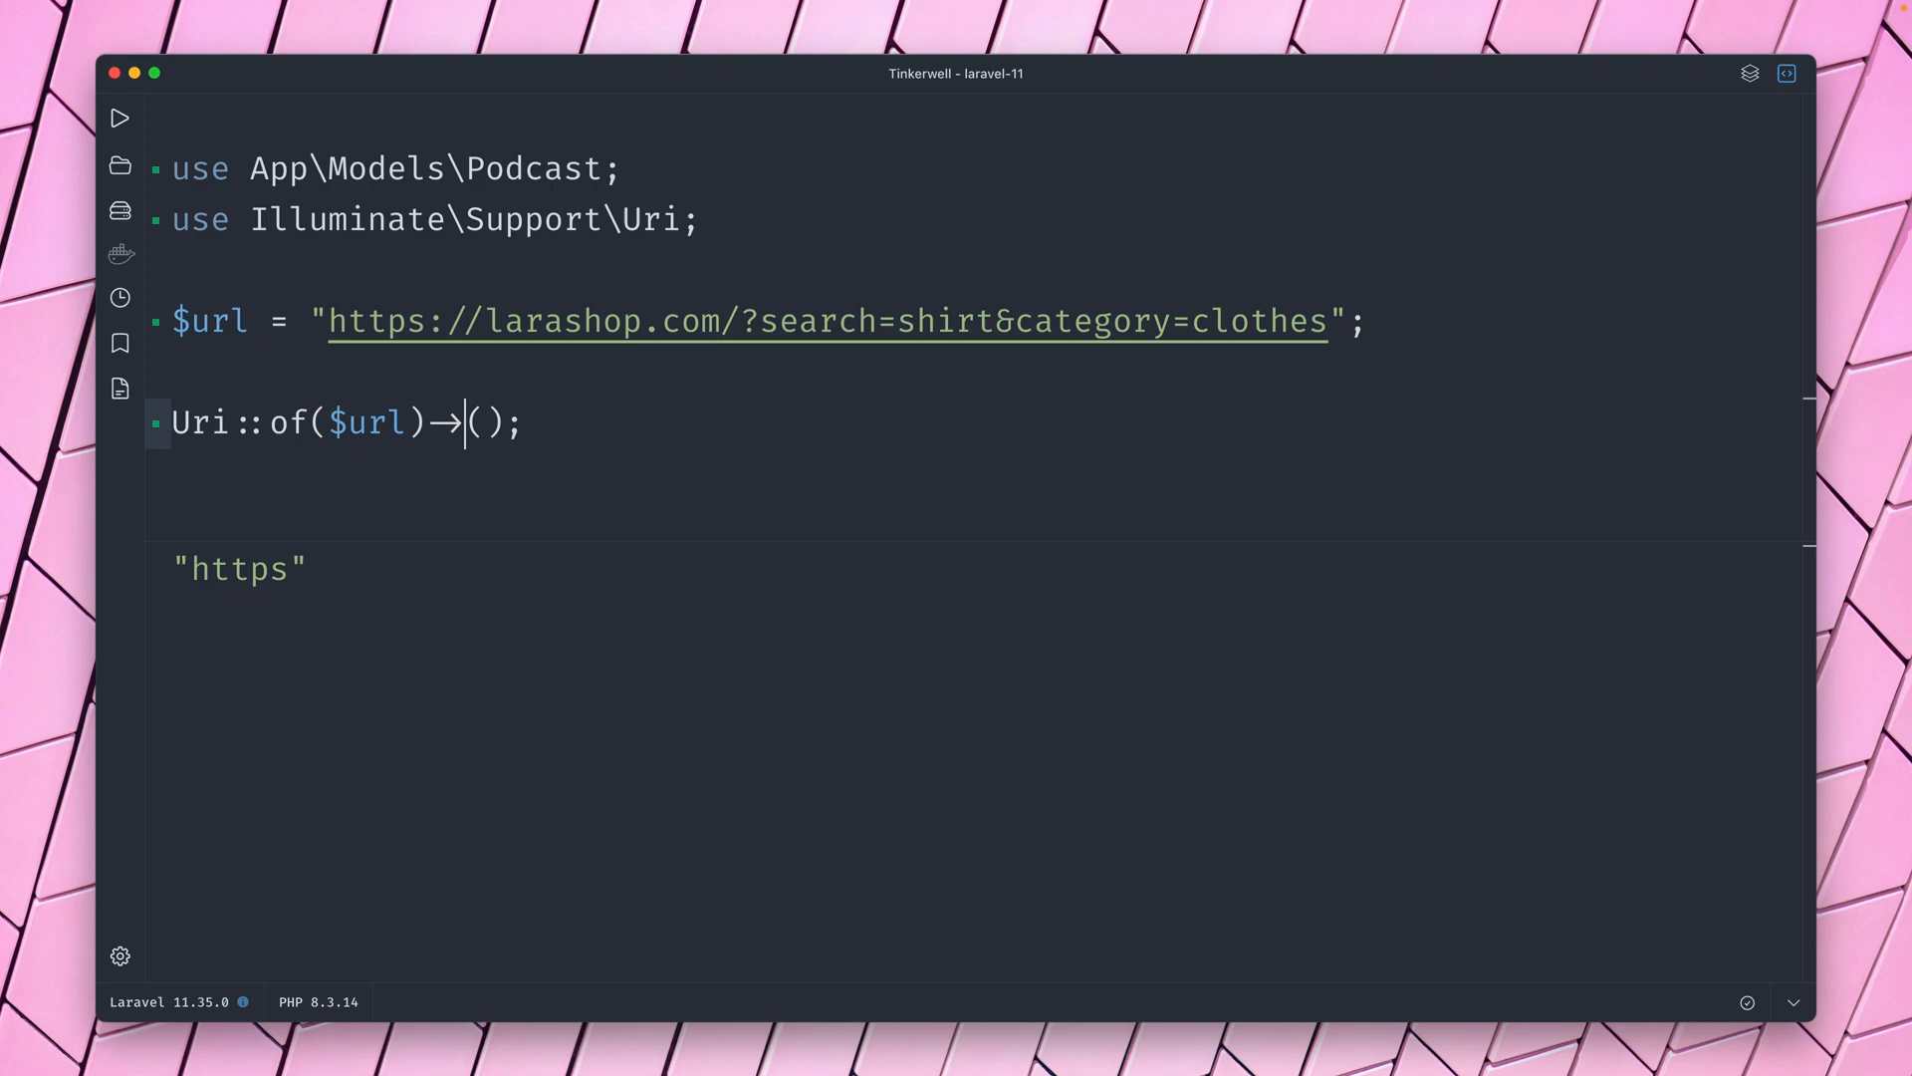
type("host")
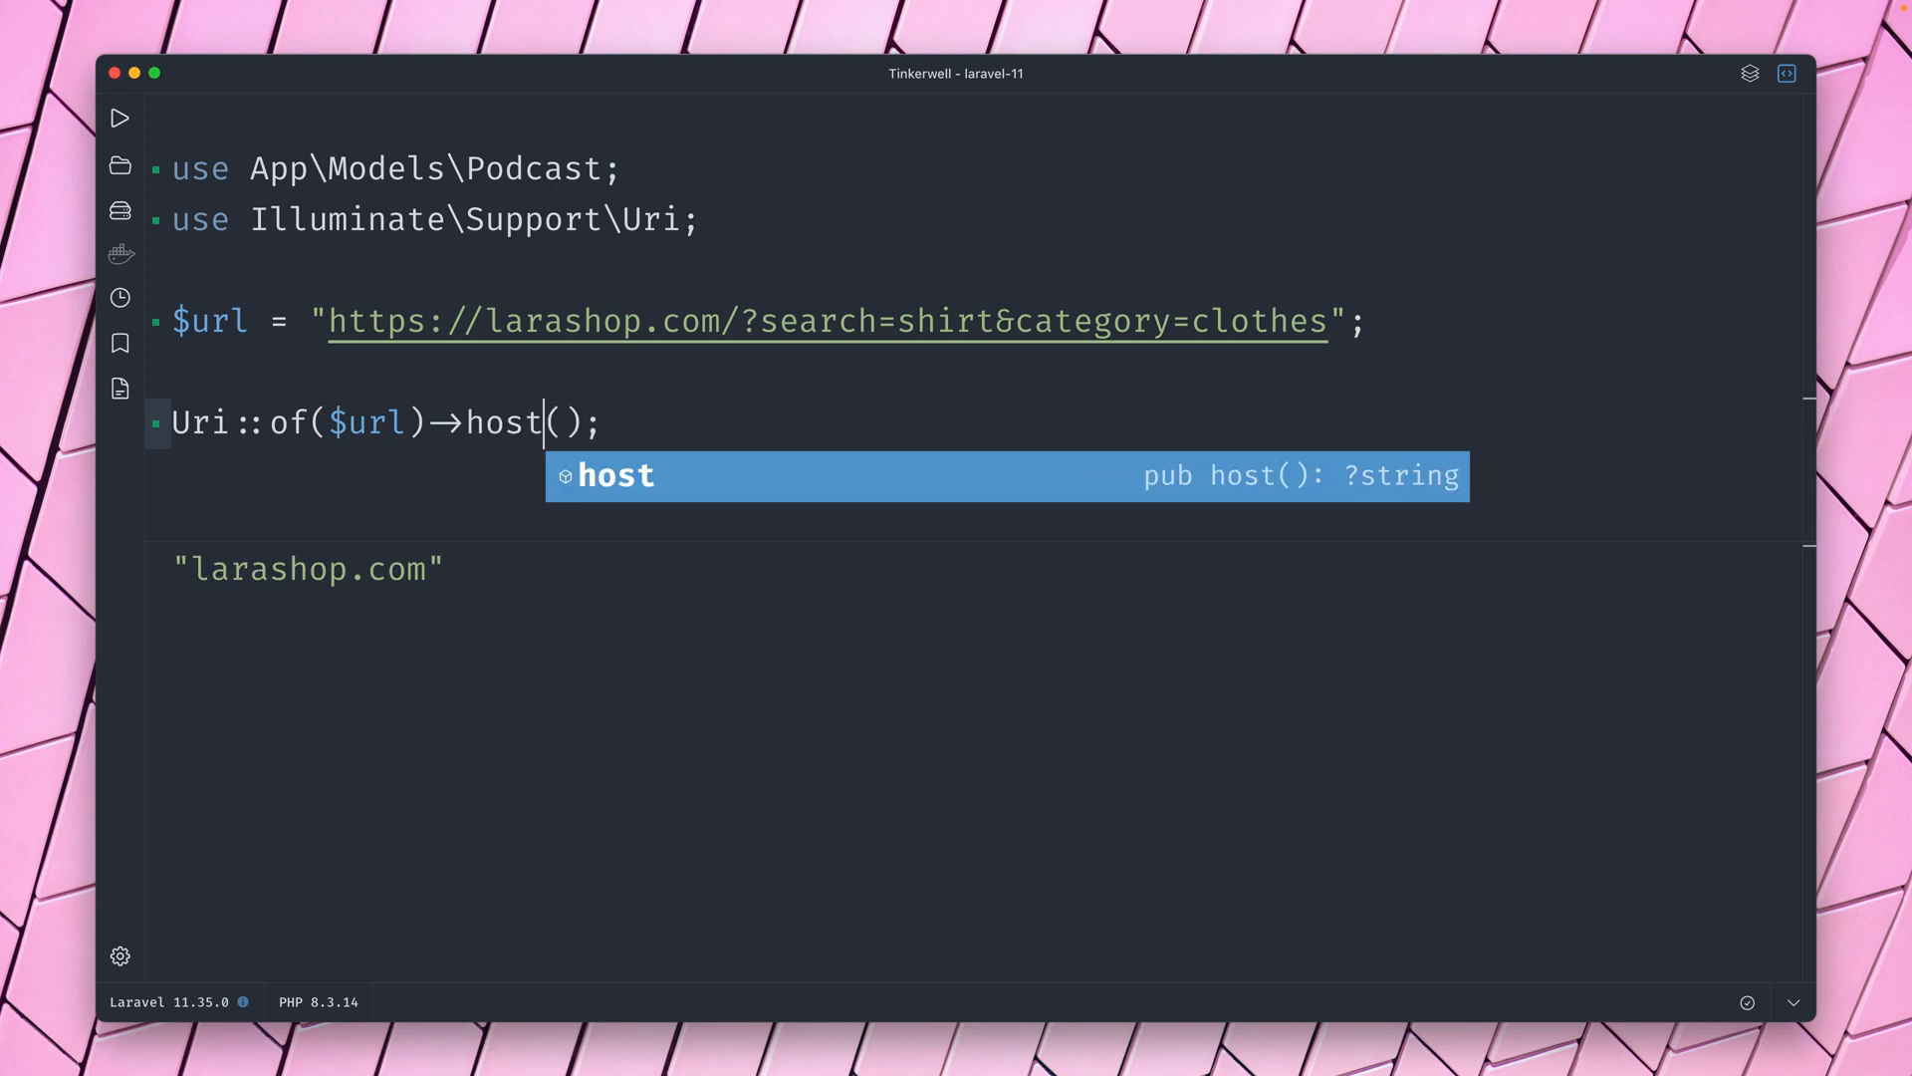
type("query")
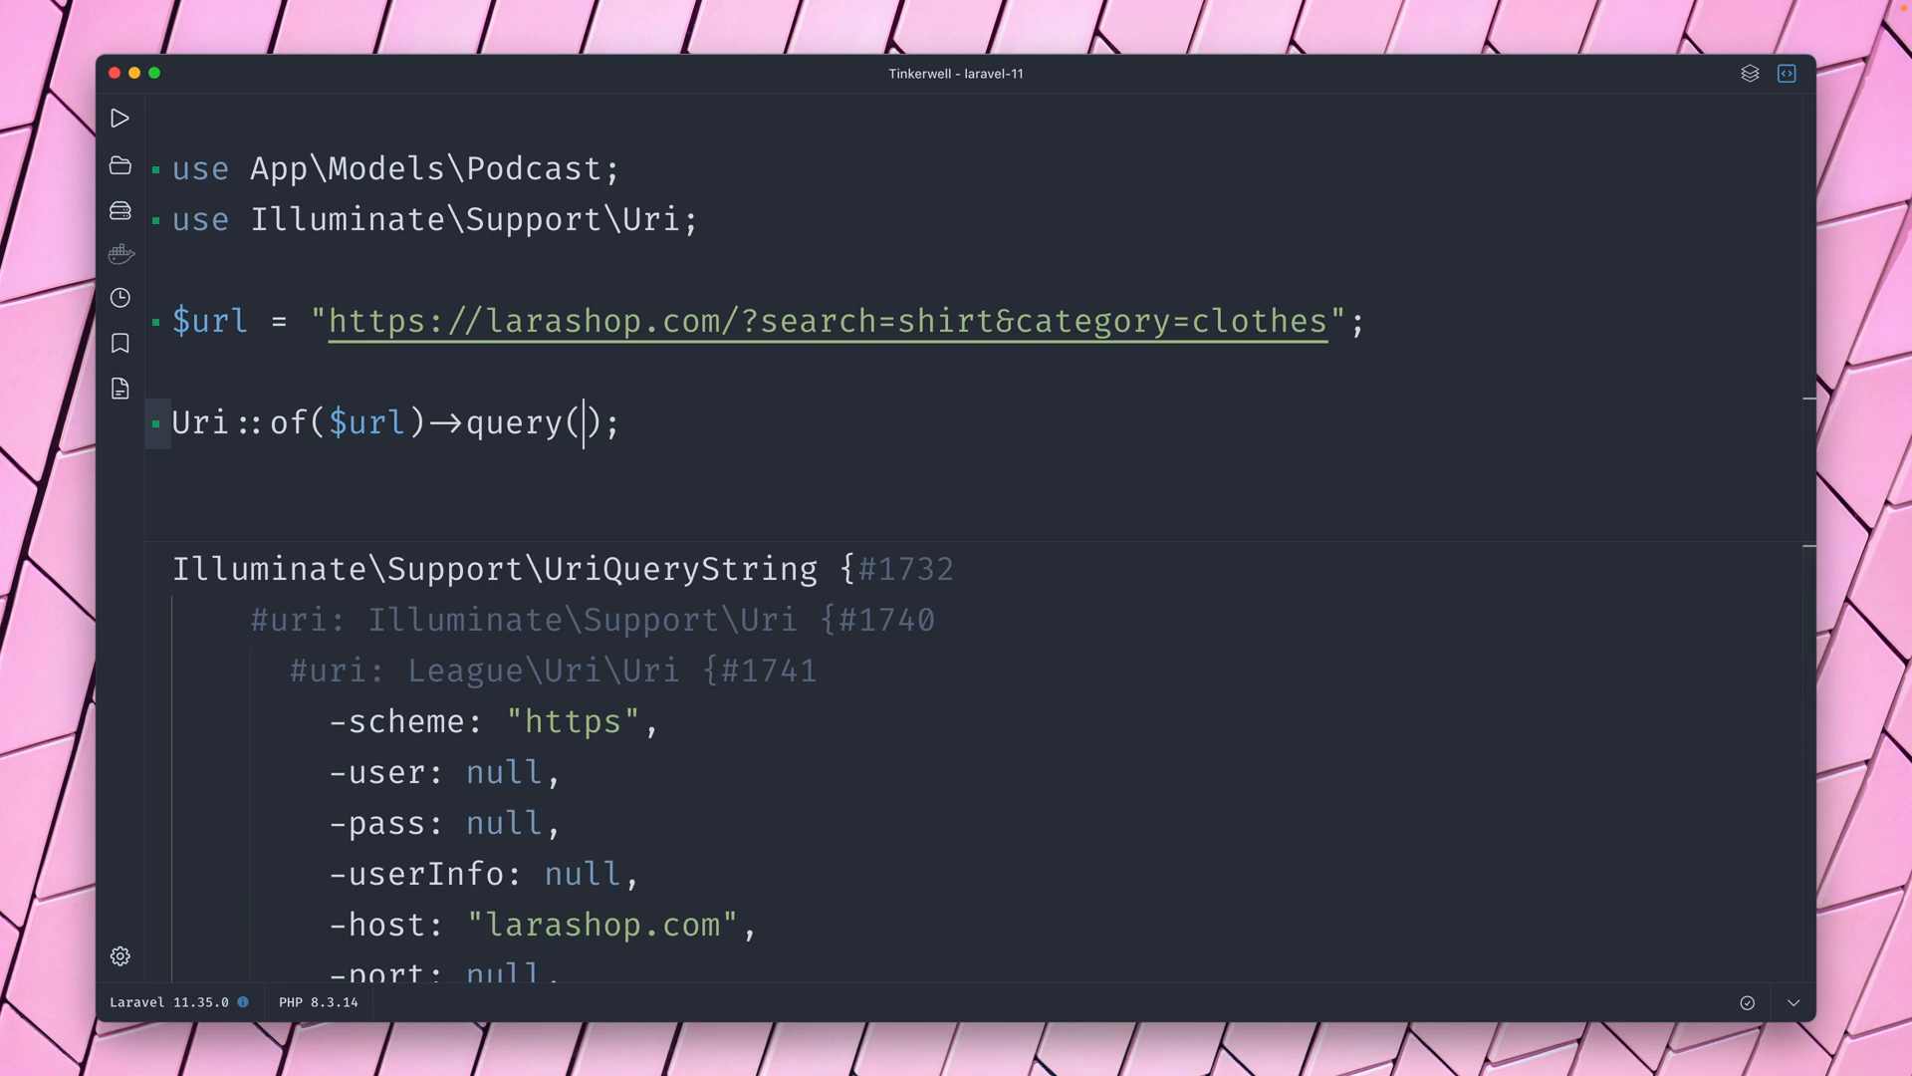
List the query values with all(), confirm has('search') is true, then try 'search2'.
type("->all()")
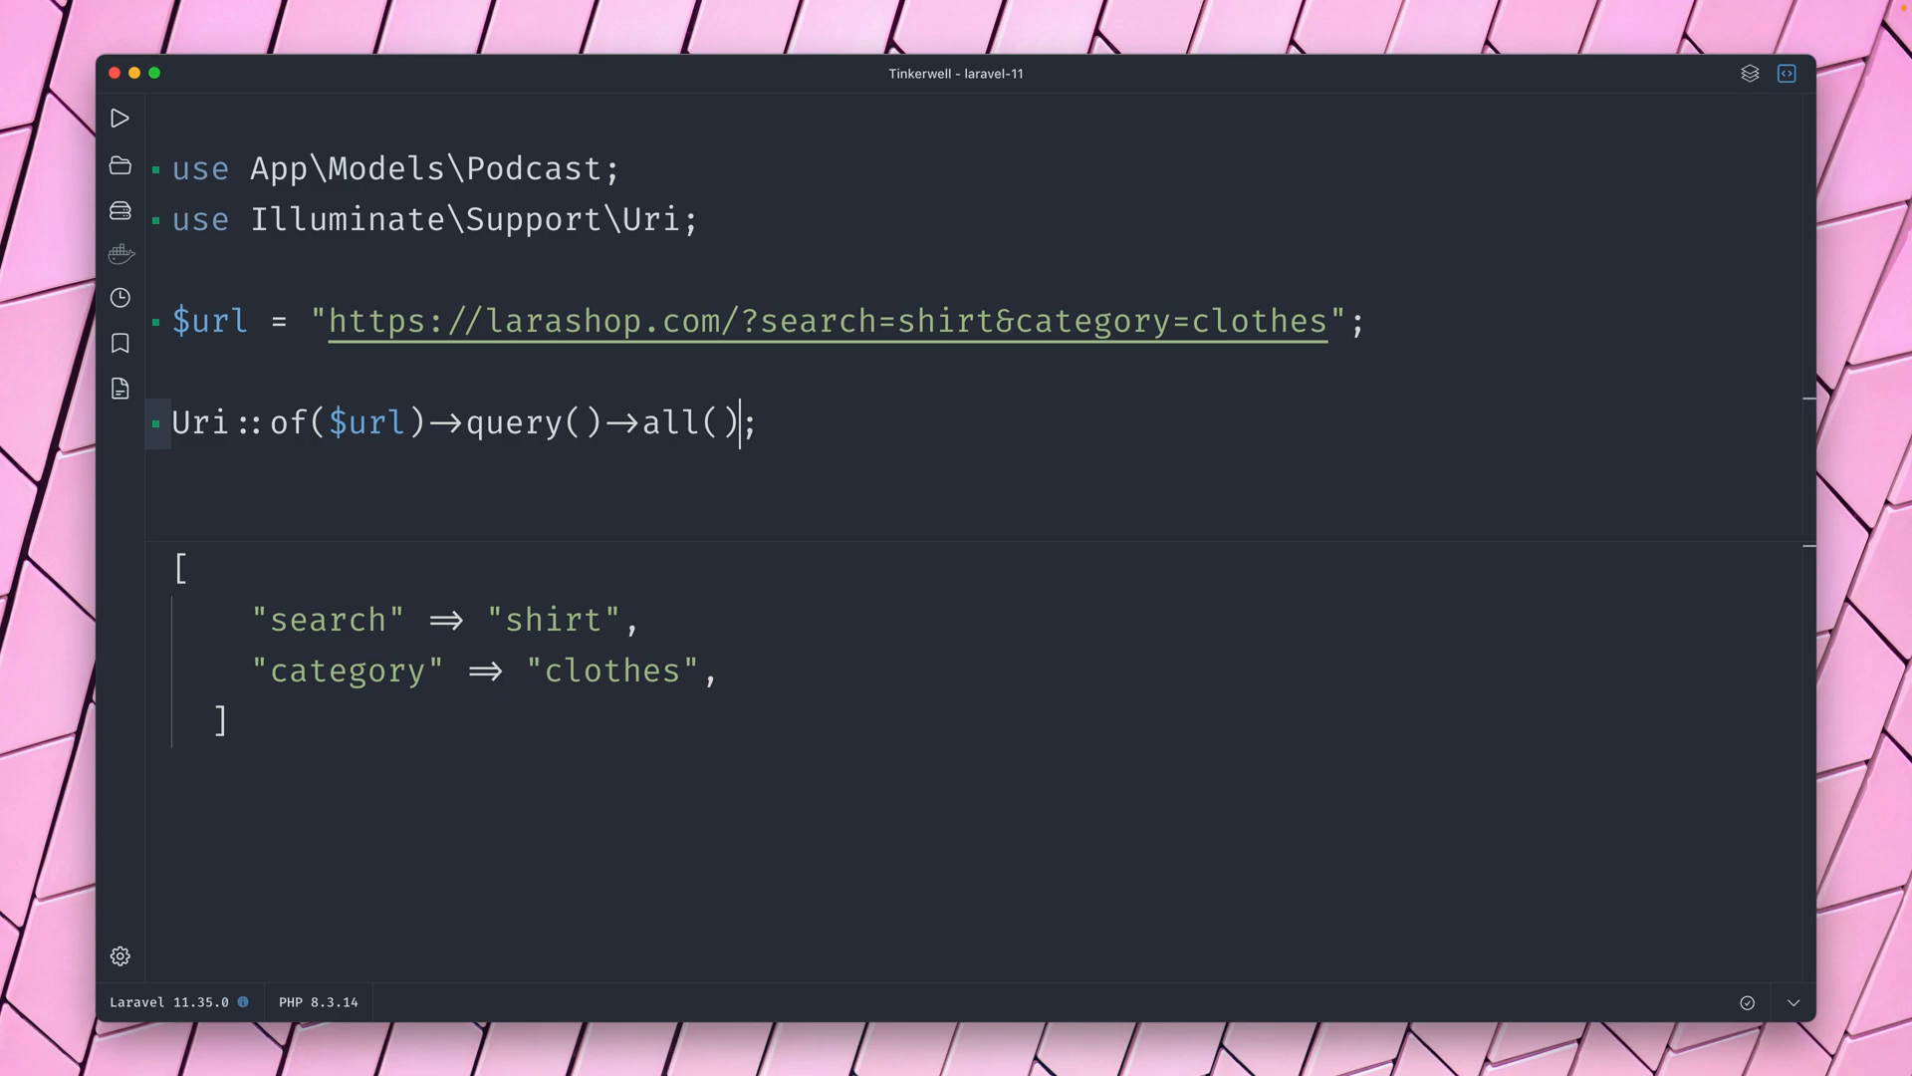
key("Backspace")
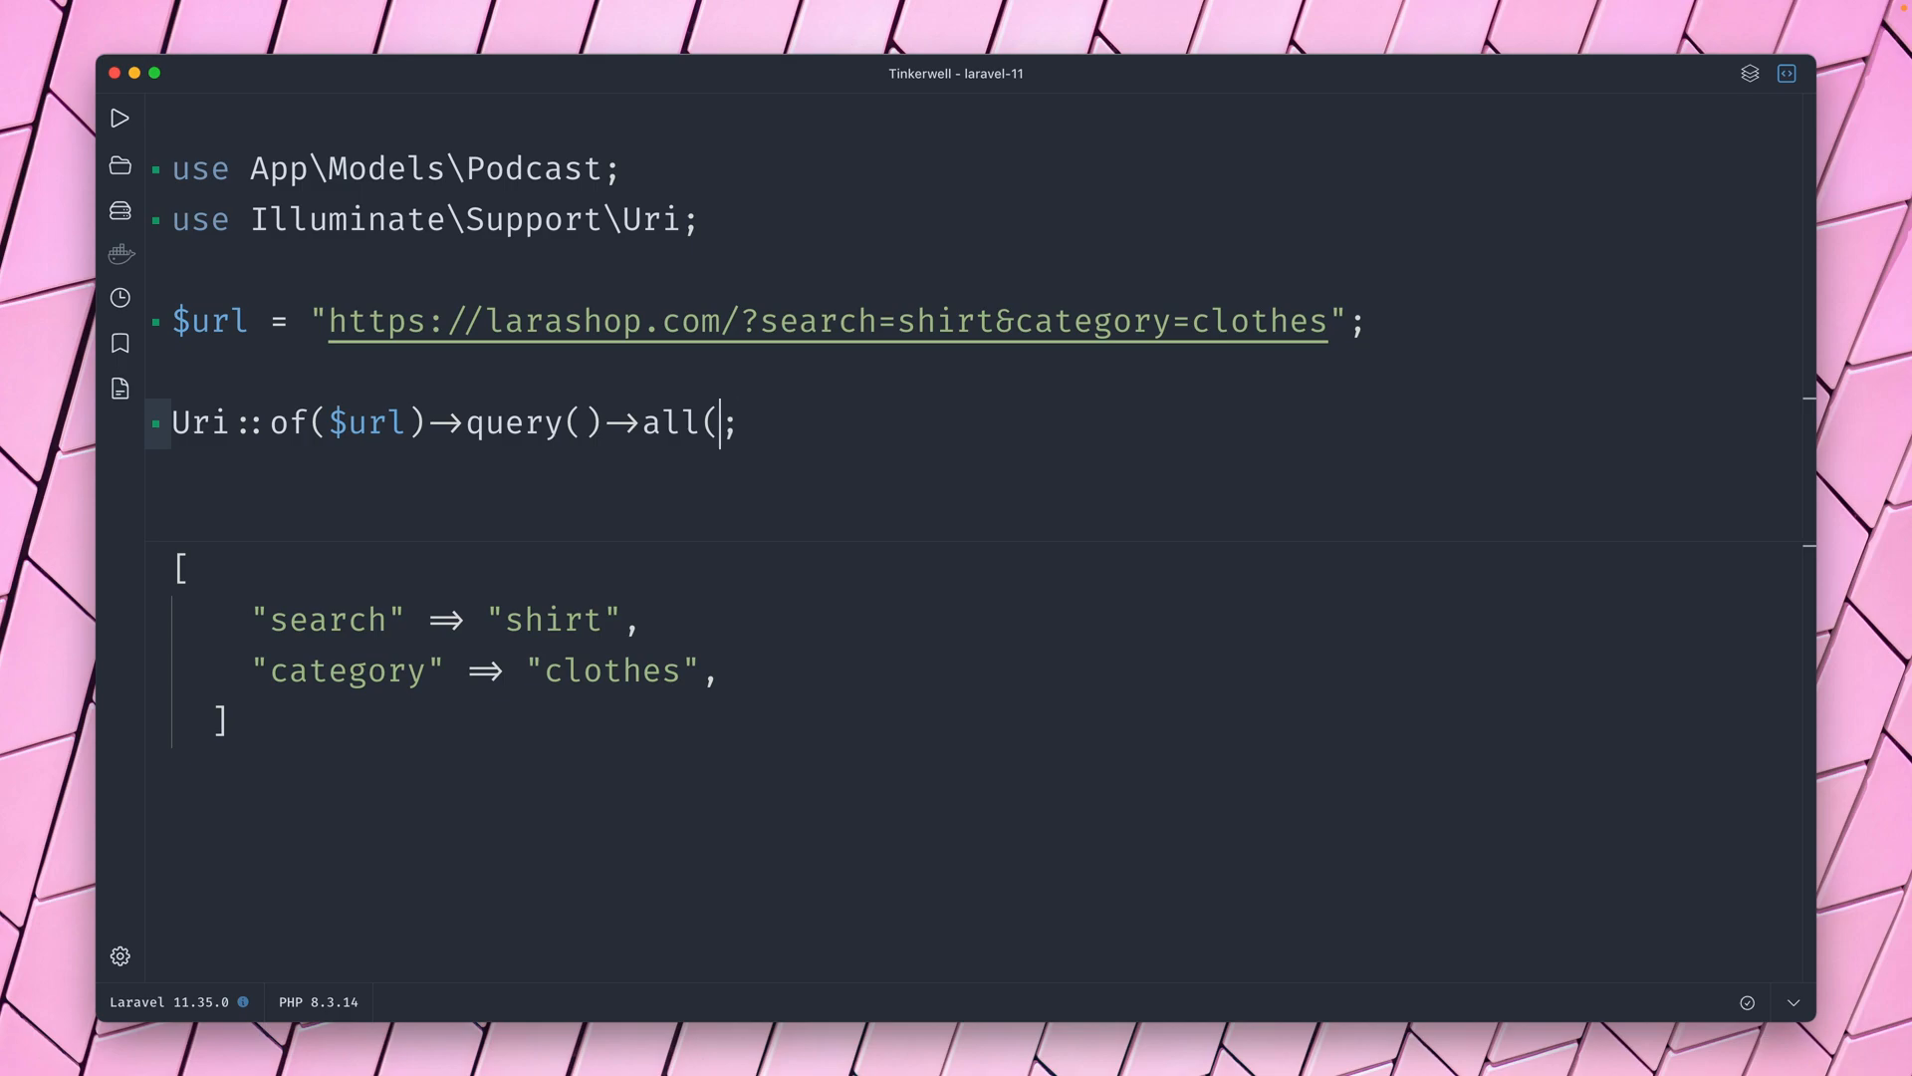
type("has/")
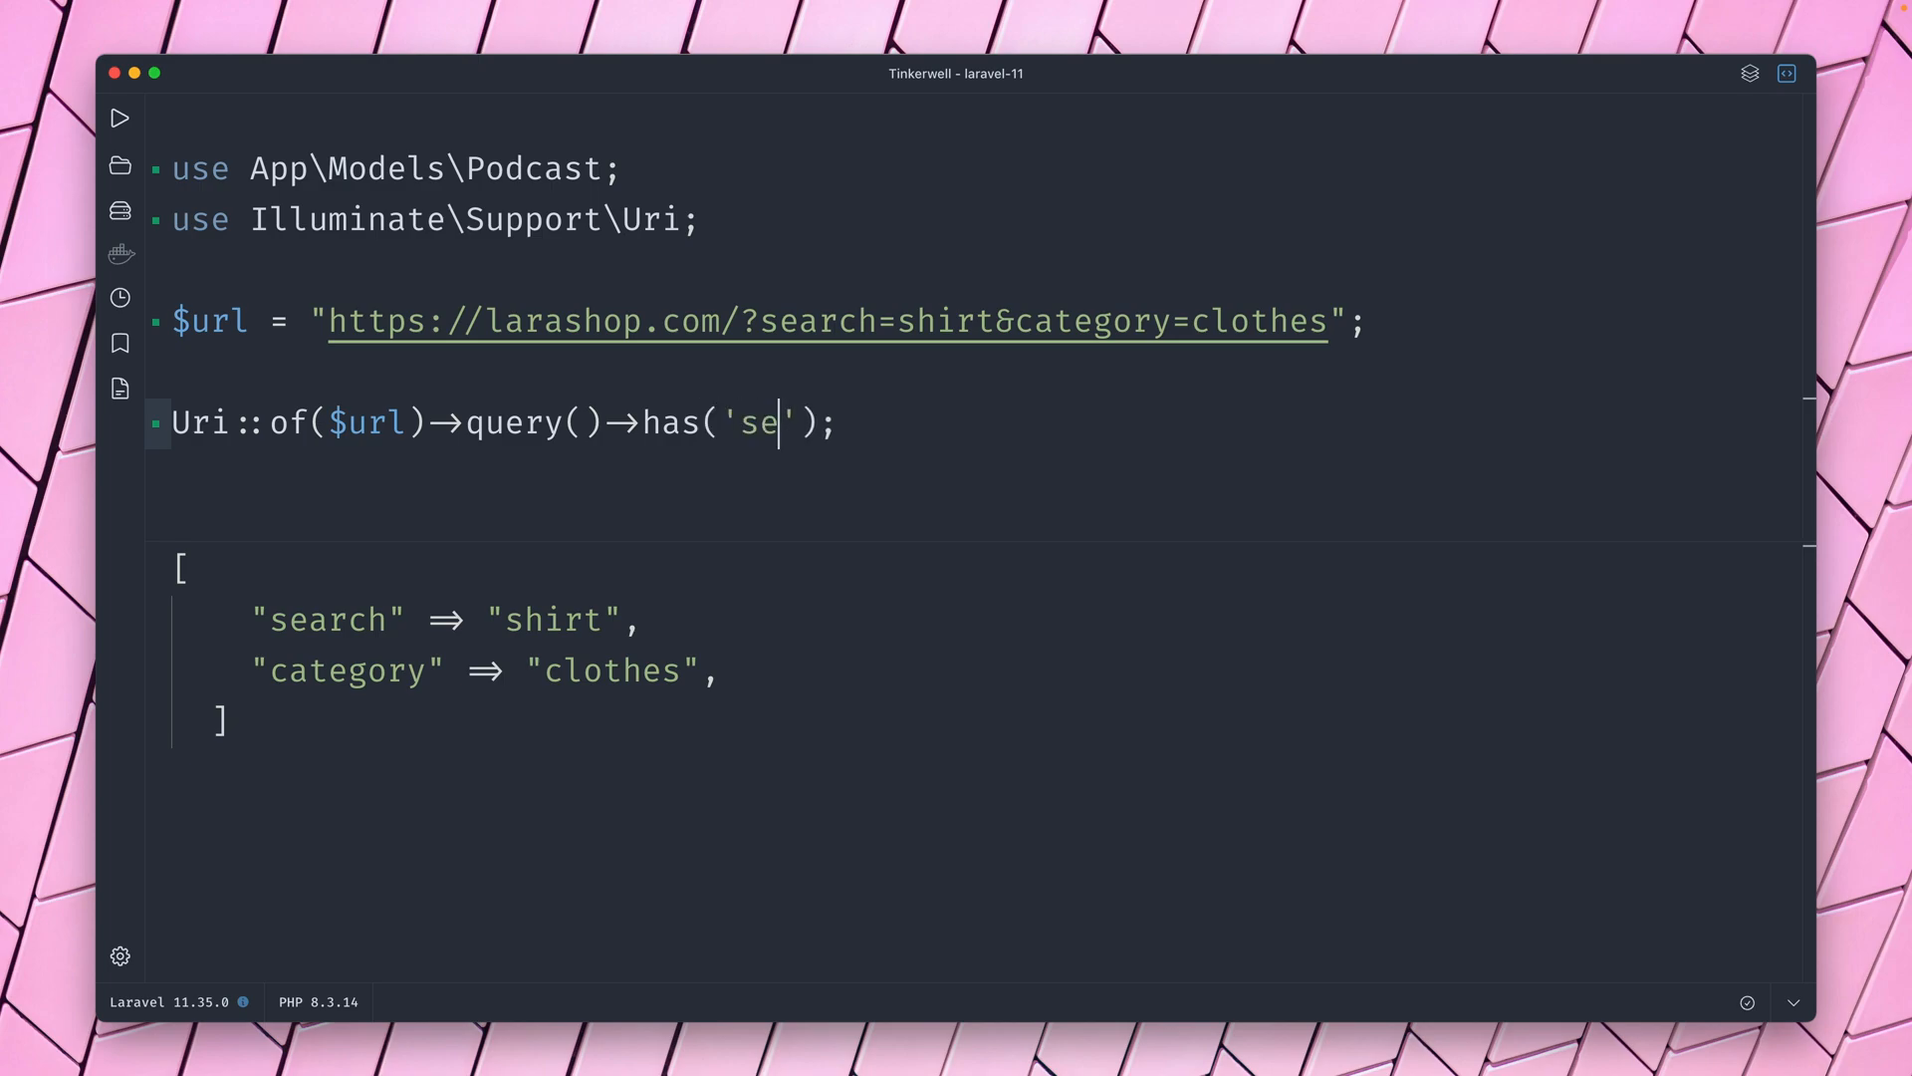
type("arch")
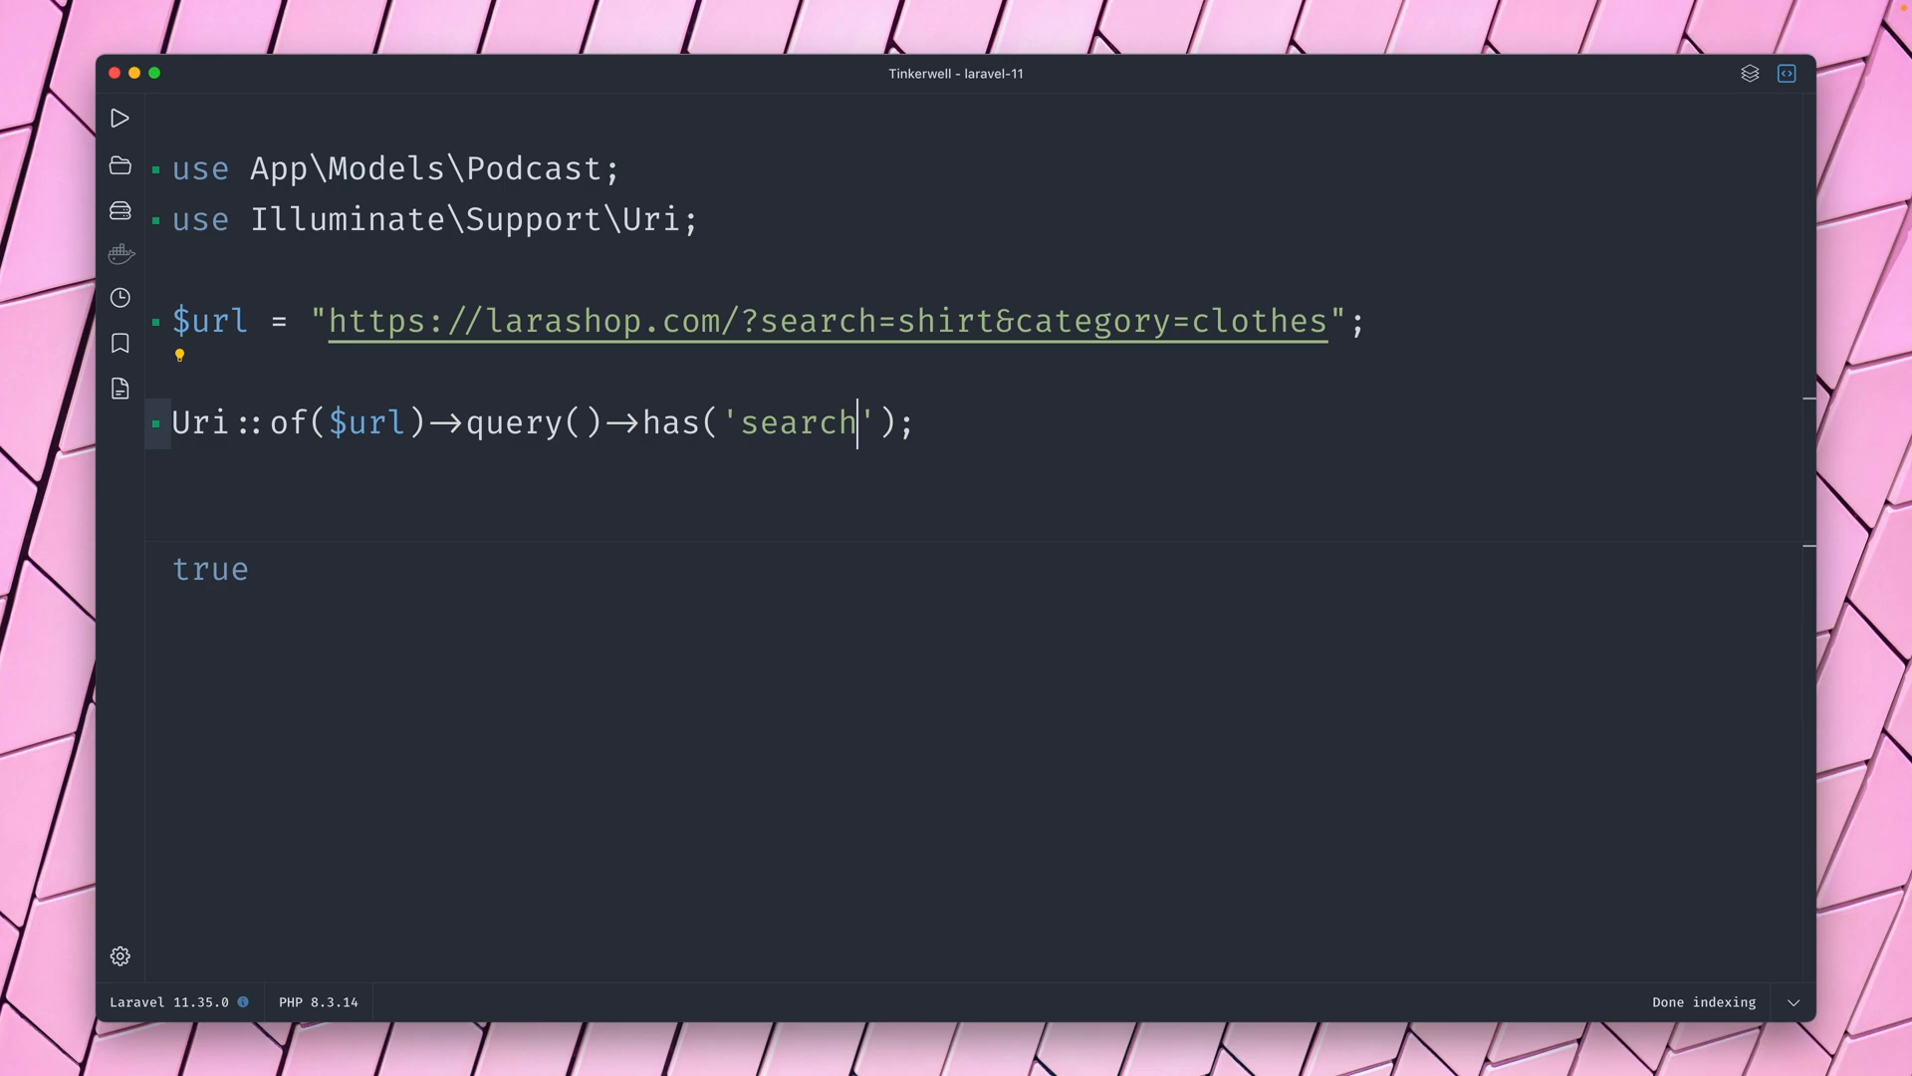
type("2")
left_click(762, 320)
type("d")
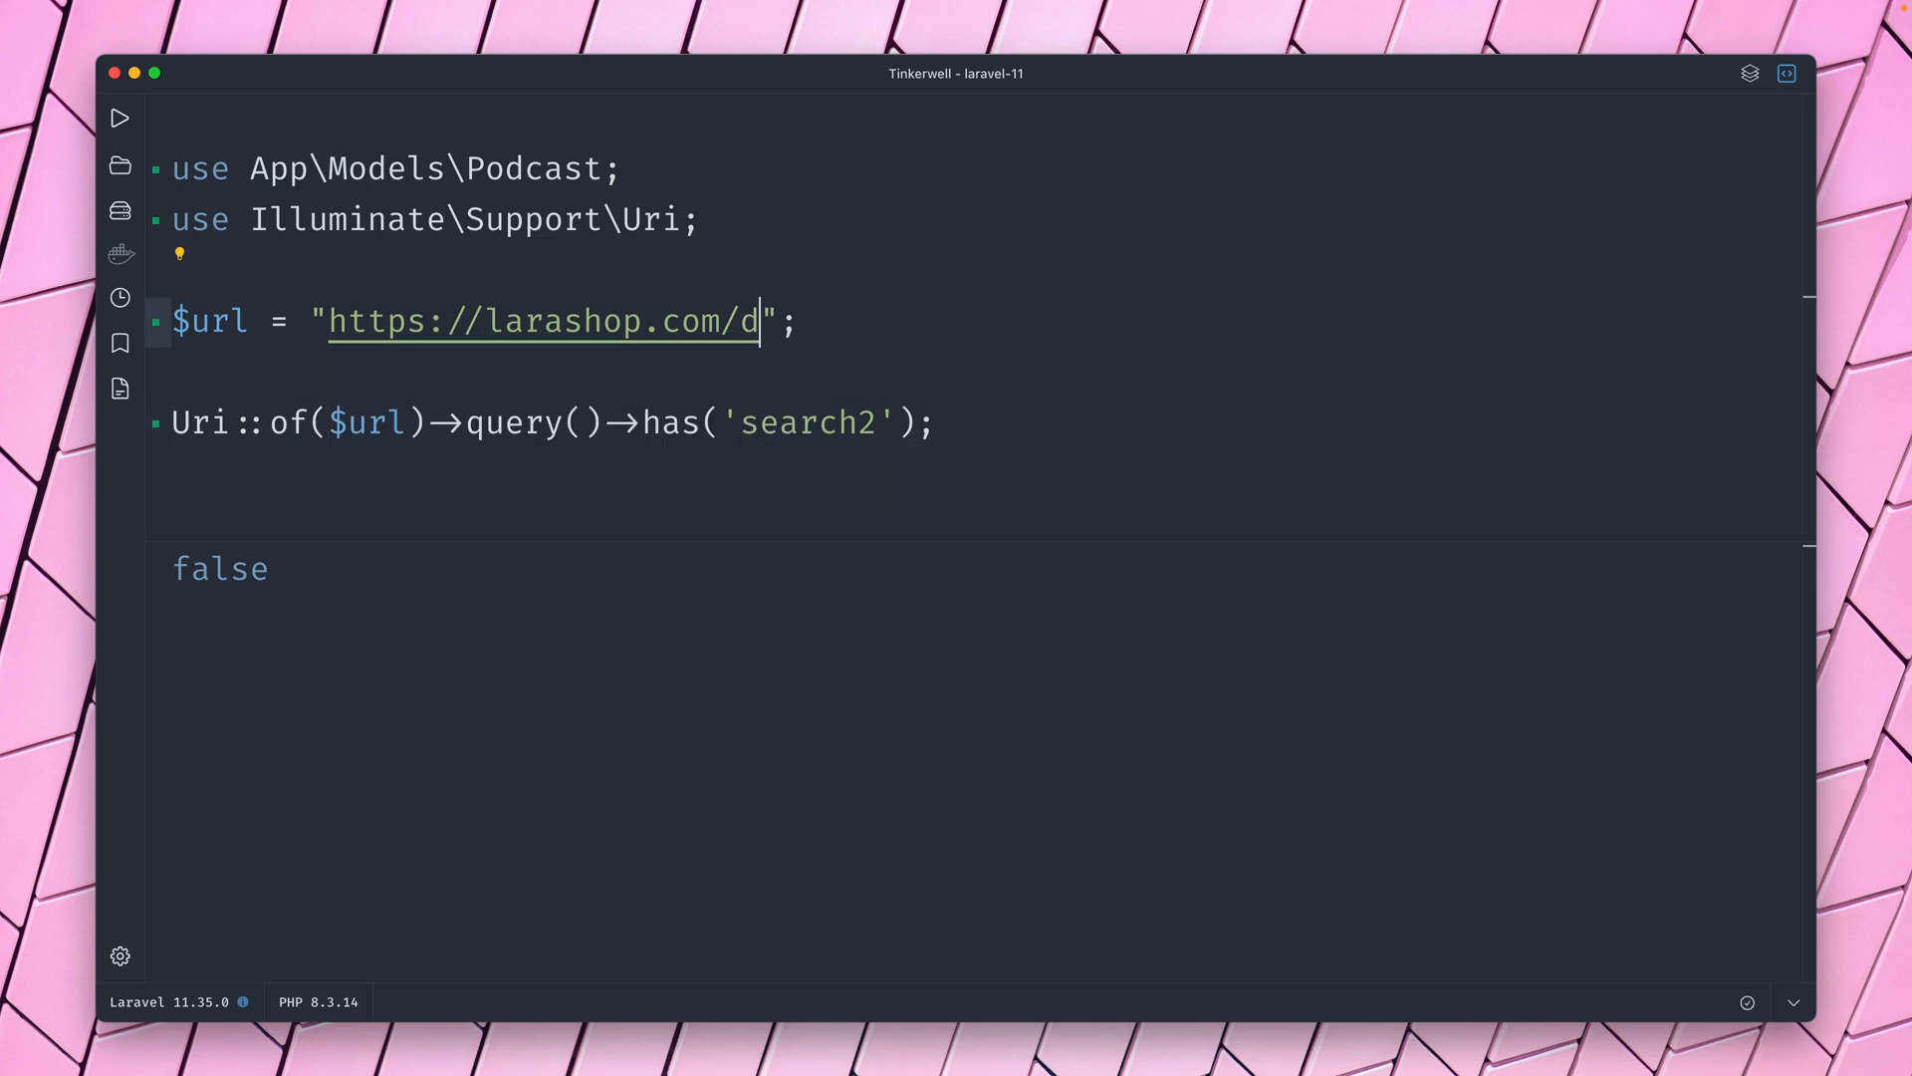
Change $url to /docs/installation#mac and run ->fragment() to get mac.
type("ocs/")
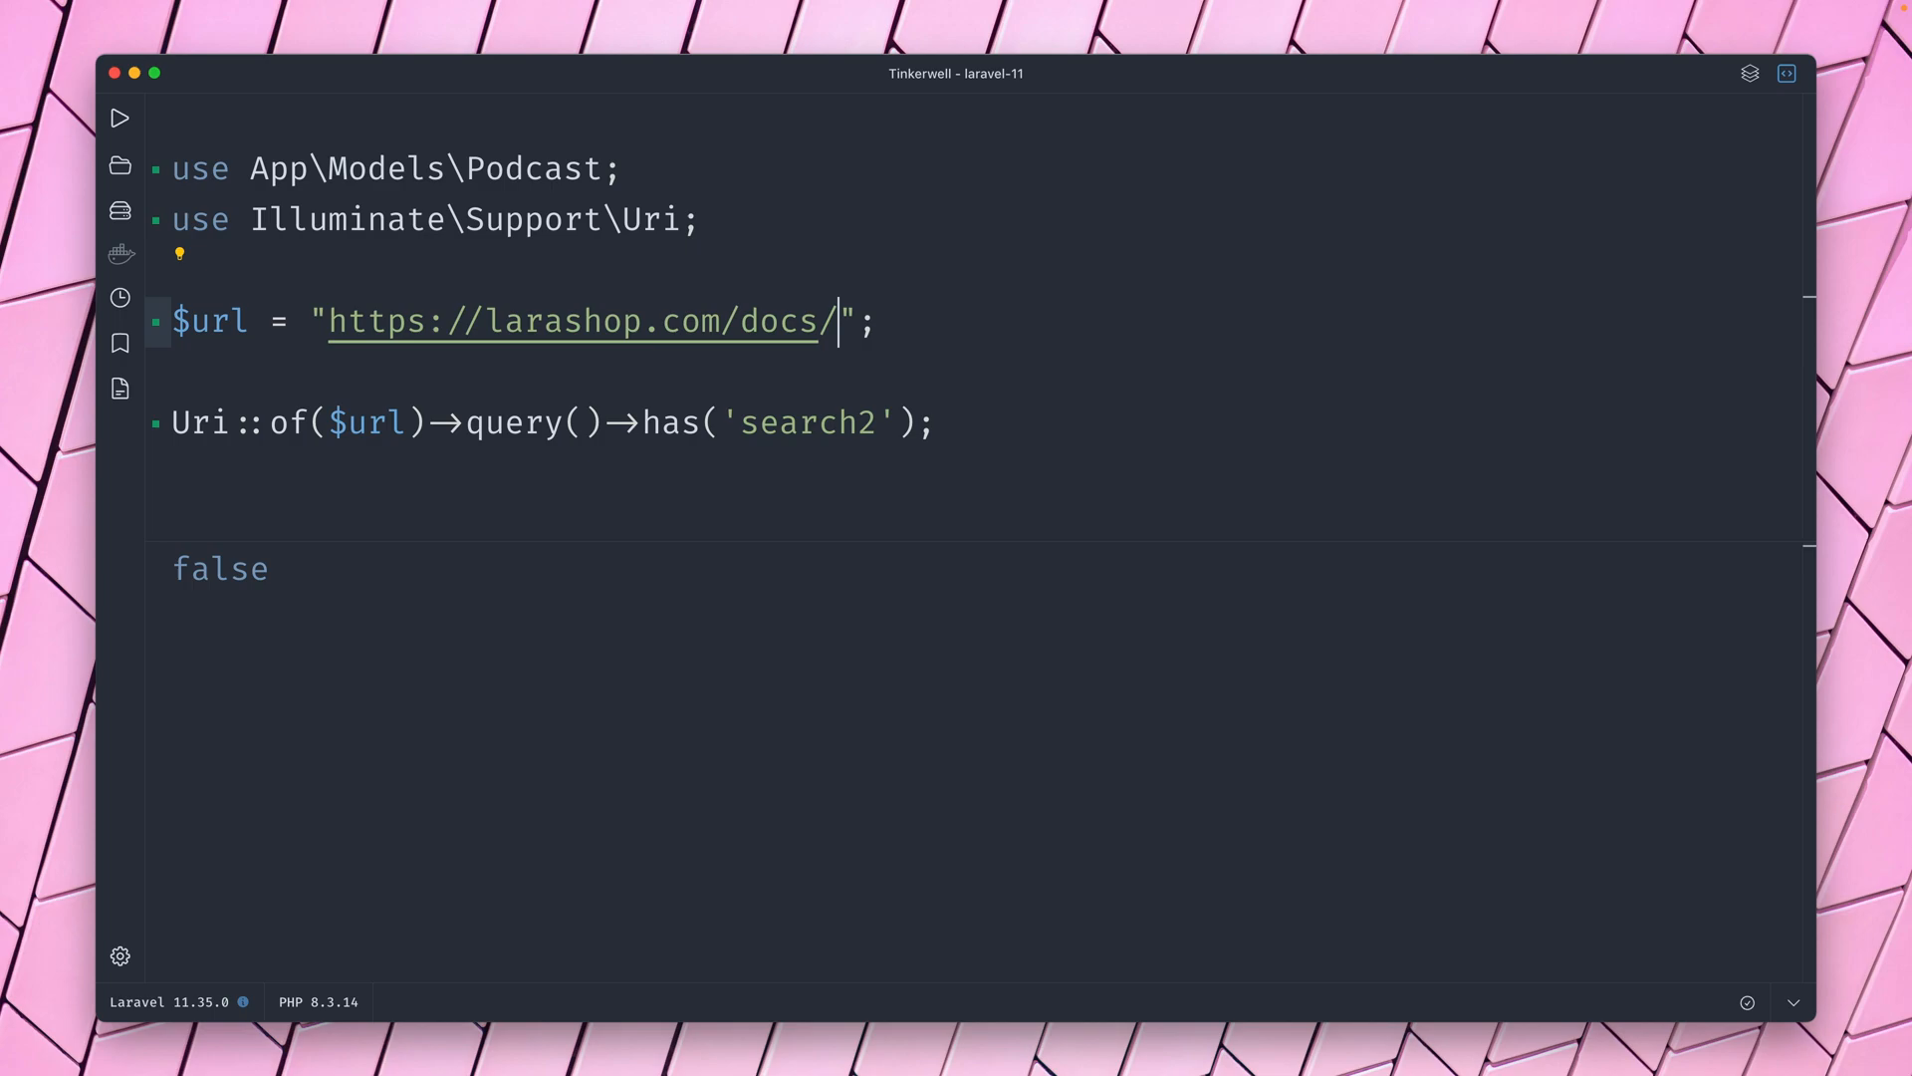
type("installation")
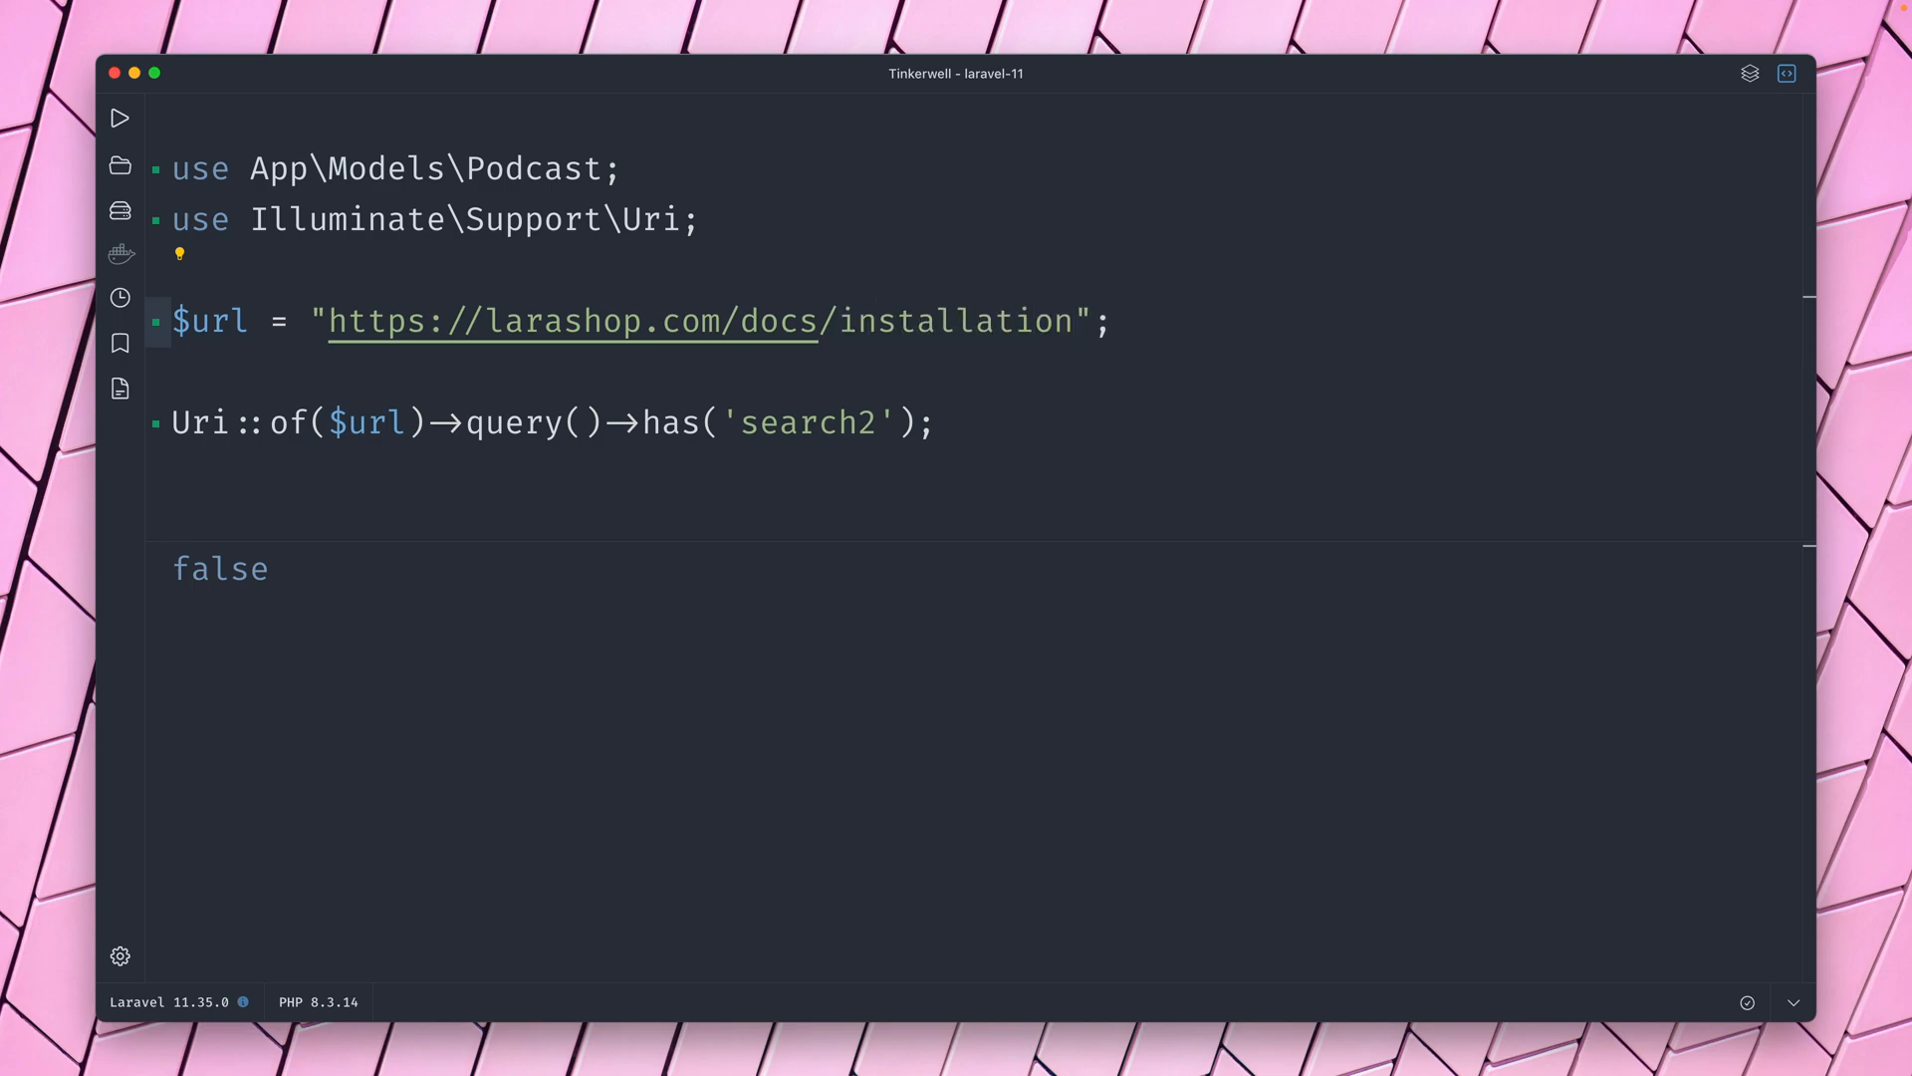
type("#mn")
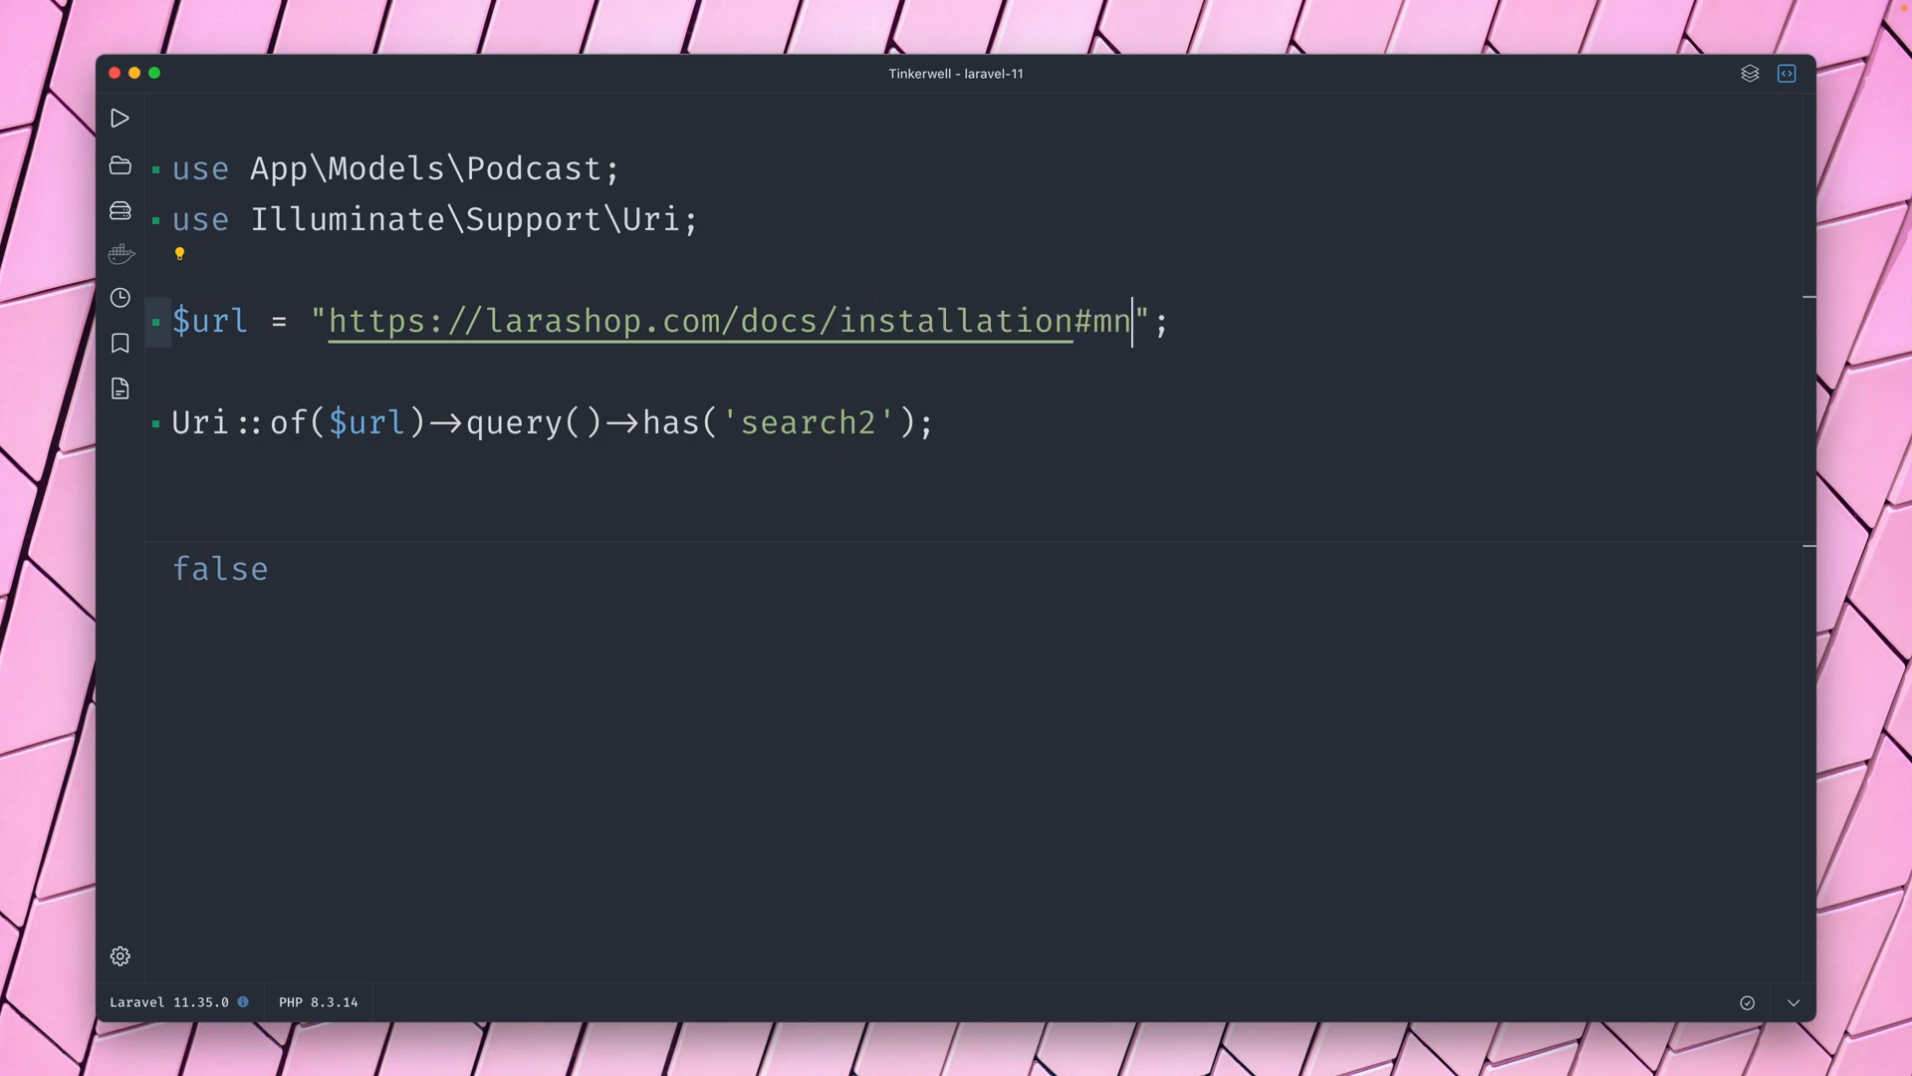
type("ac")
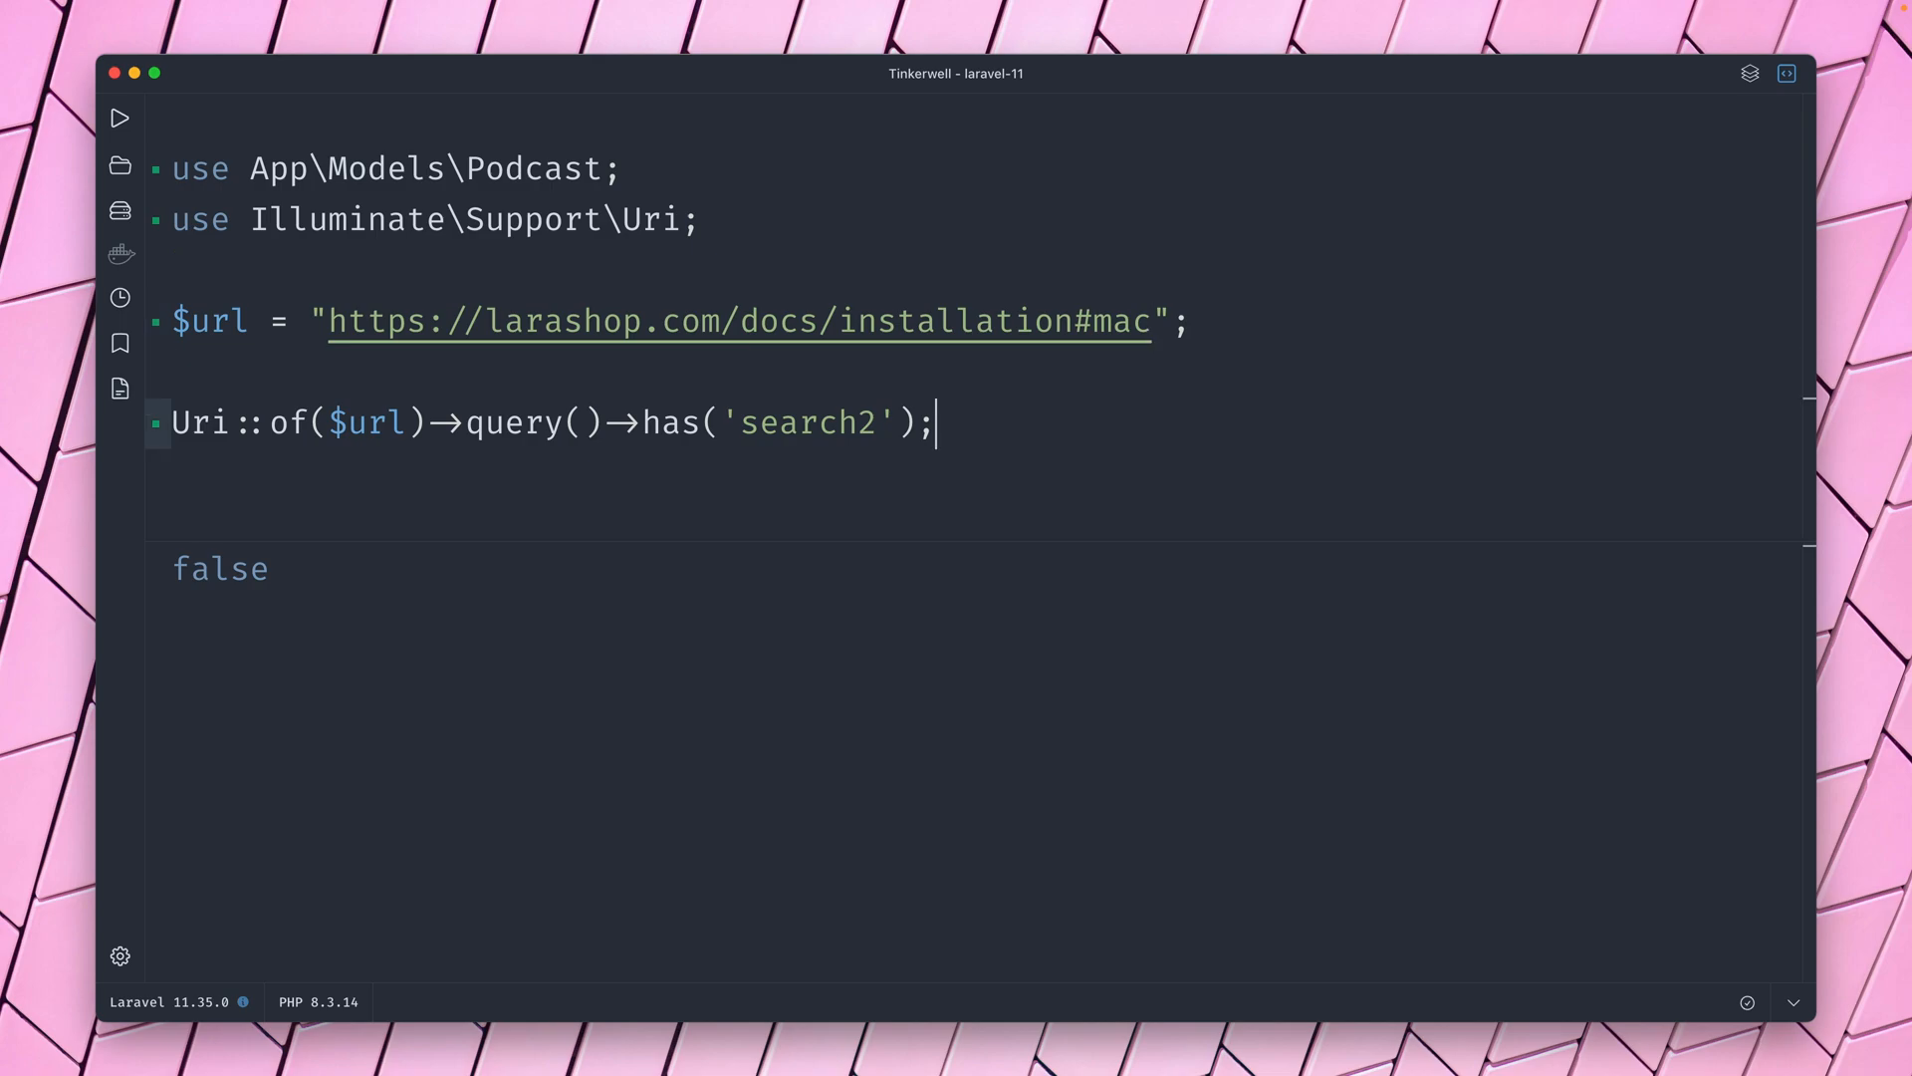
key("Backspace")
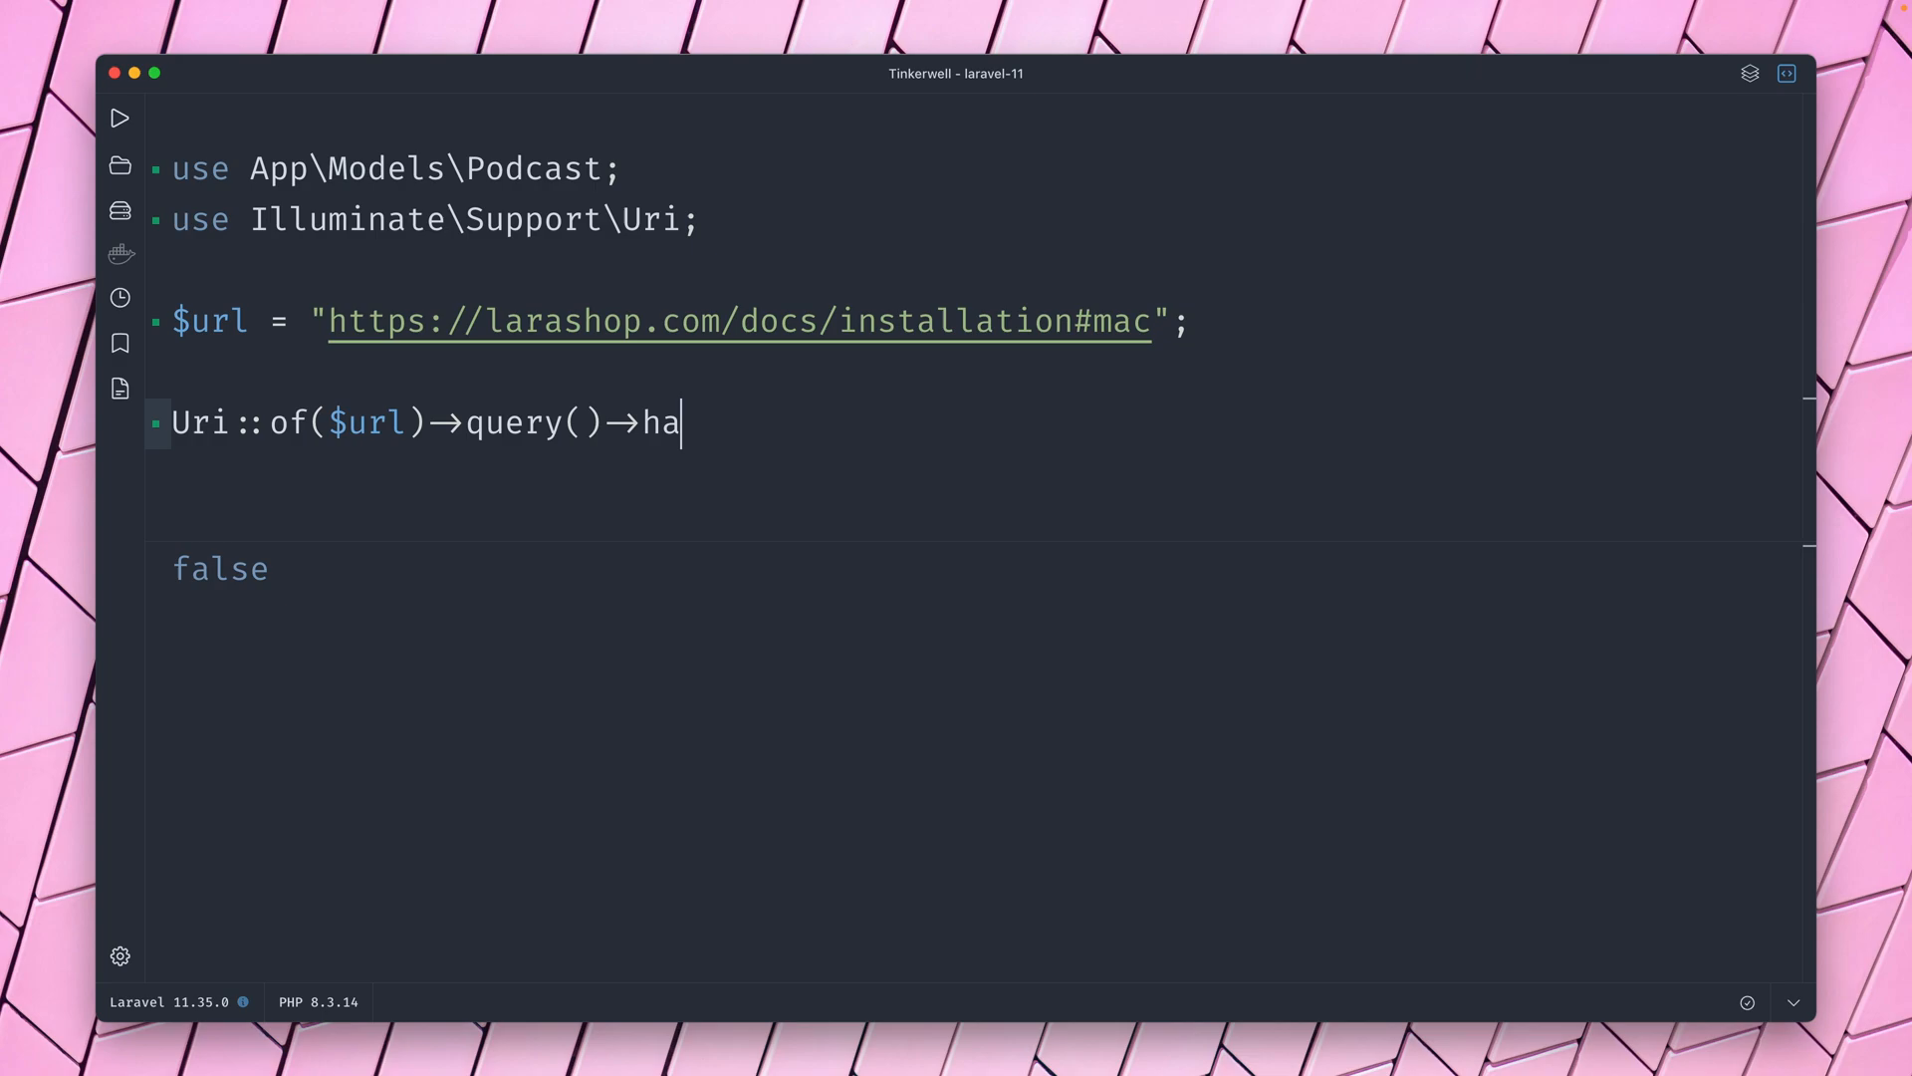
type("fra")
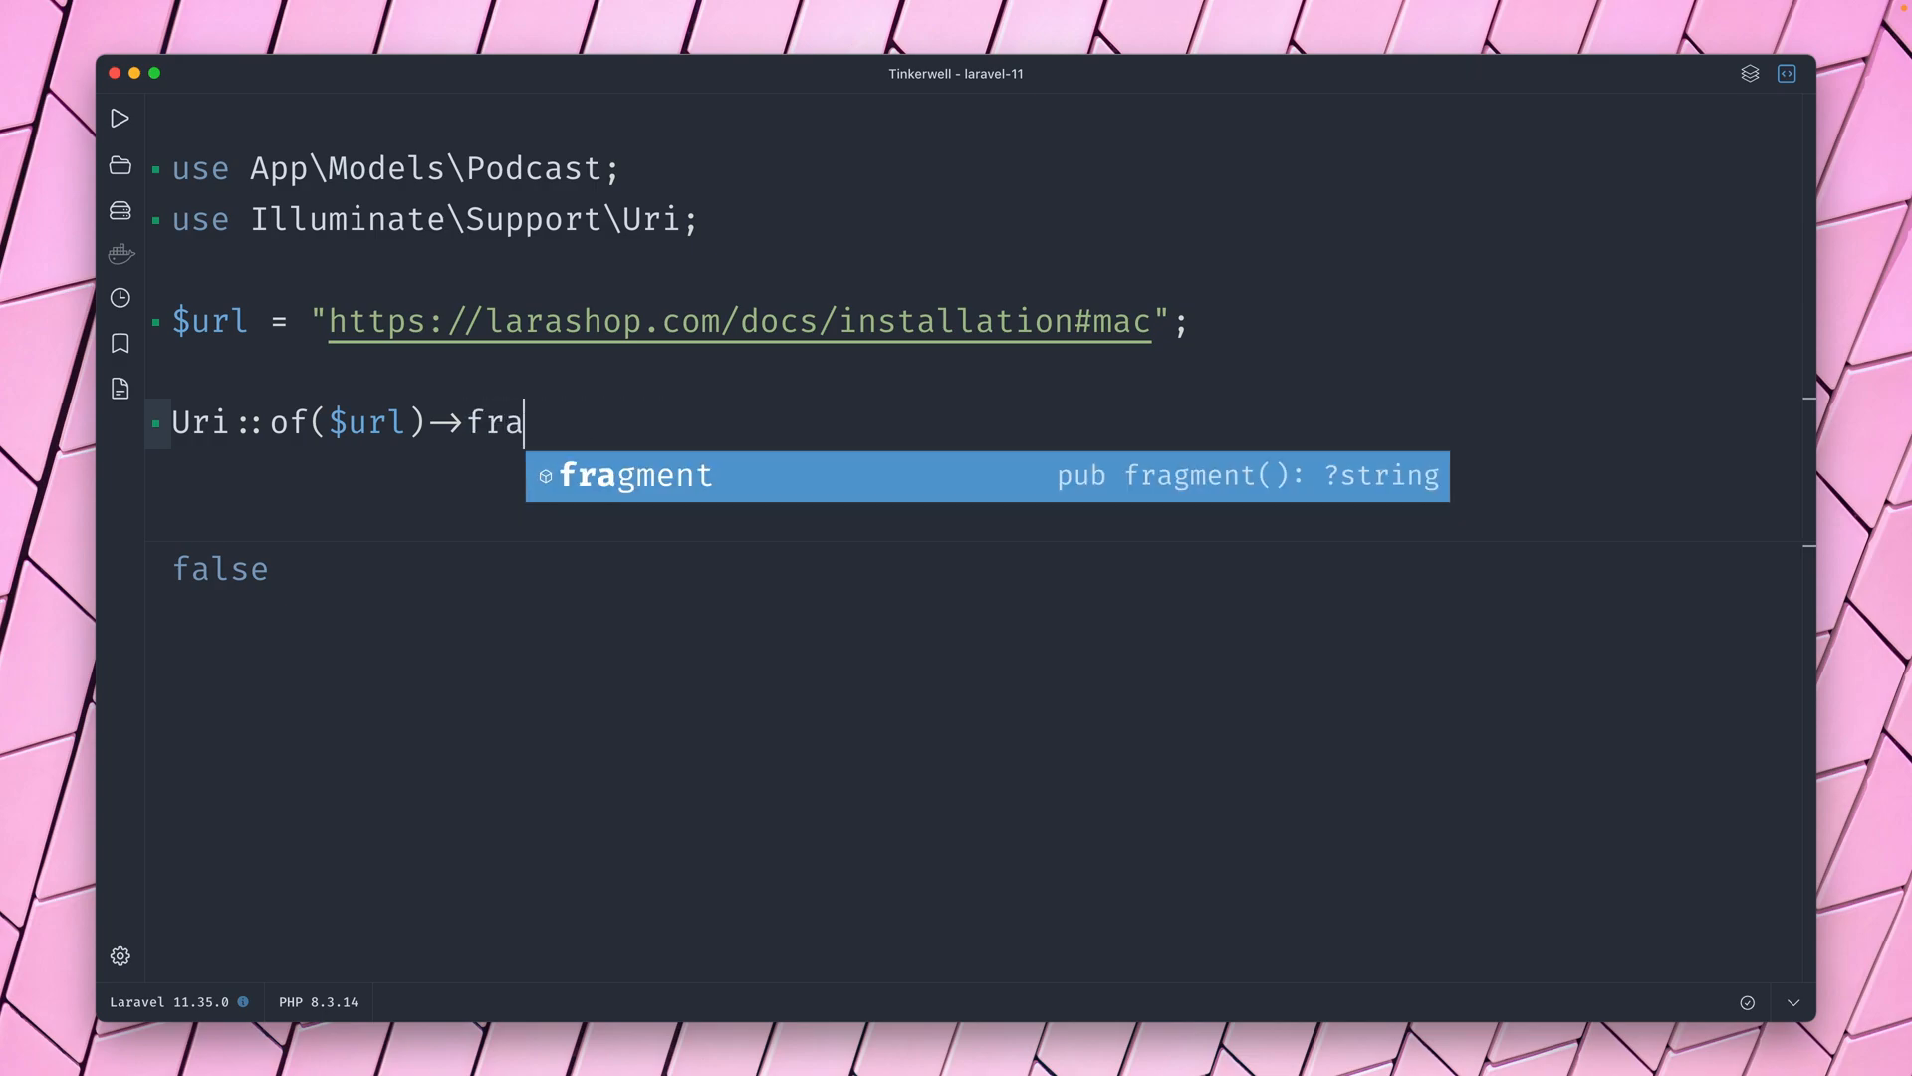
key("Tab")
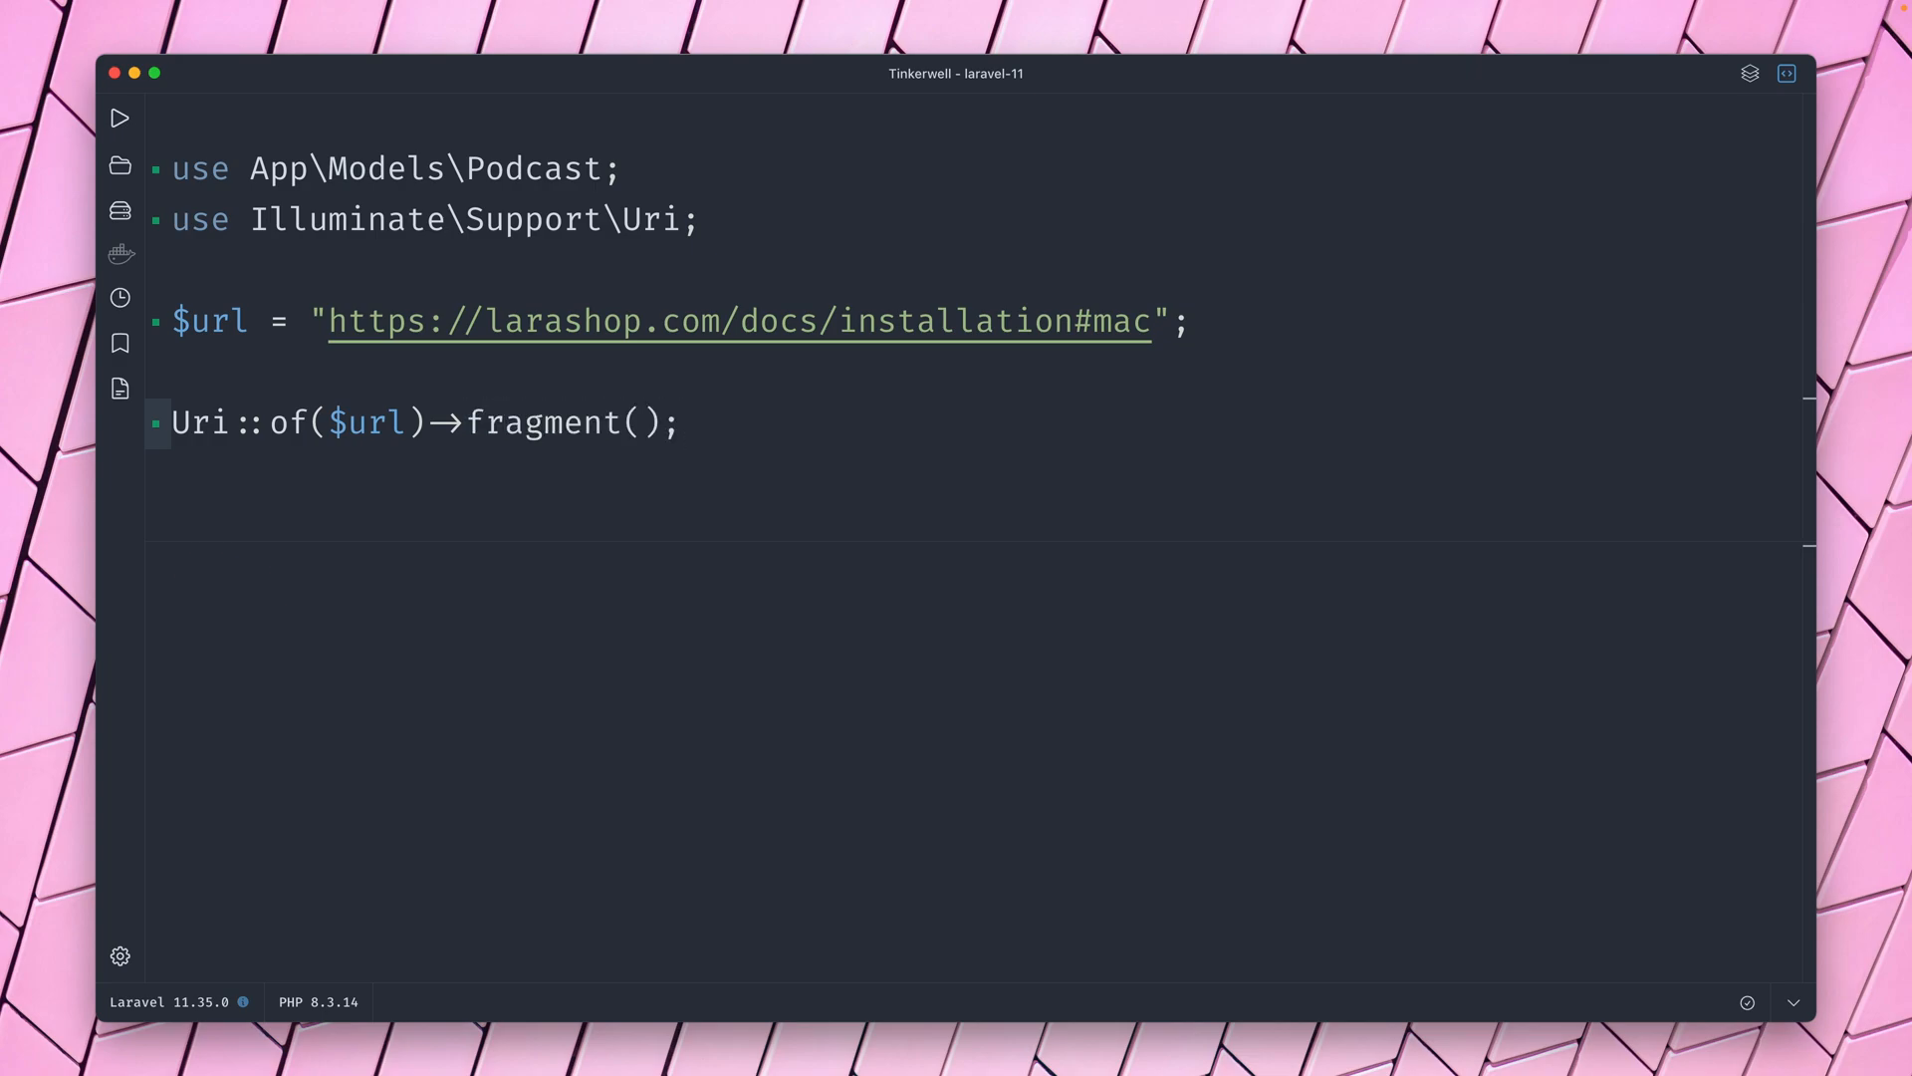
left_click(119, 118)
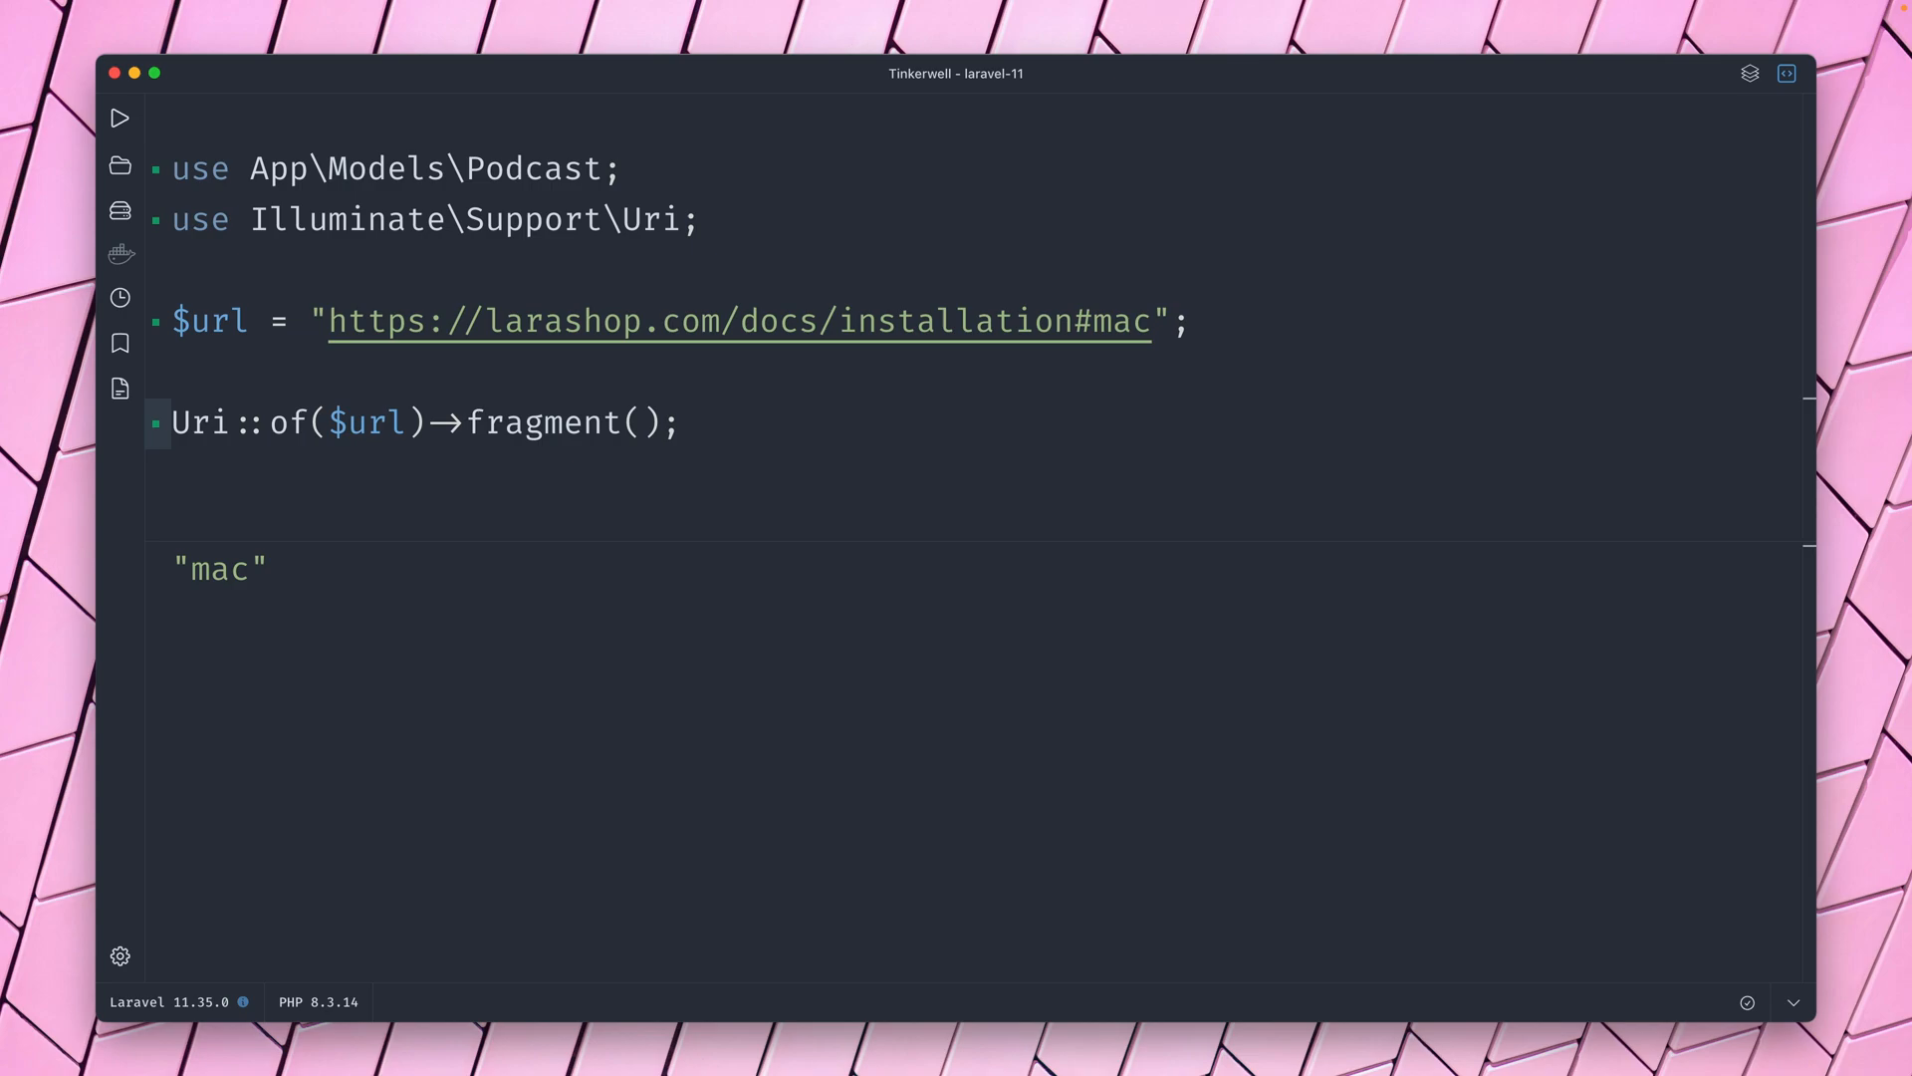
Run ->withFragment('windows')->value() to get the URL ending in #windows.
type("with")
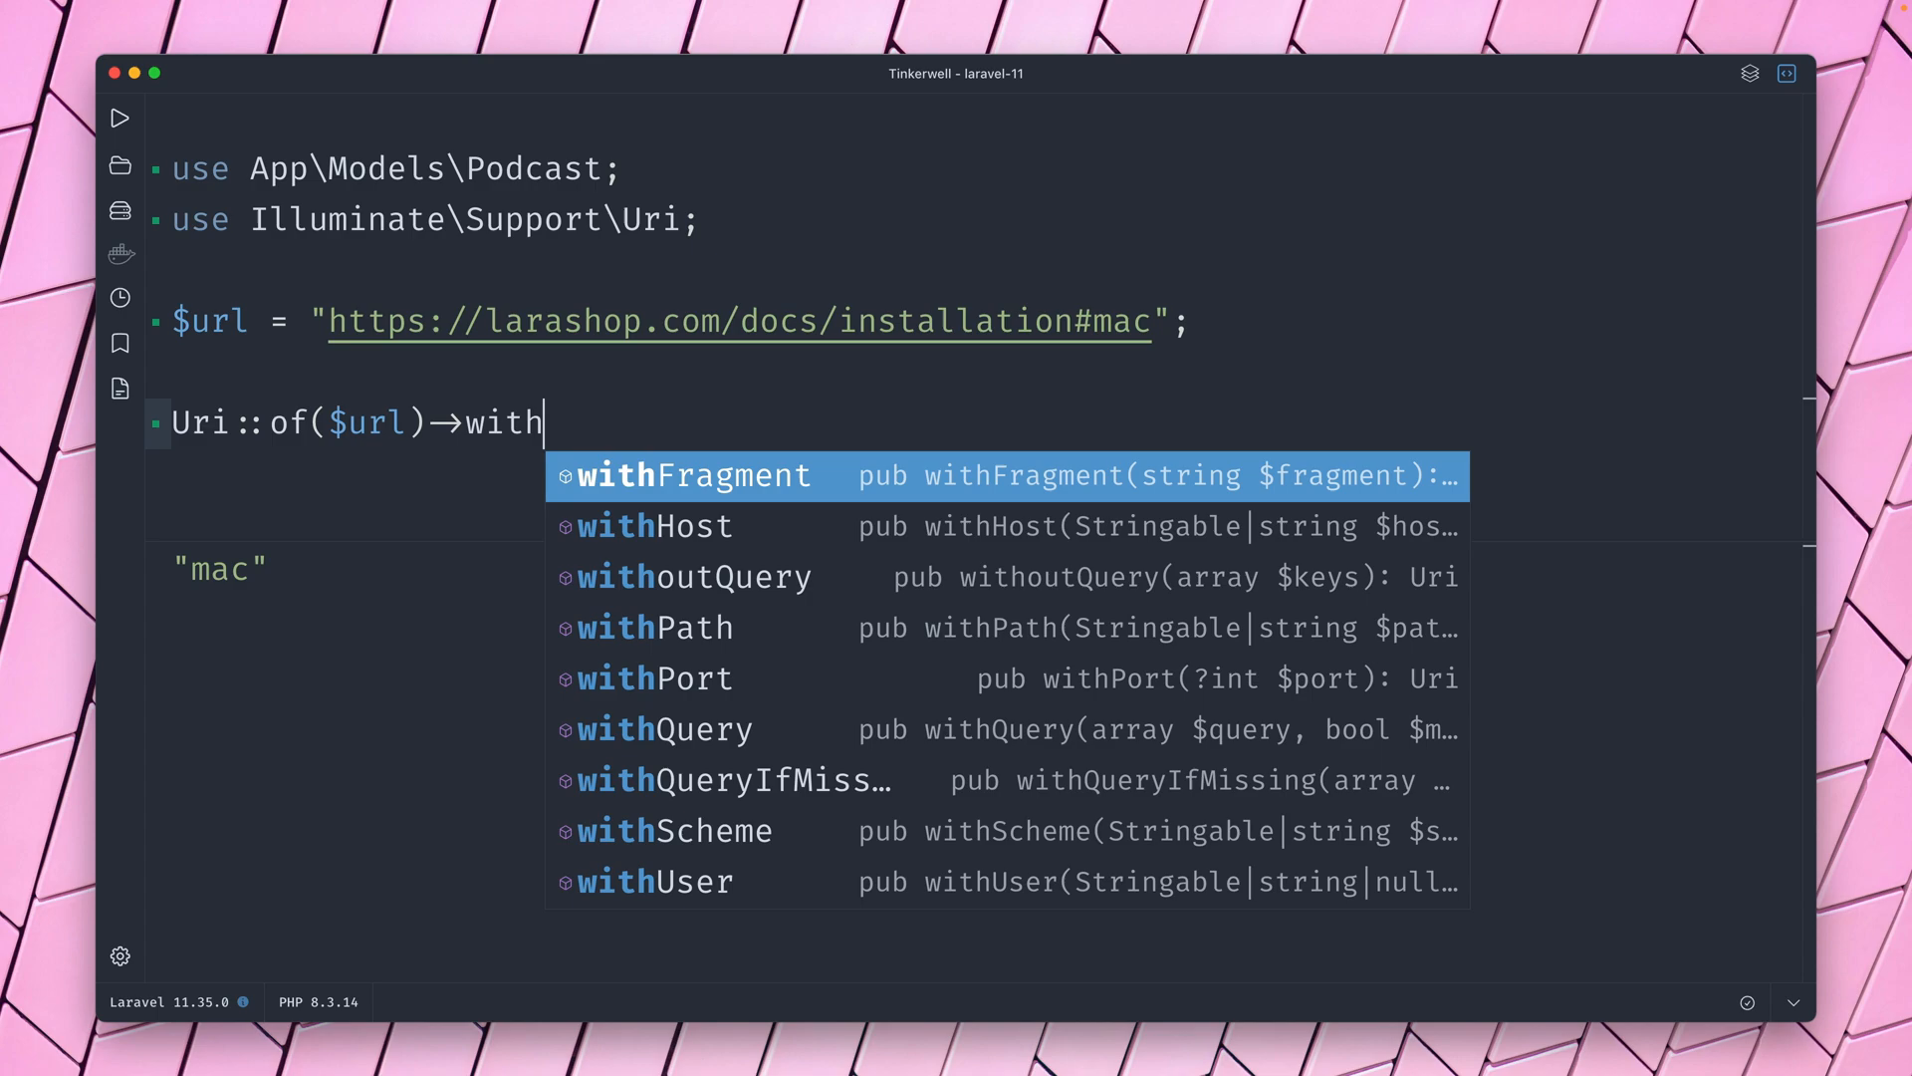
key("Enter")
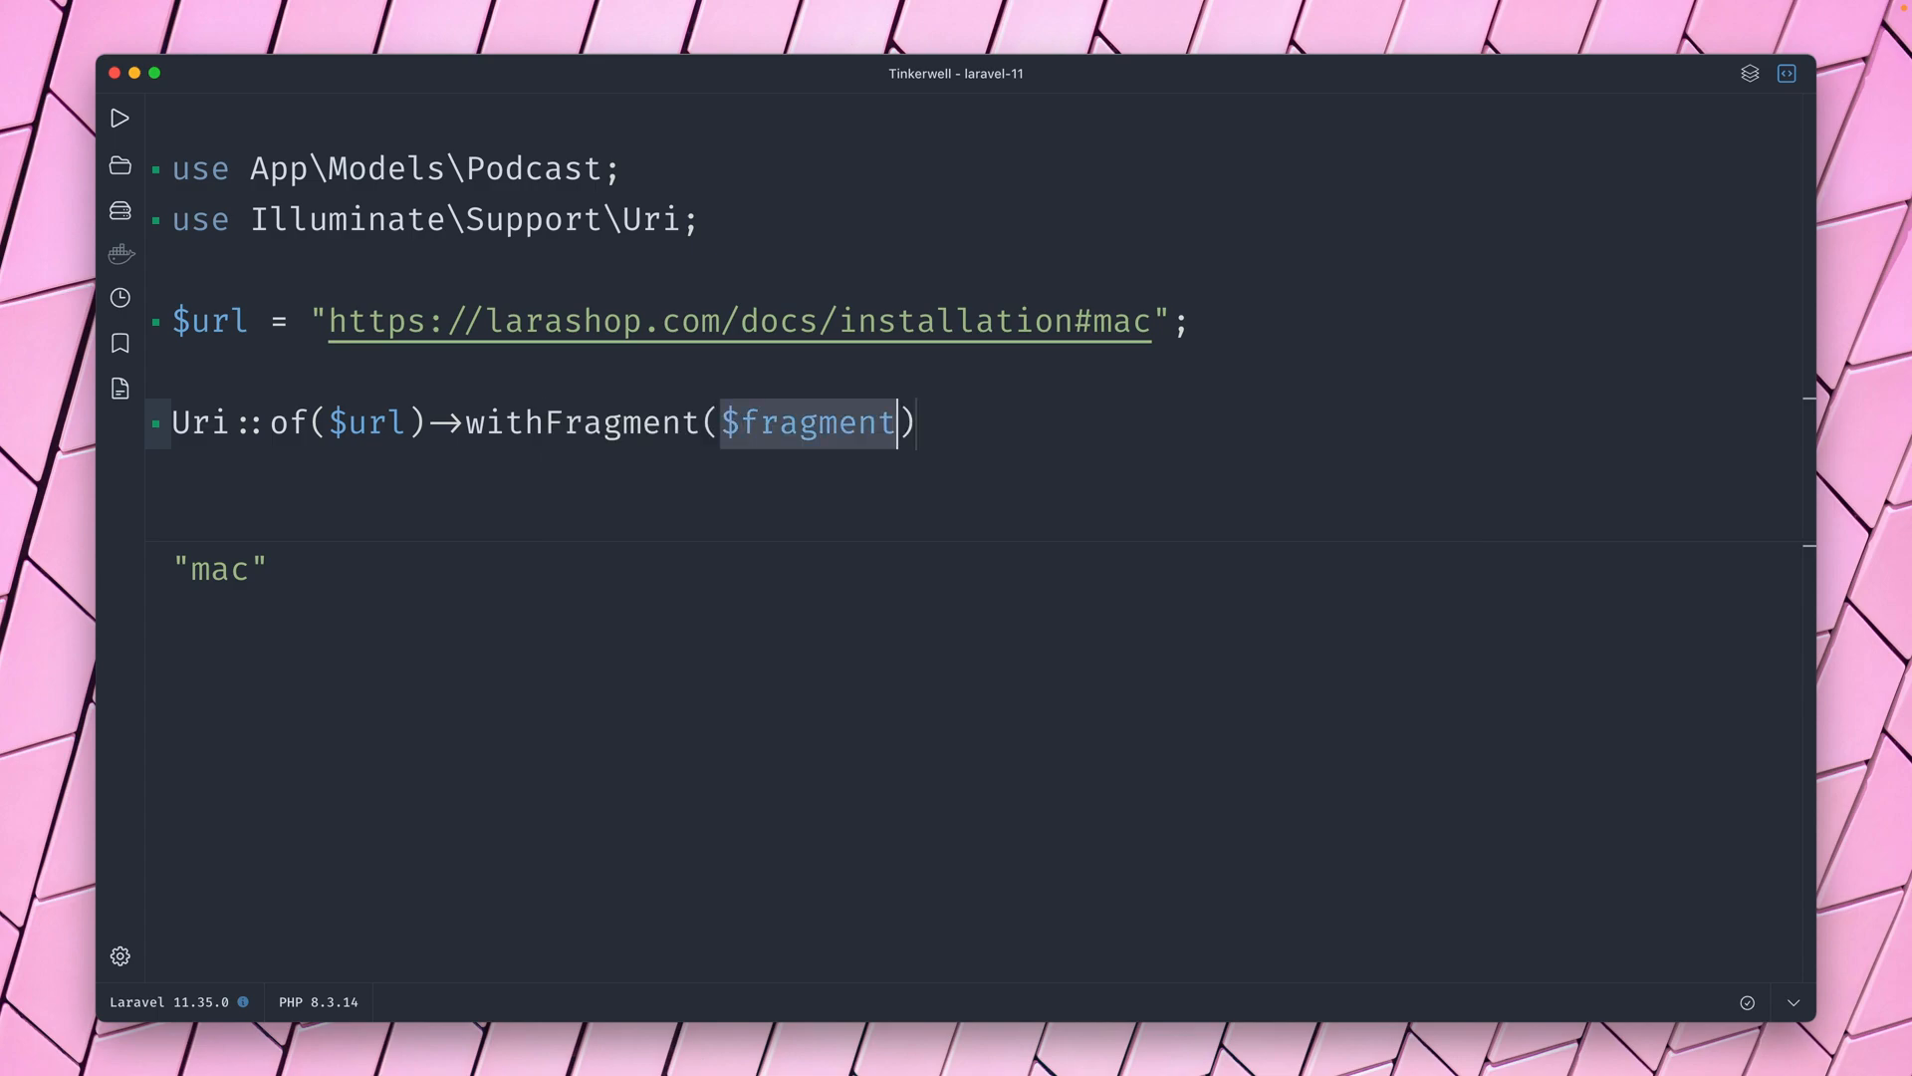
type("'window'")
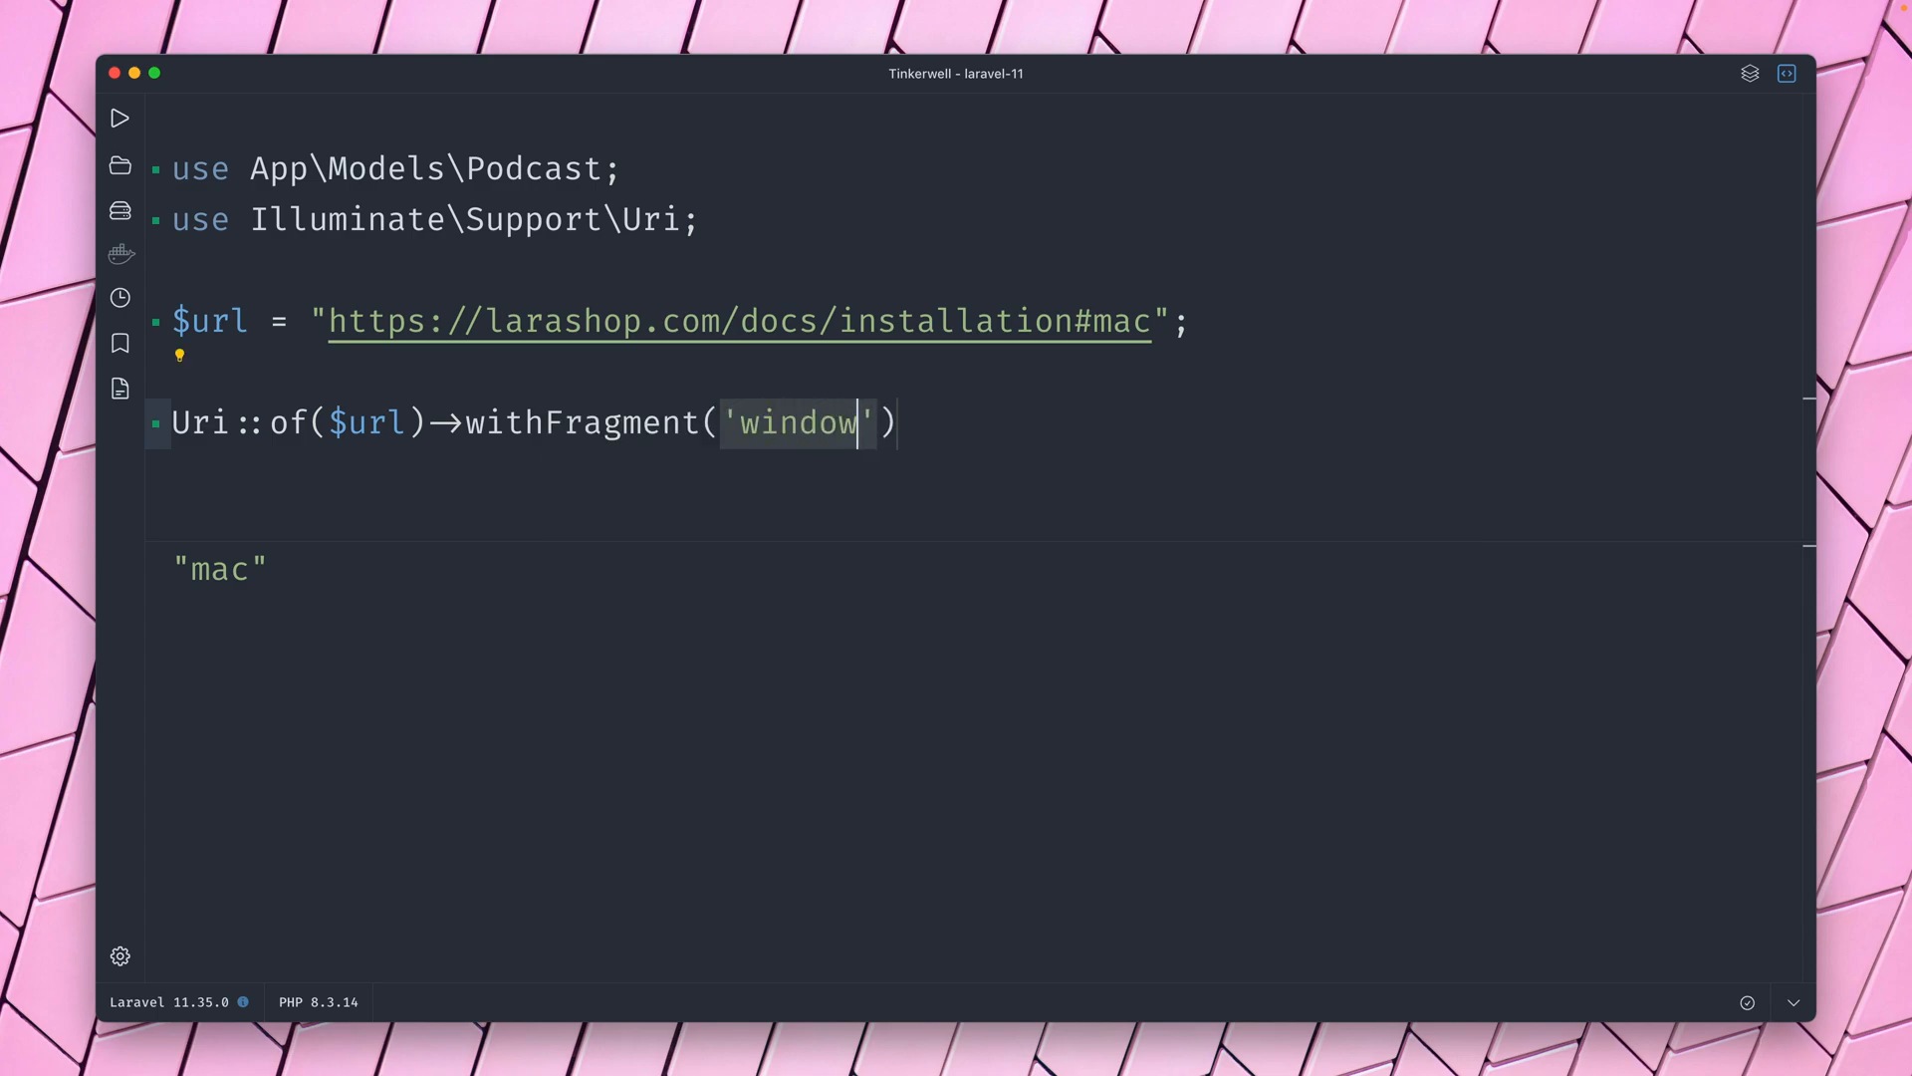
type("s")
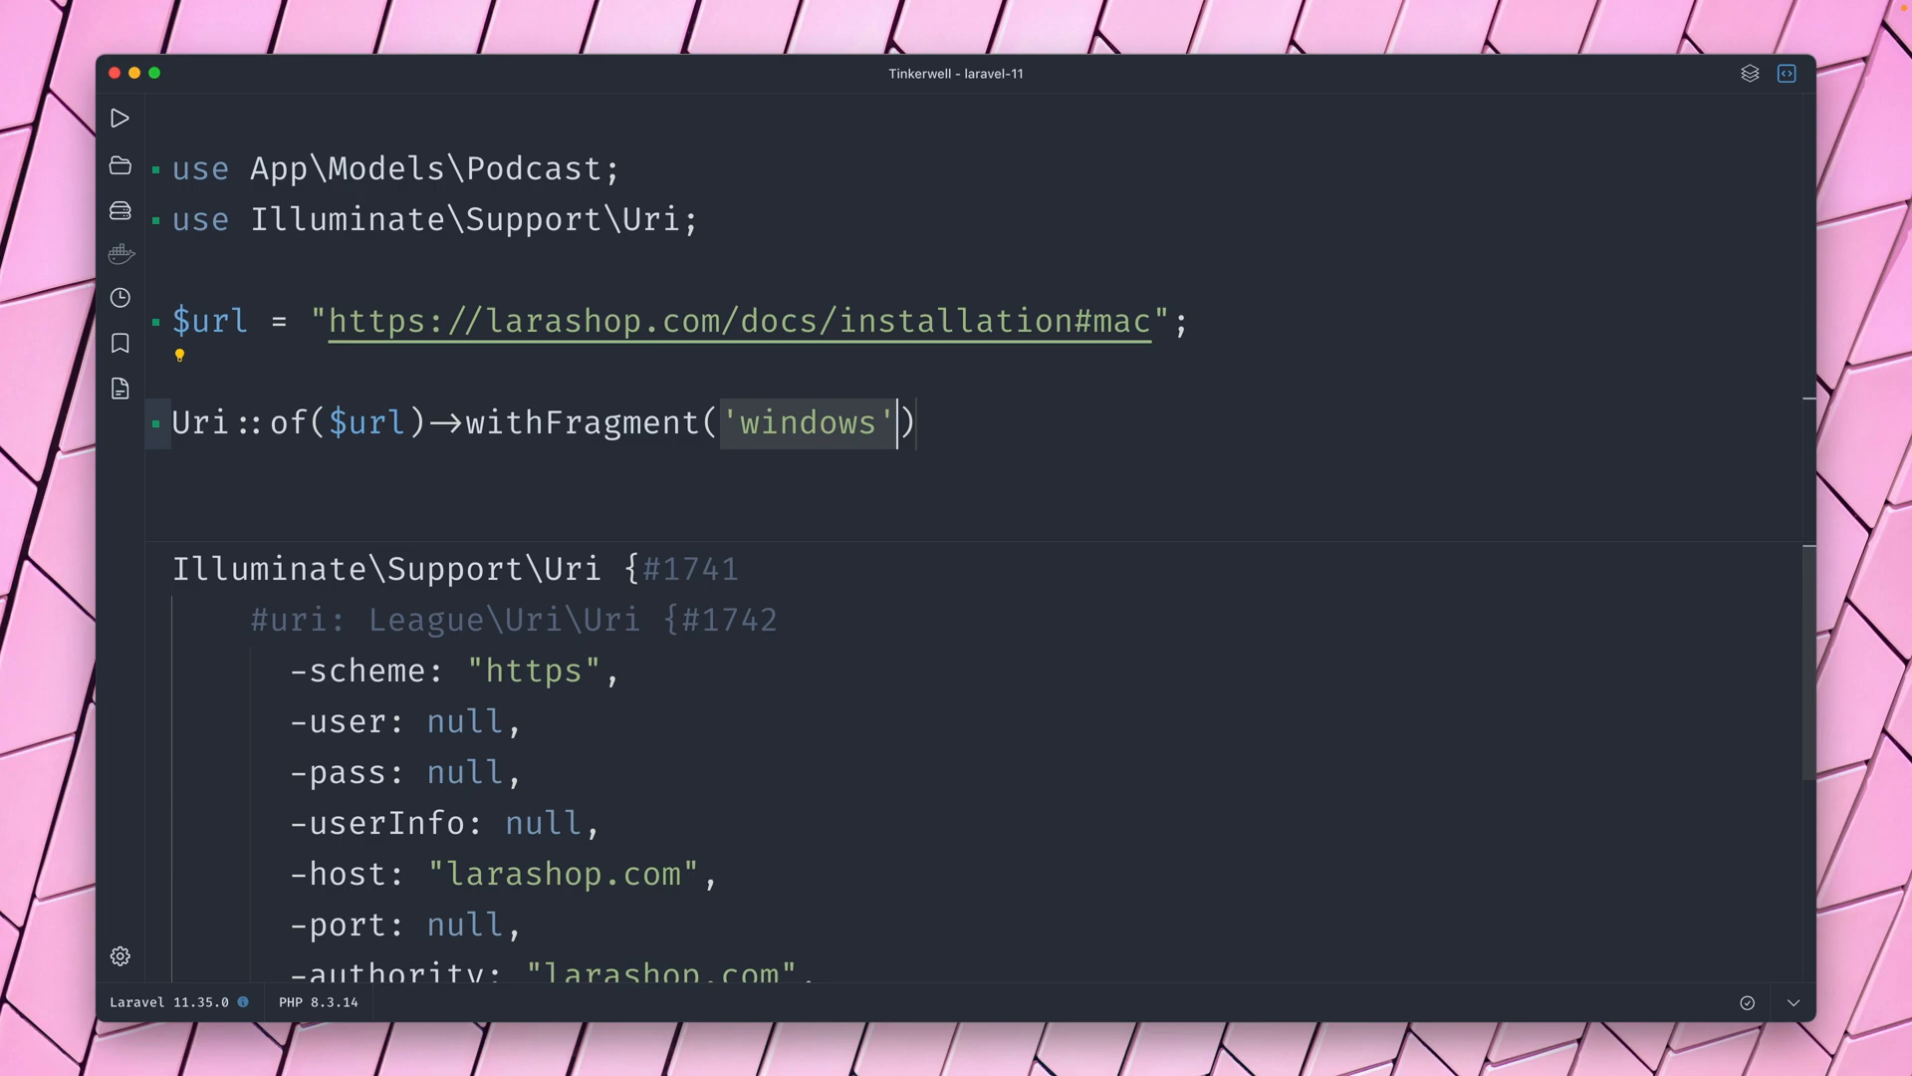
type("->value()")
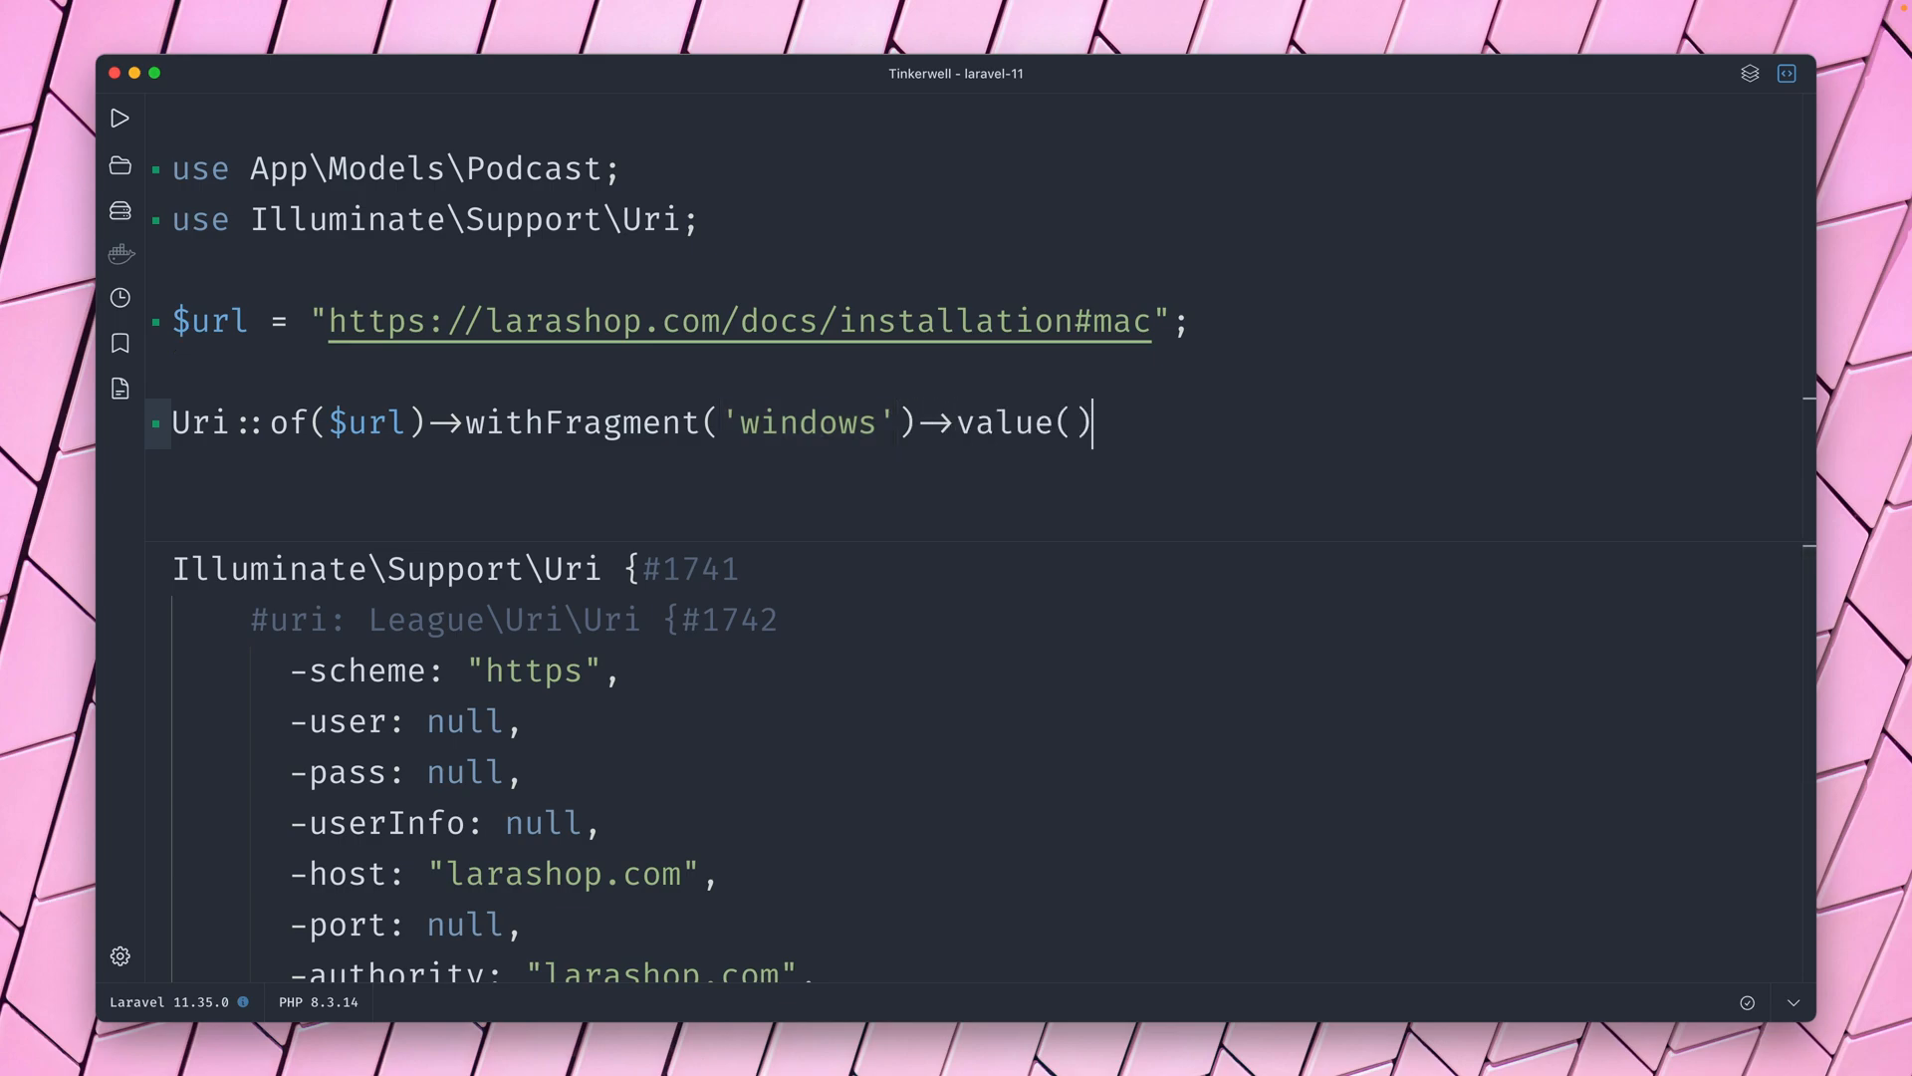
left_click(120, 117)
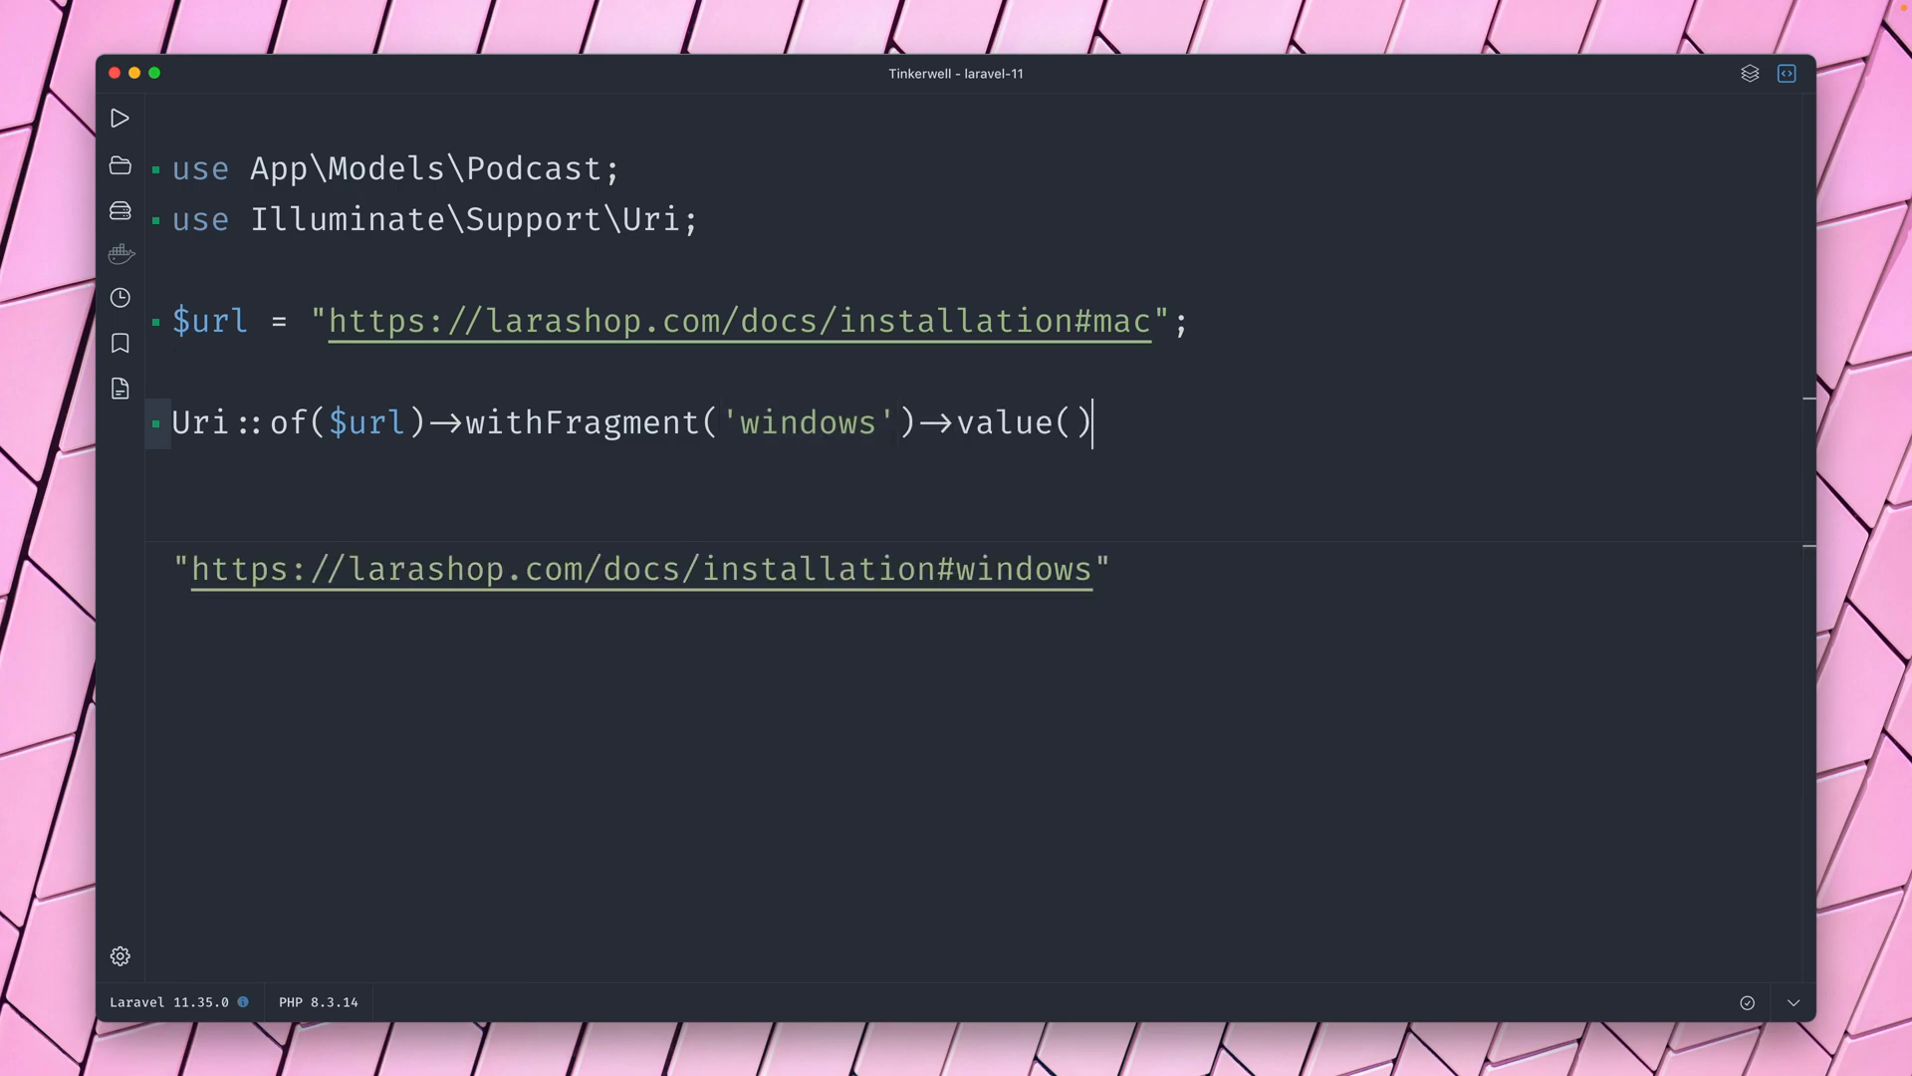
key("Backspace")
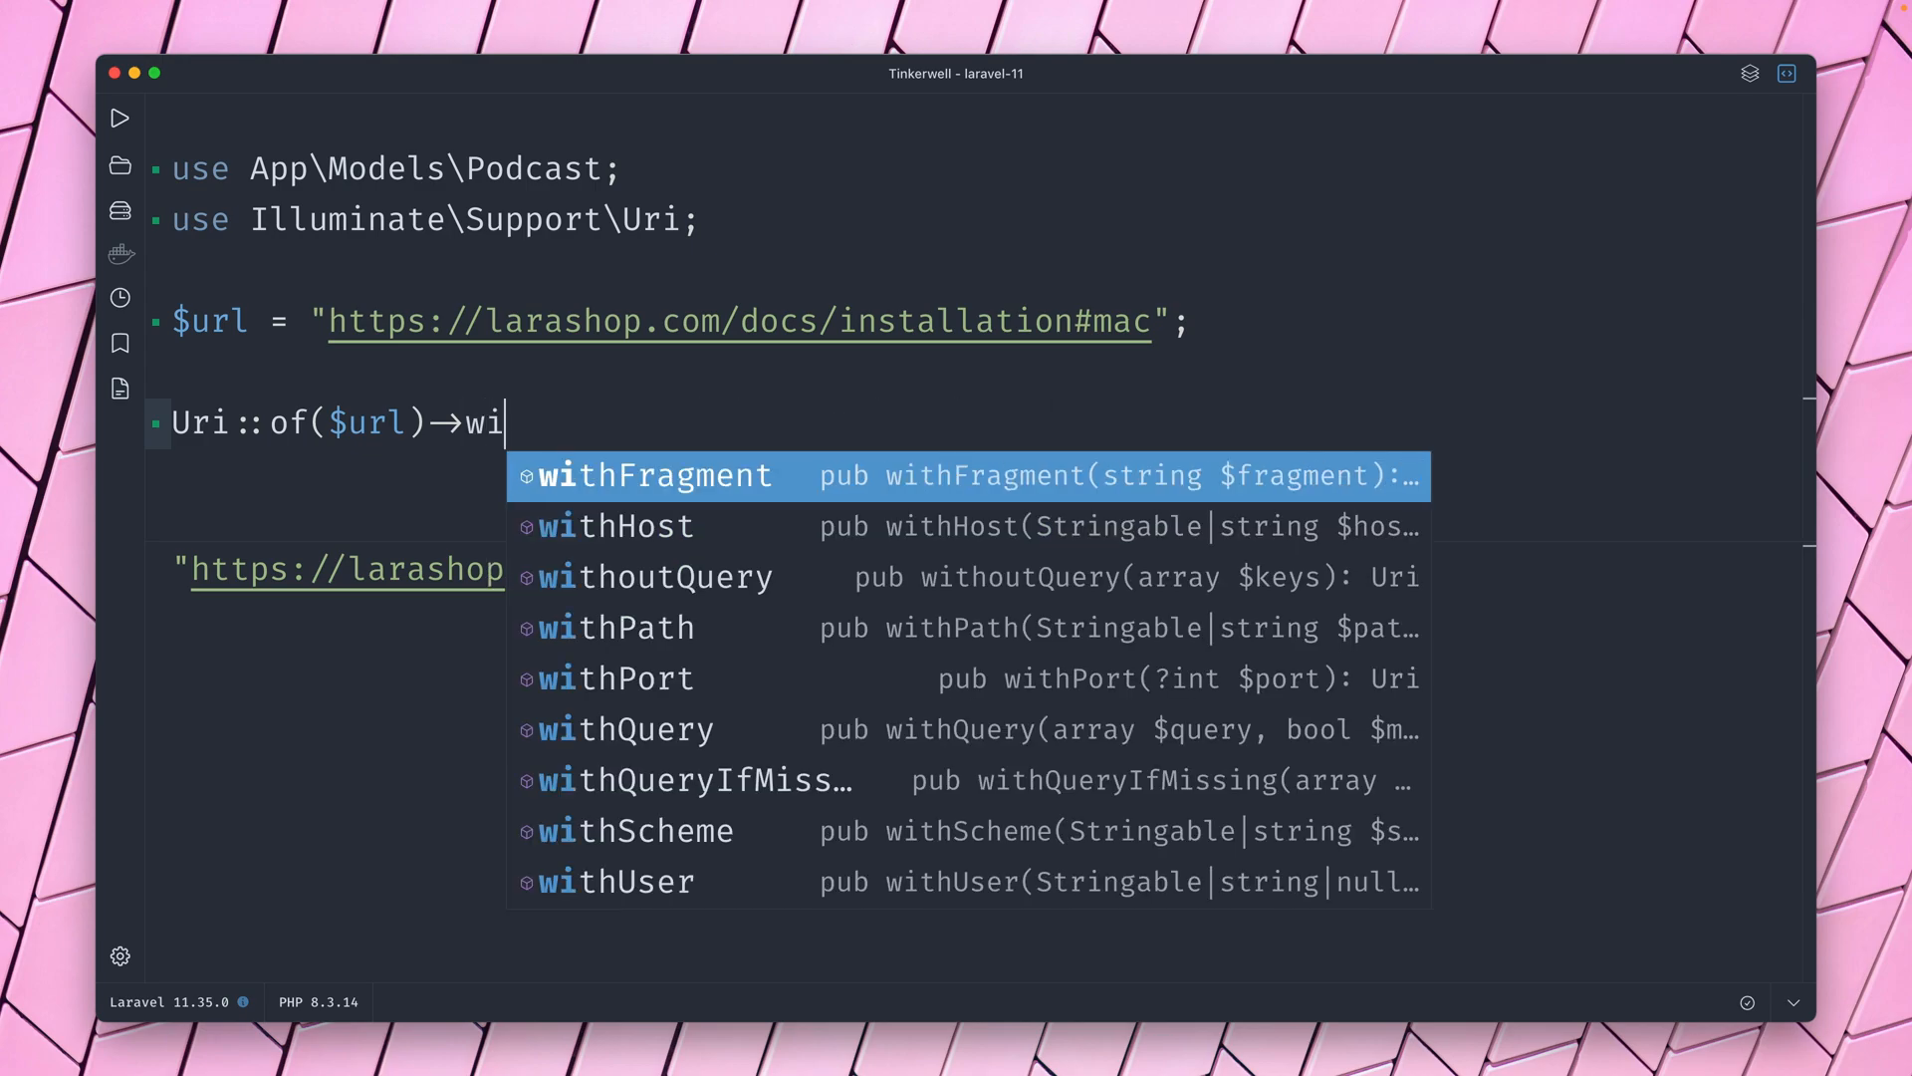
left_click(616, 526)
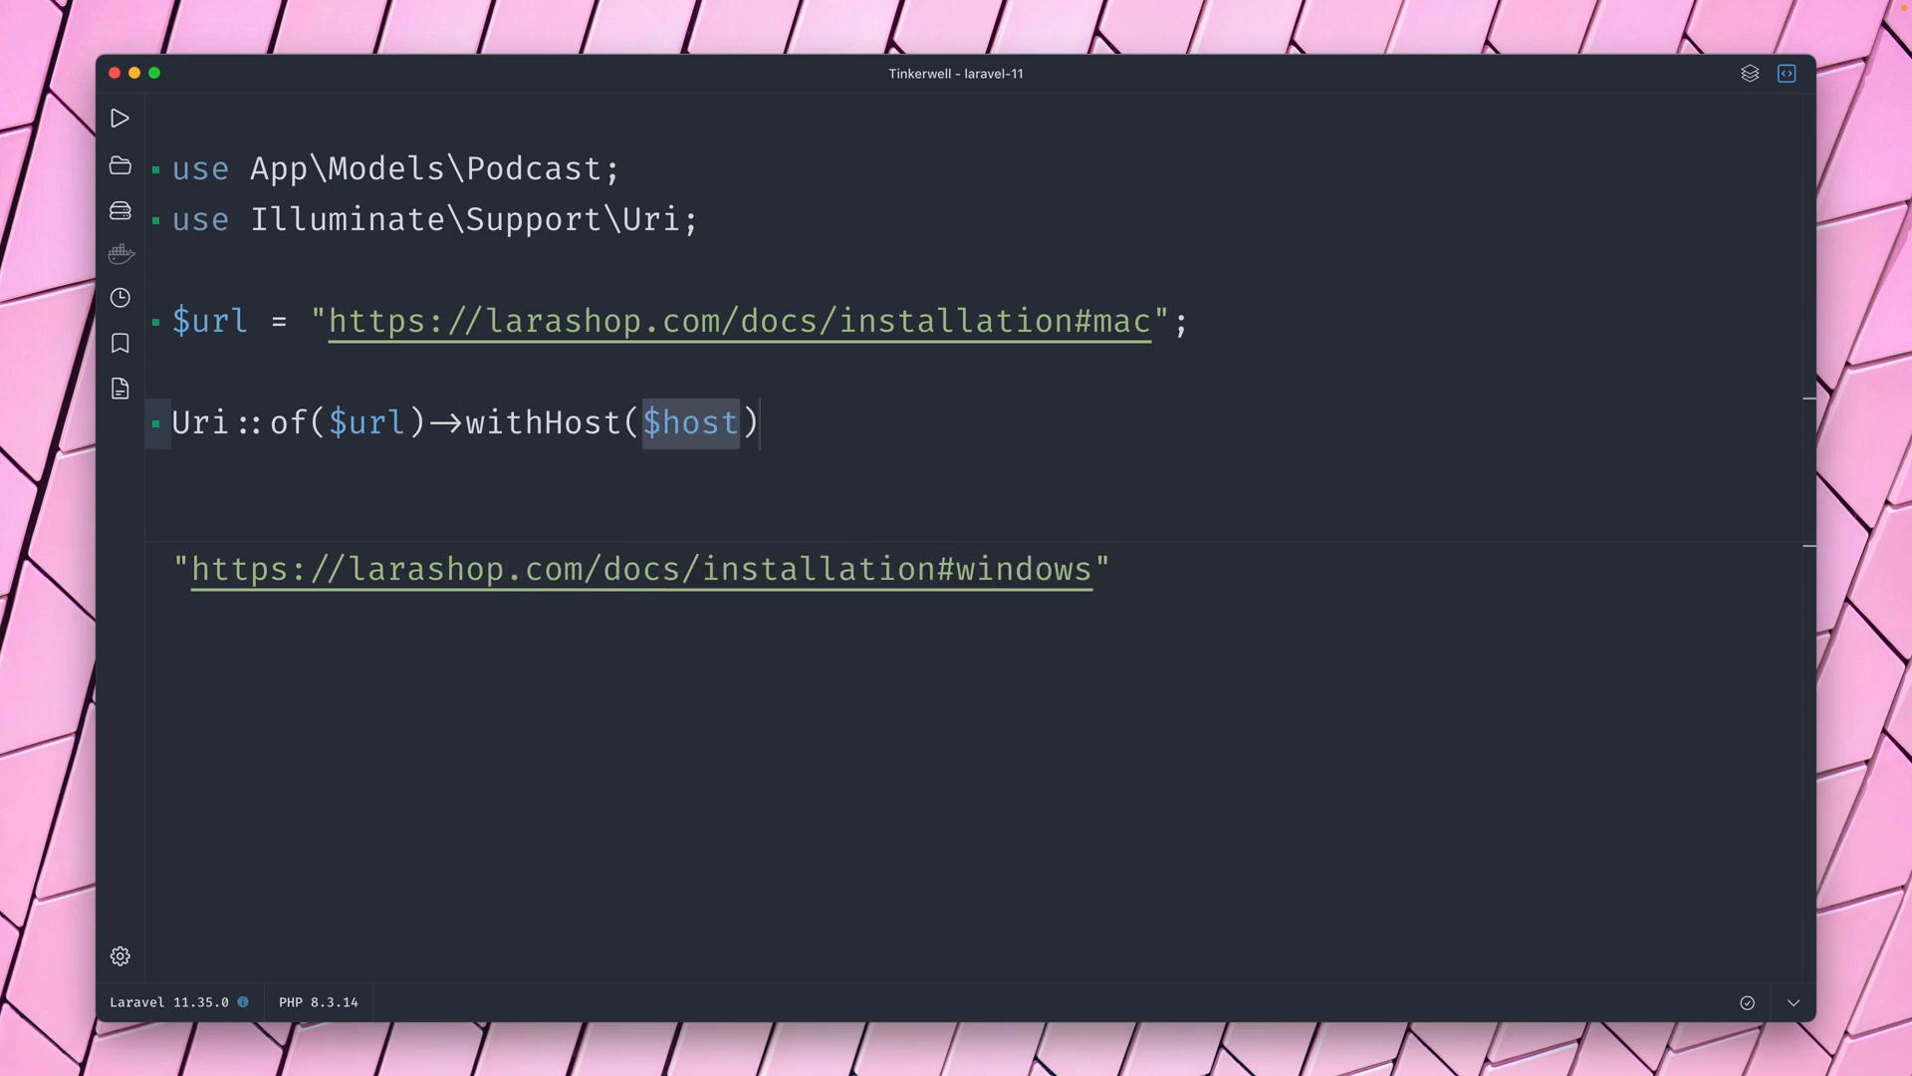
type("'")
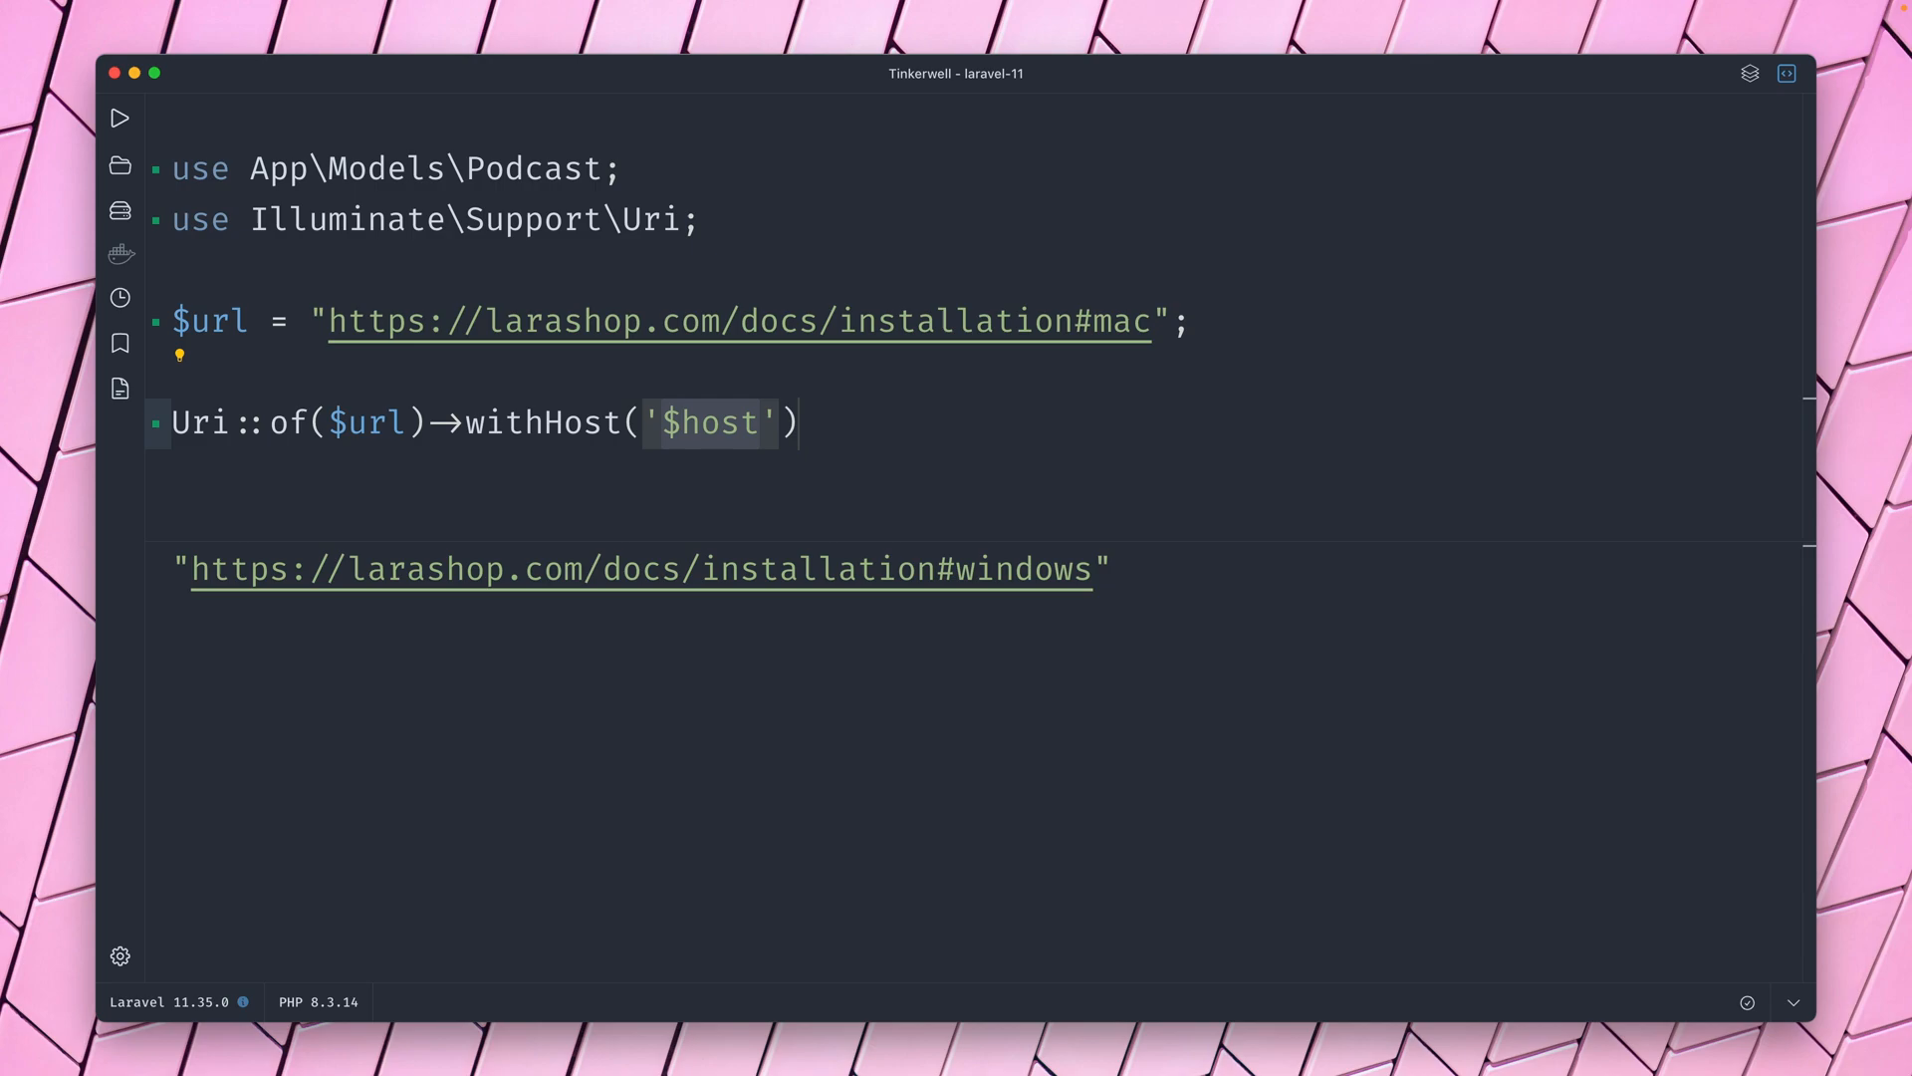
type("shoplaravel")
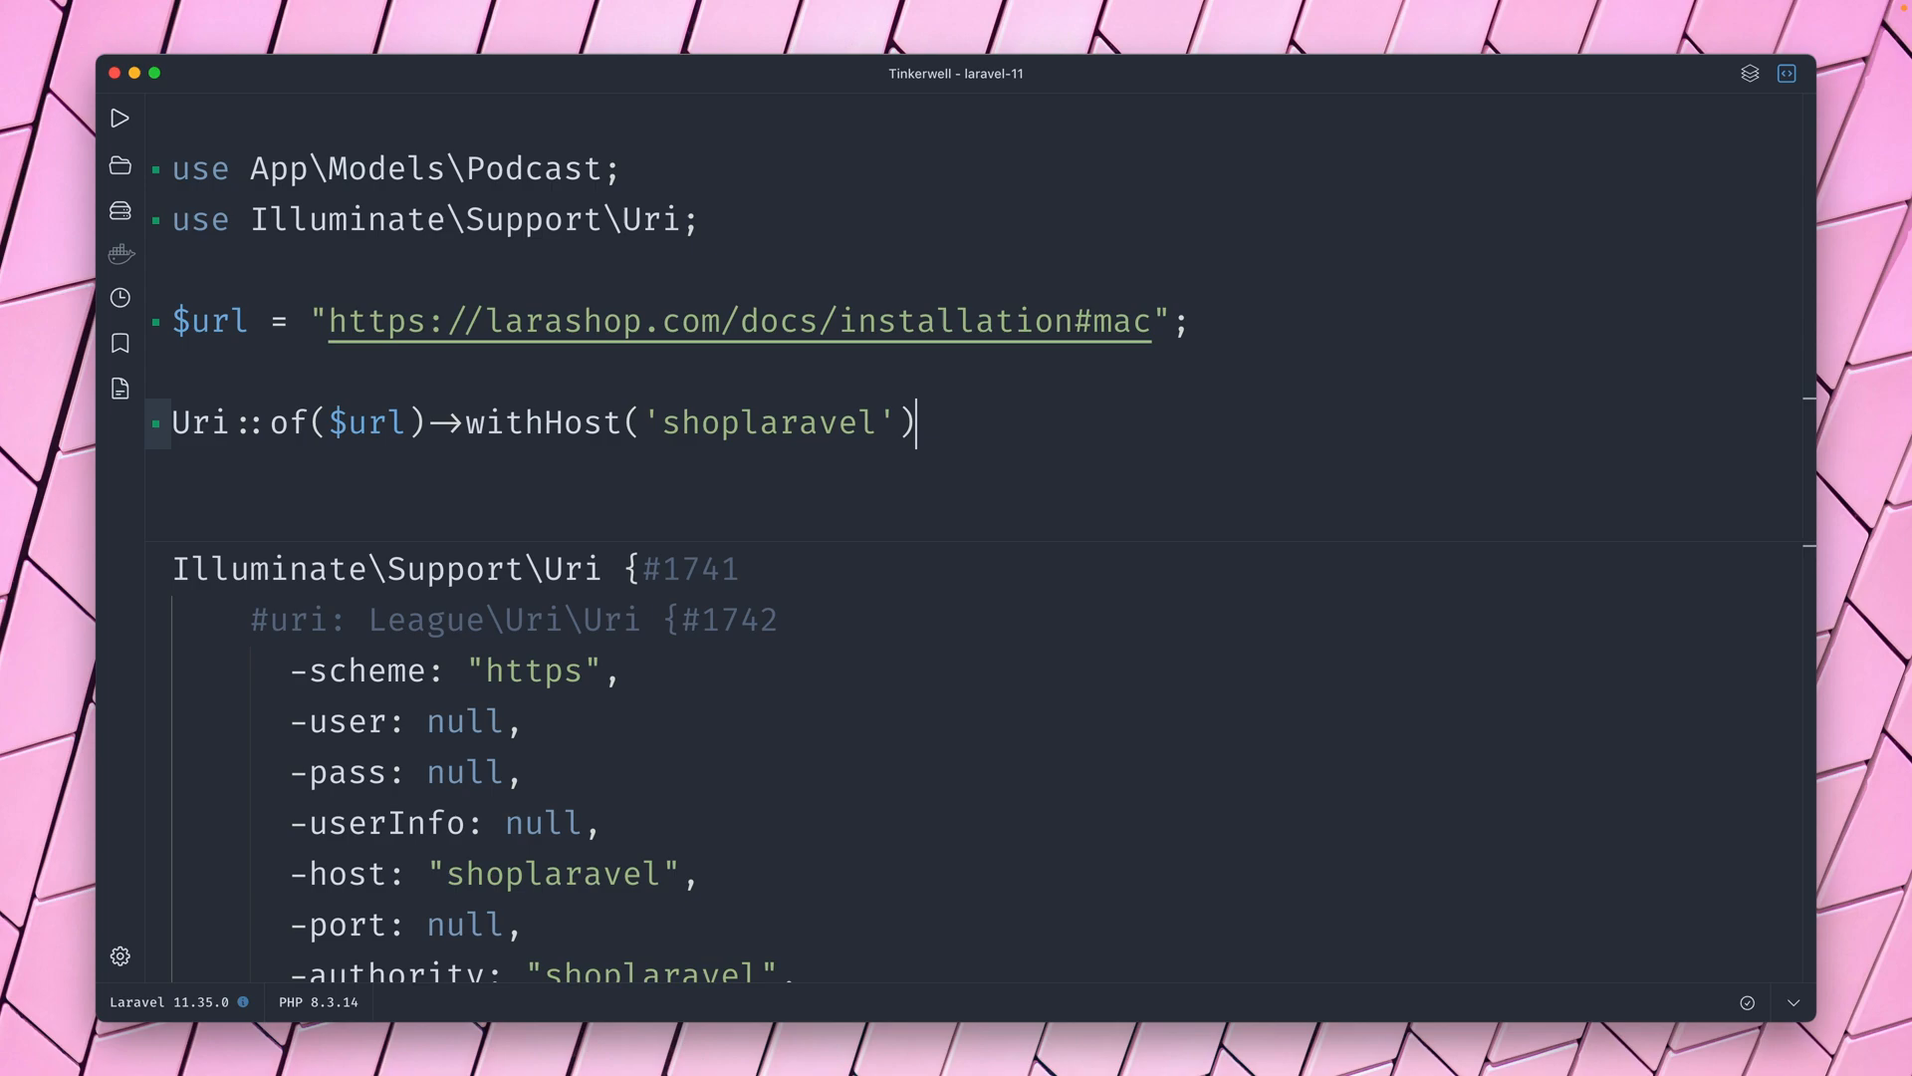
type("->value()")
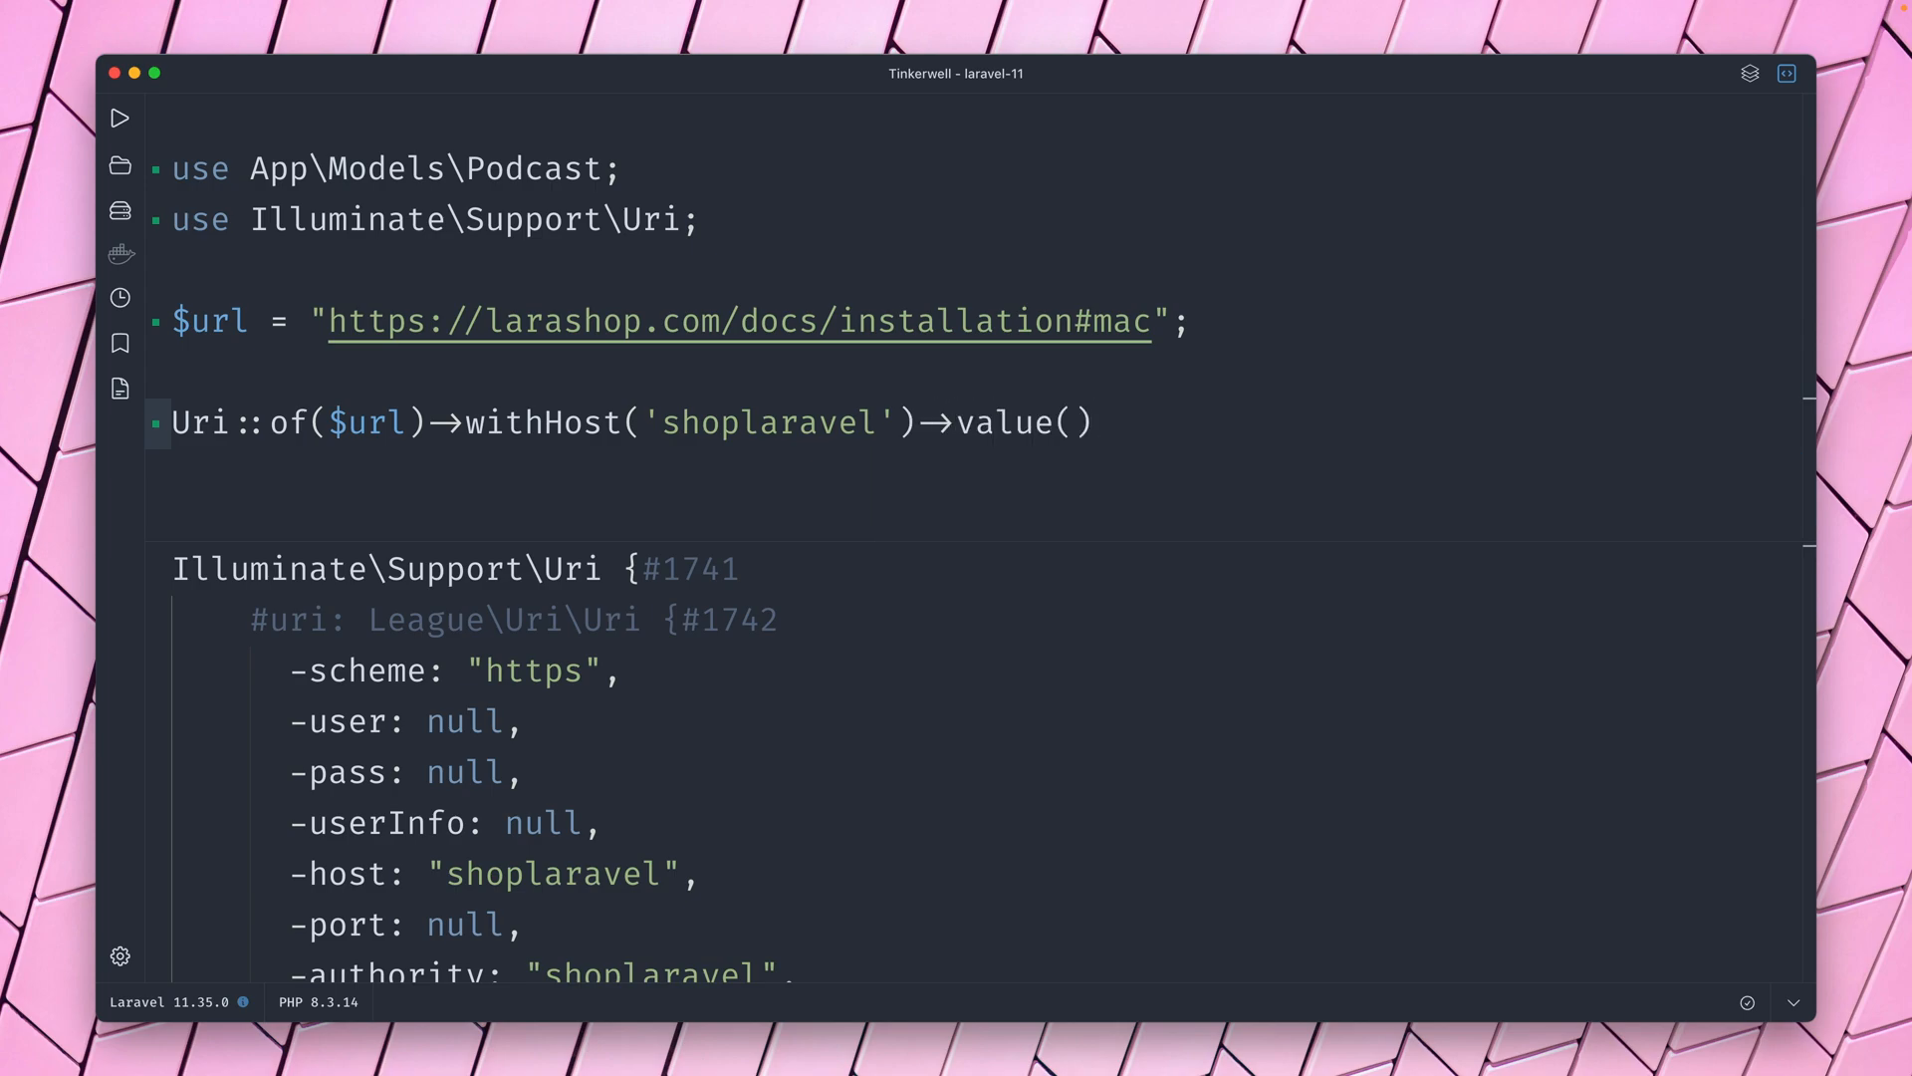
left_click(119, 119)
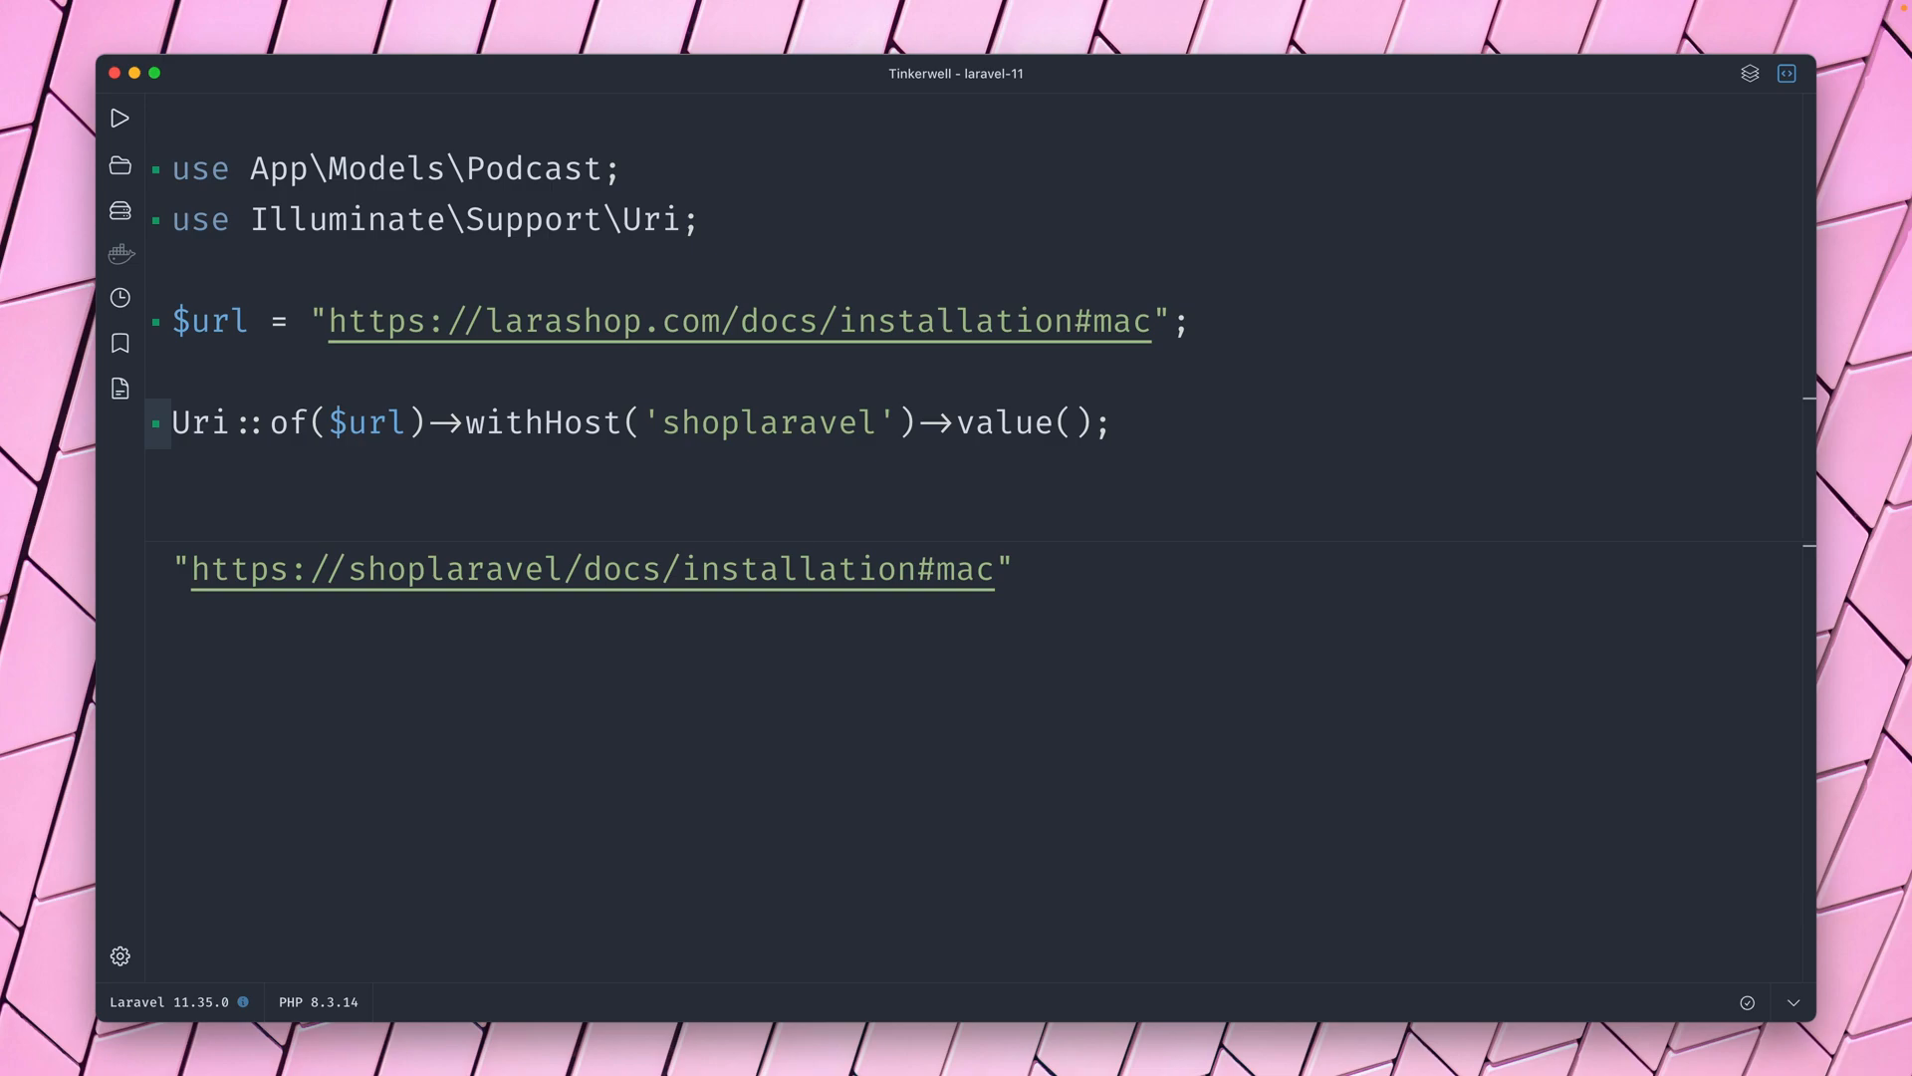
key("BackSpace")
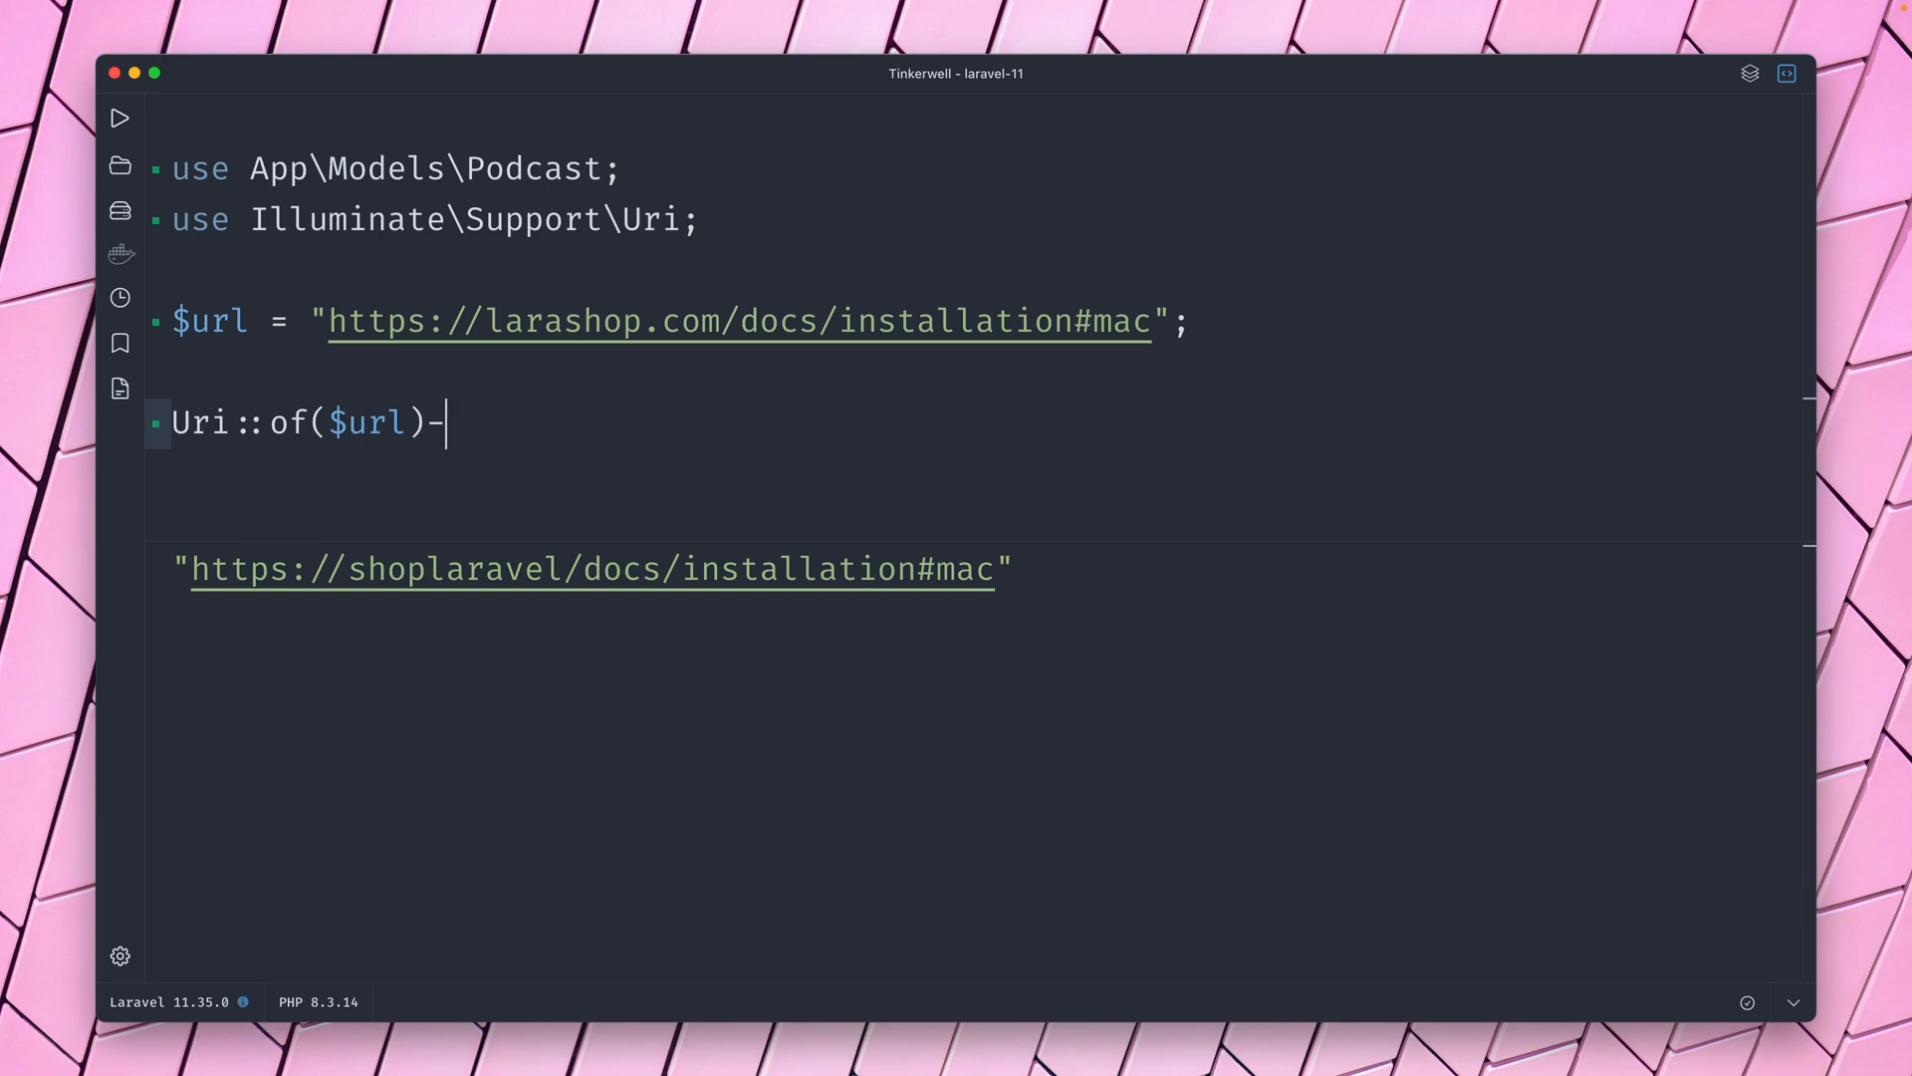
Browse the Uri method suggestions and begin a Uri::route($name) expression.
type(">")
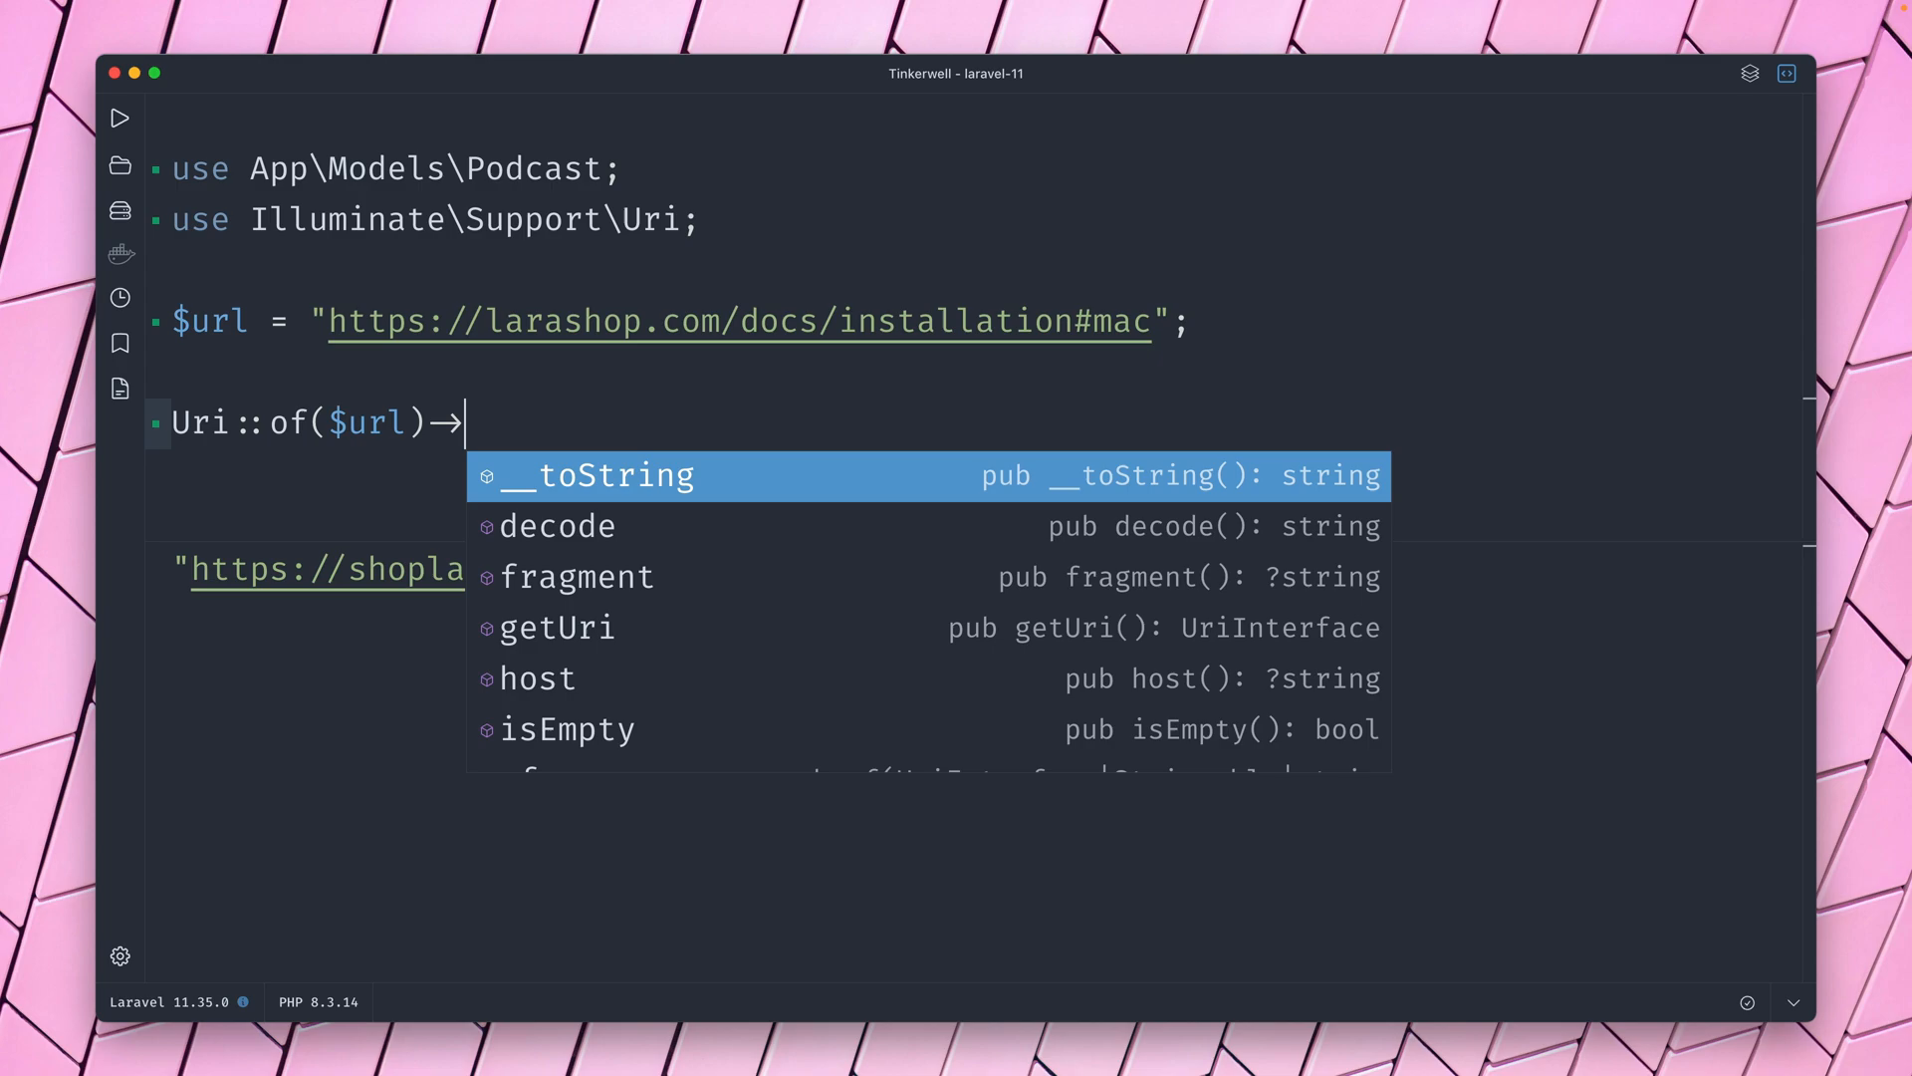
scroll("down", 3)
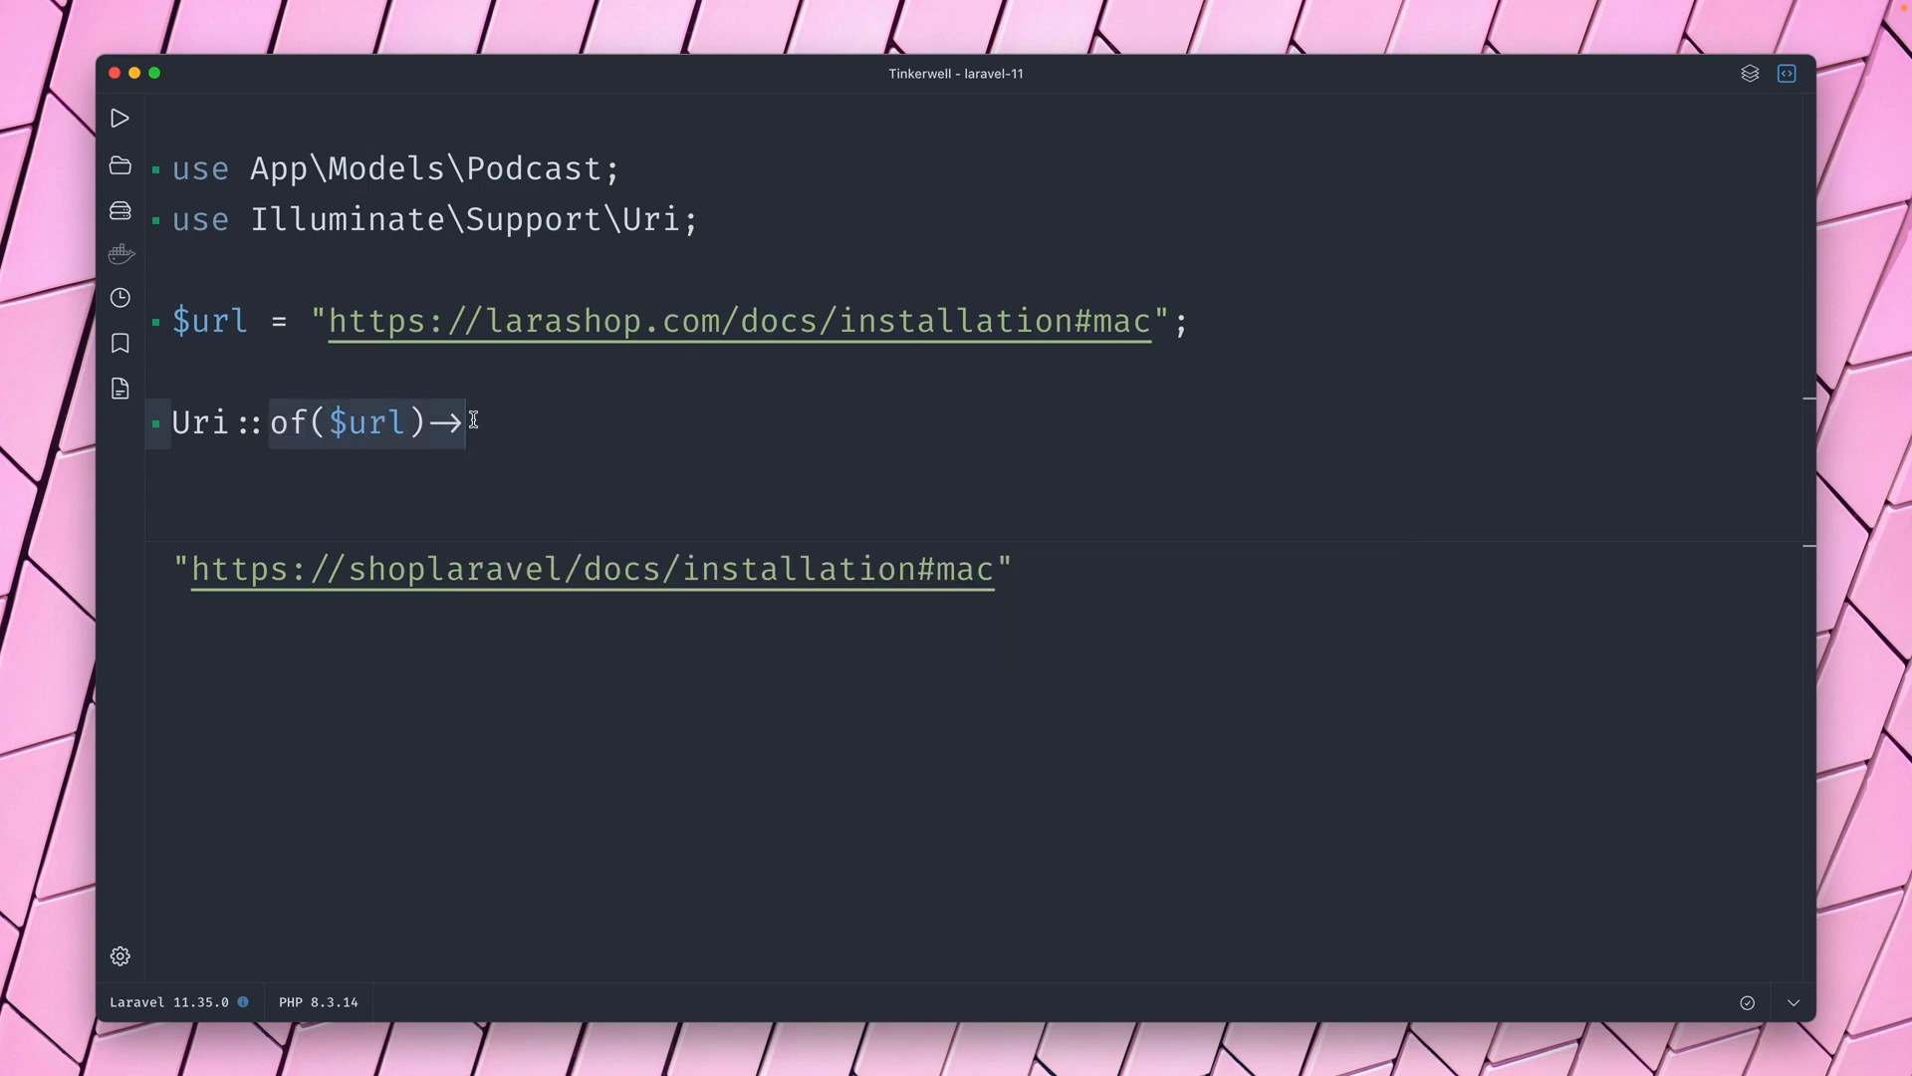
type("route($name)")
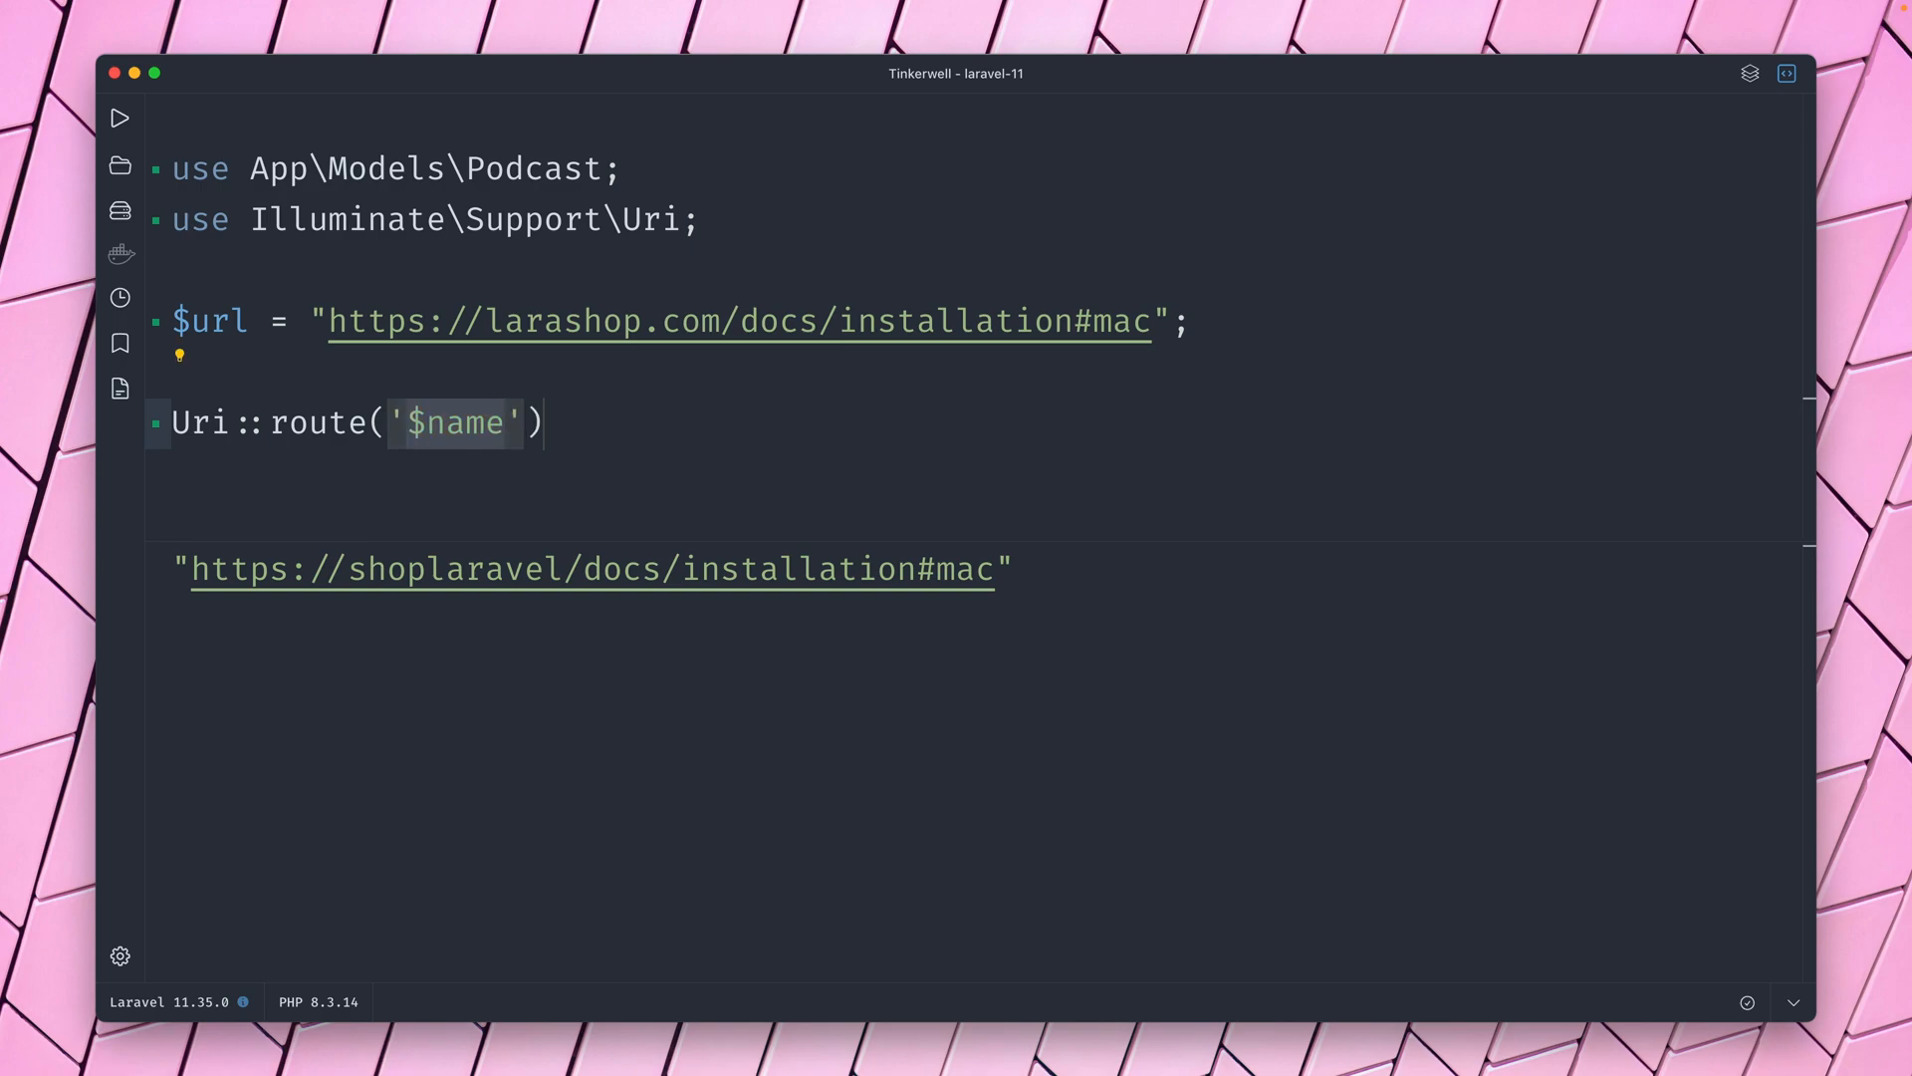
Write Uri::route('podcast.show')->value() using autocomplete.
type("podcast")
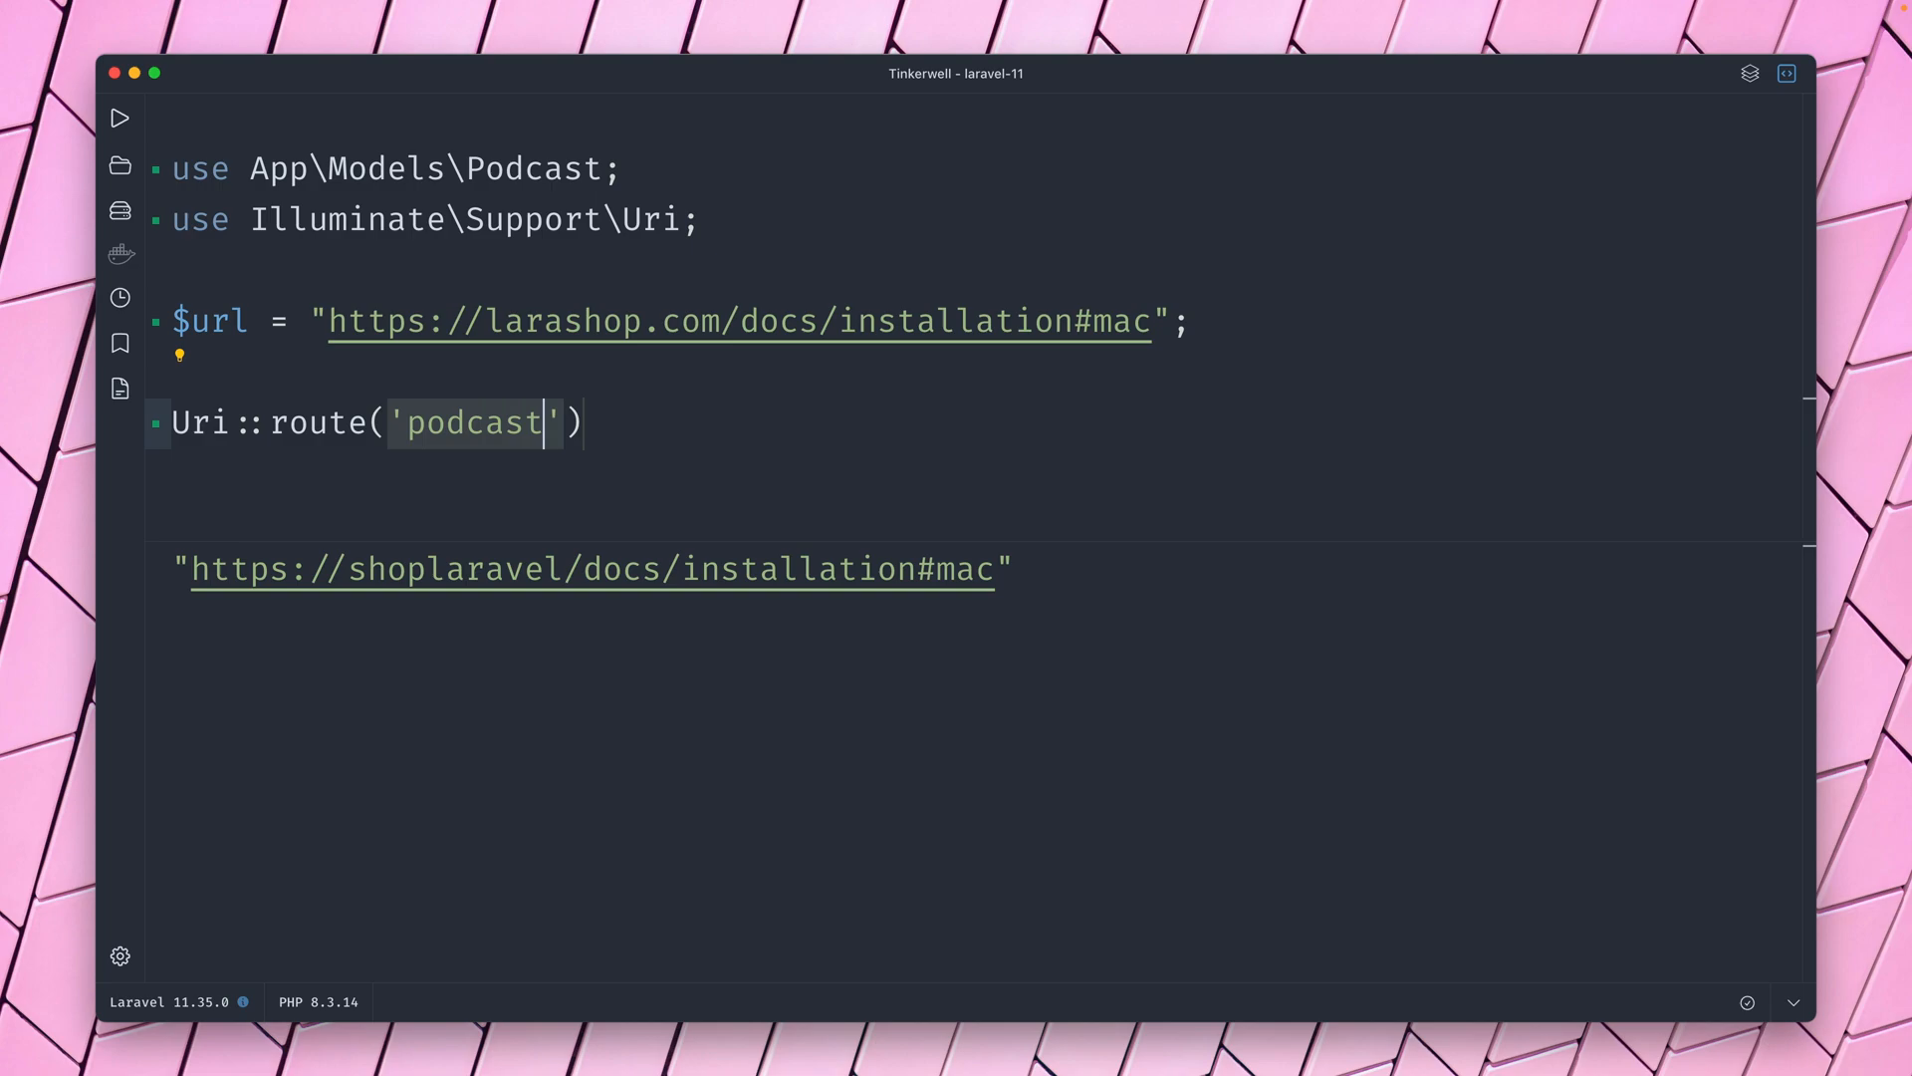
type(".show")
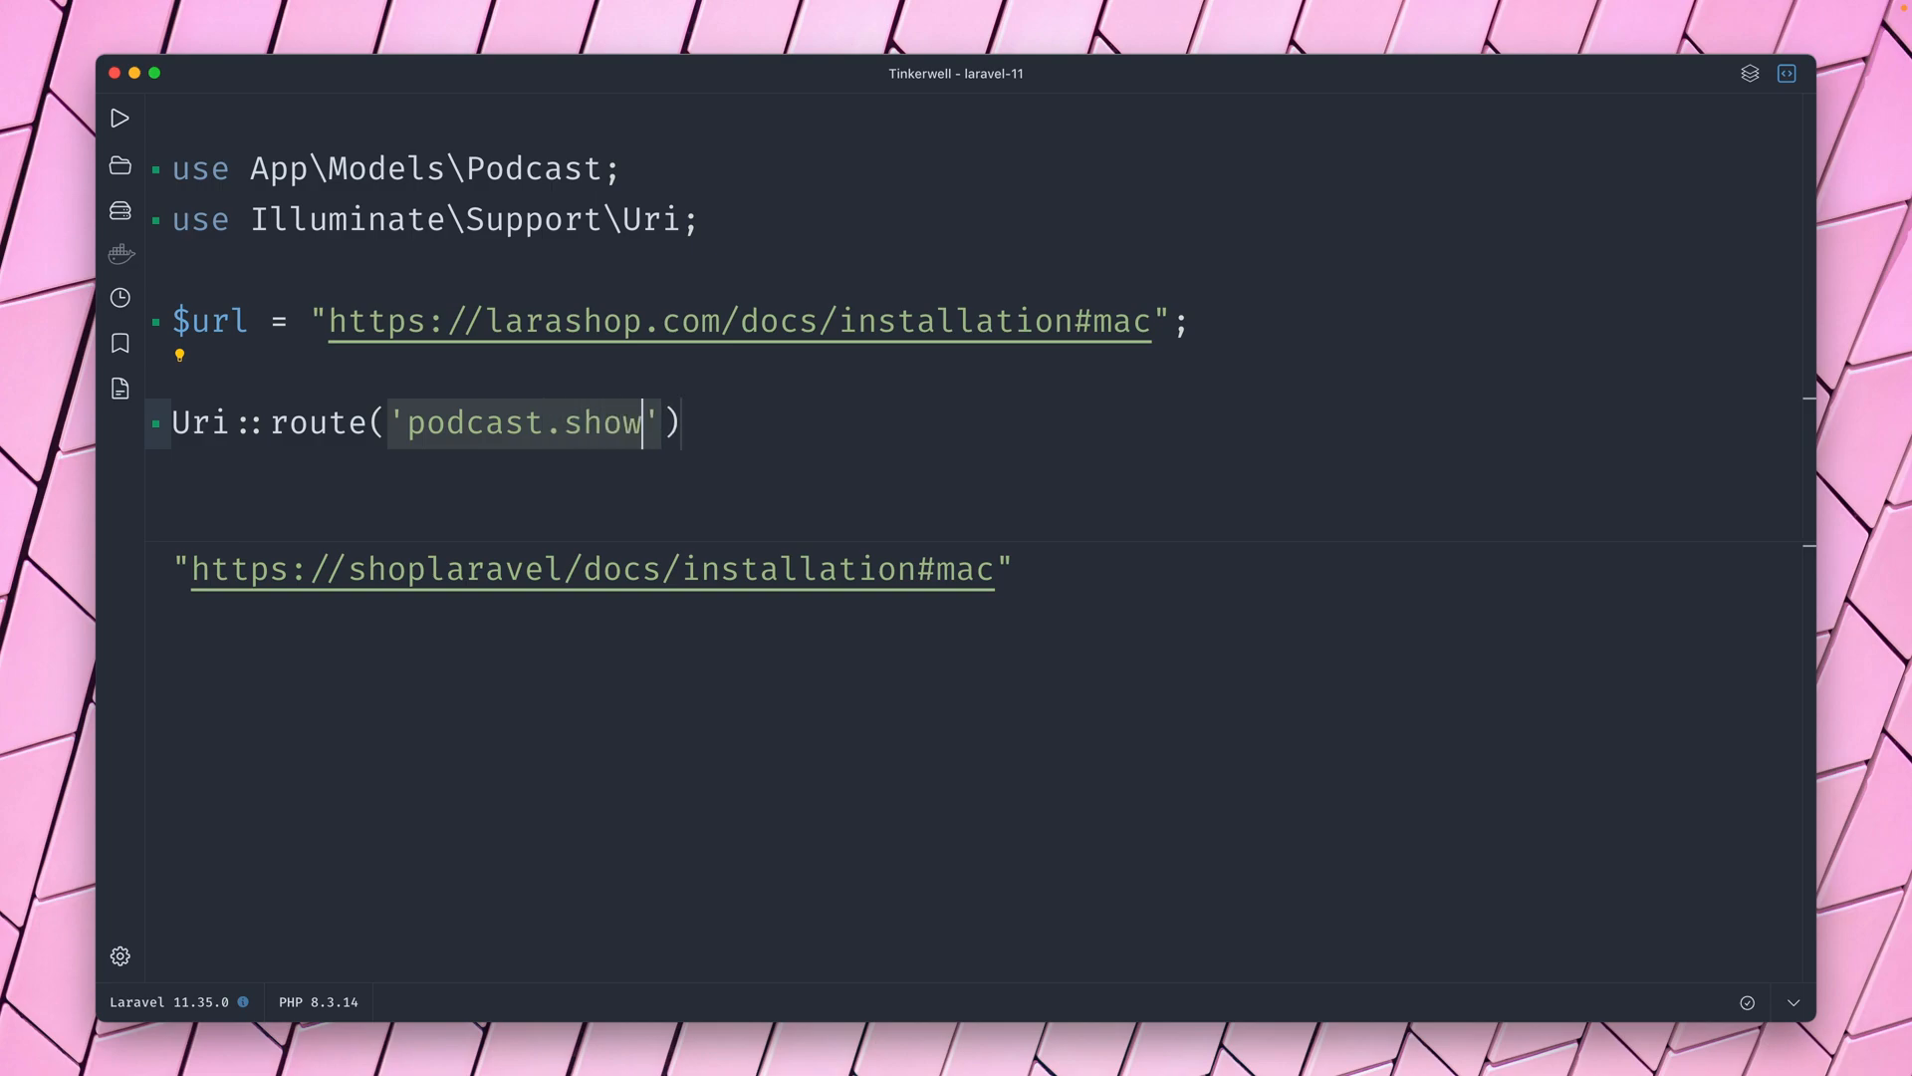
type("->val")
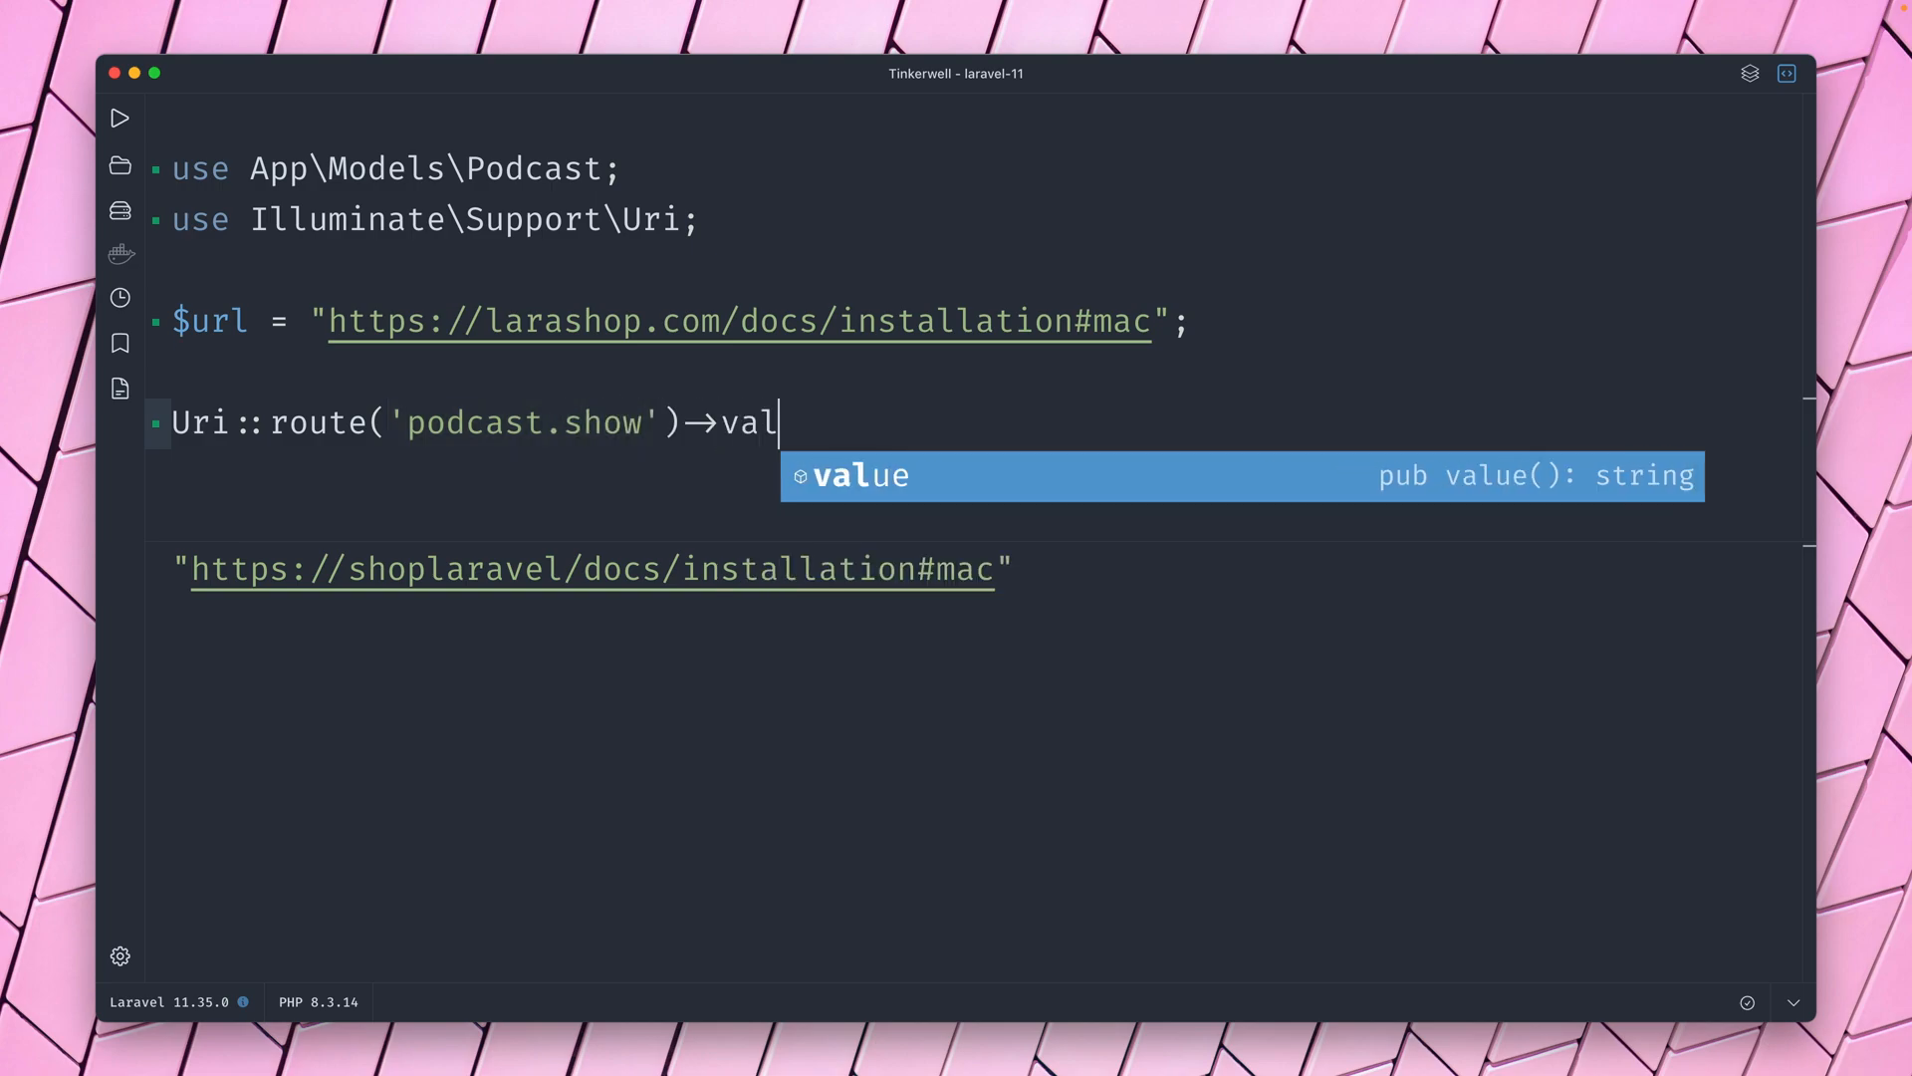
key("Tab")
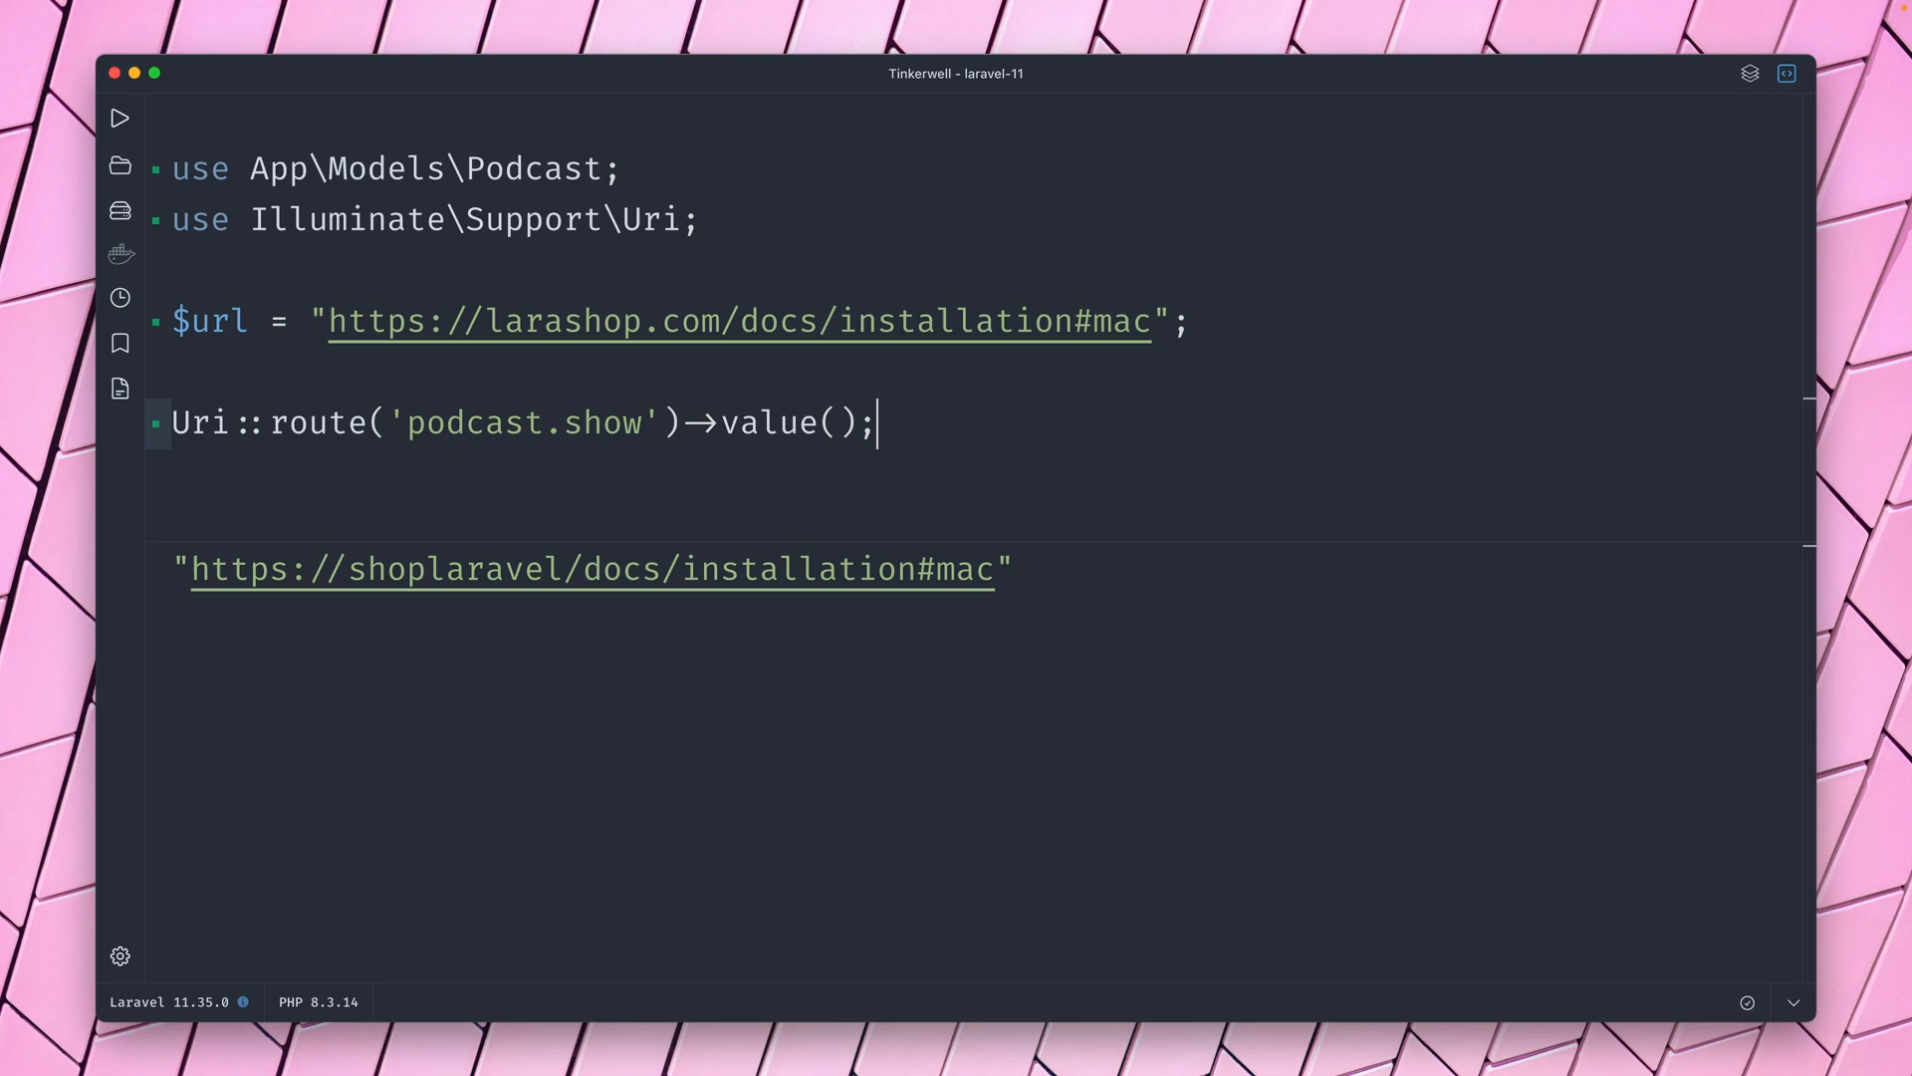
Pass Podcast::first() to the route and run it to output the podcast URL.
left_click(120, 118)
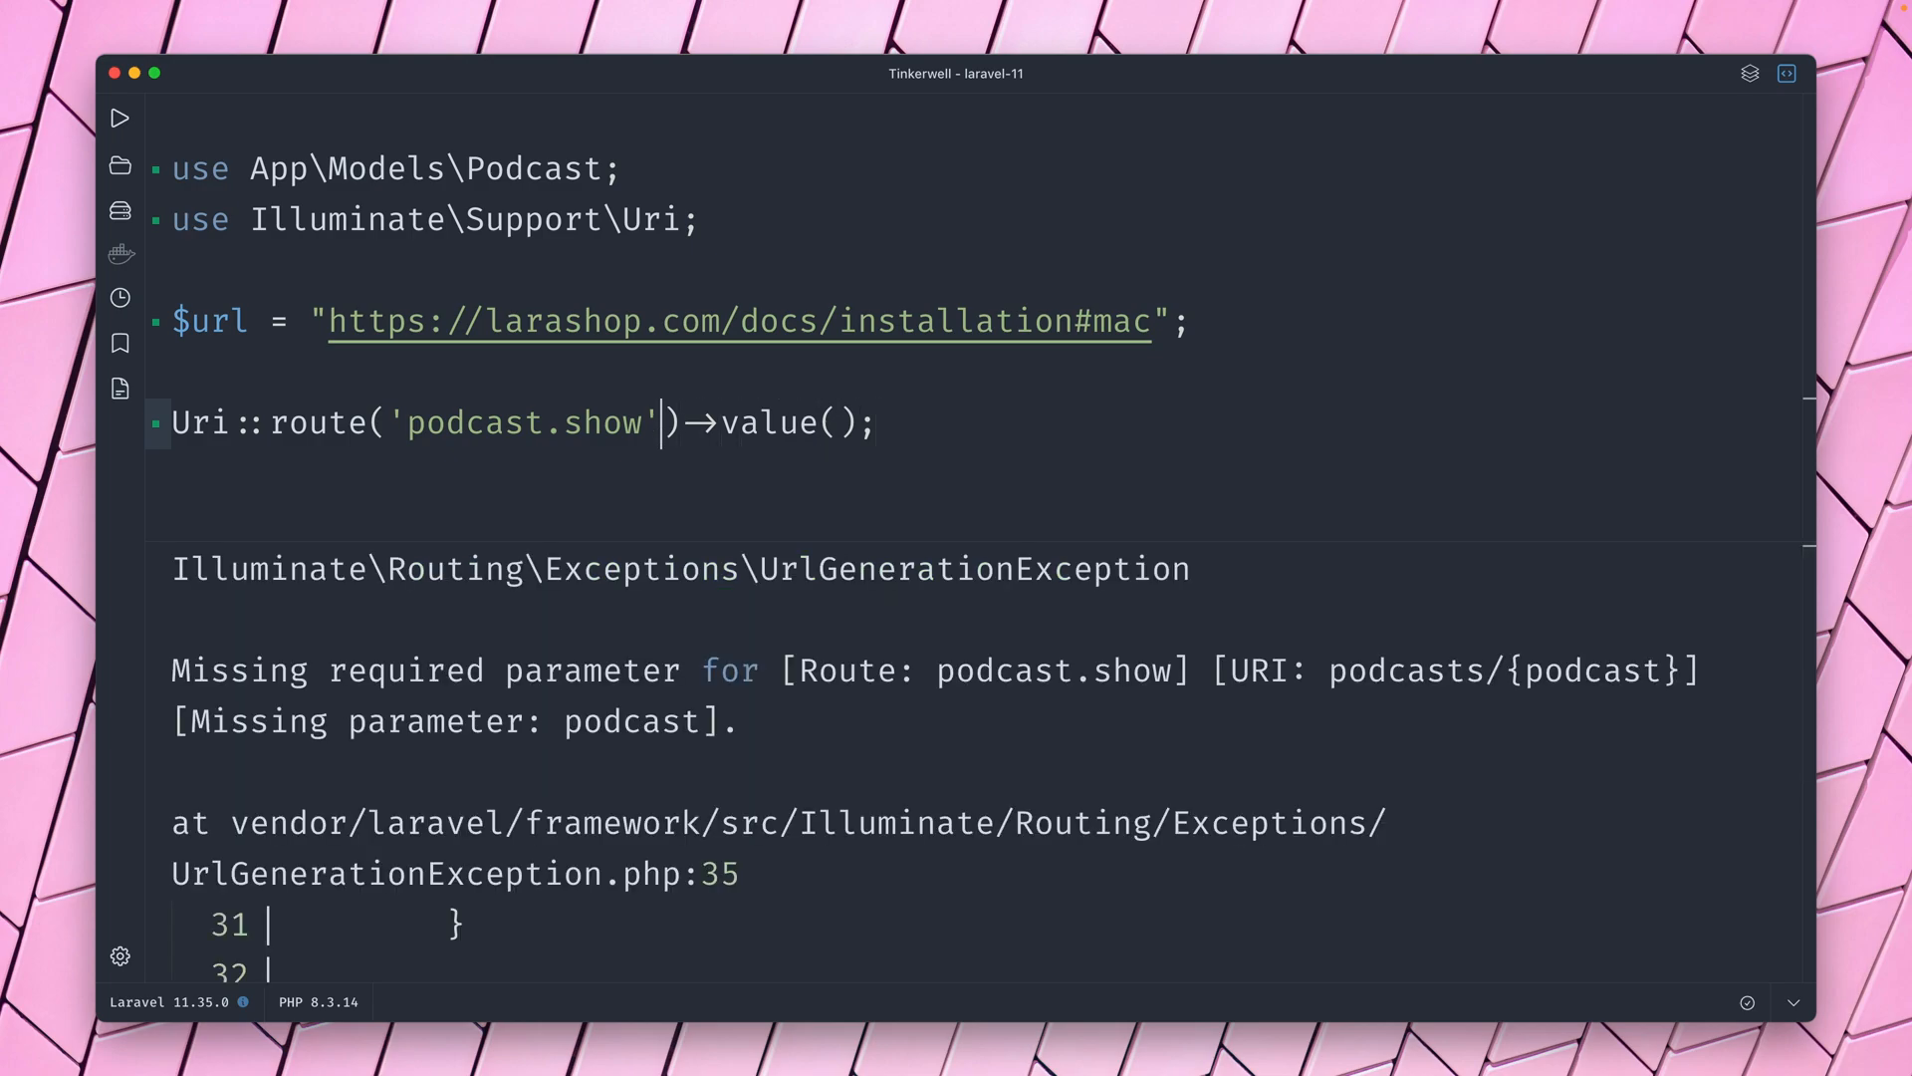
type(",")
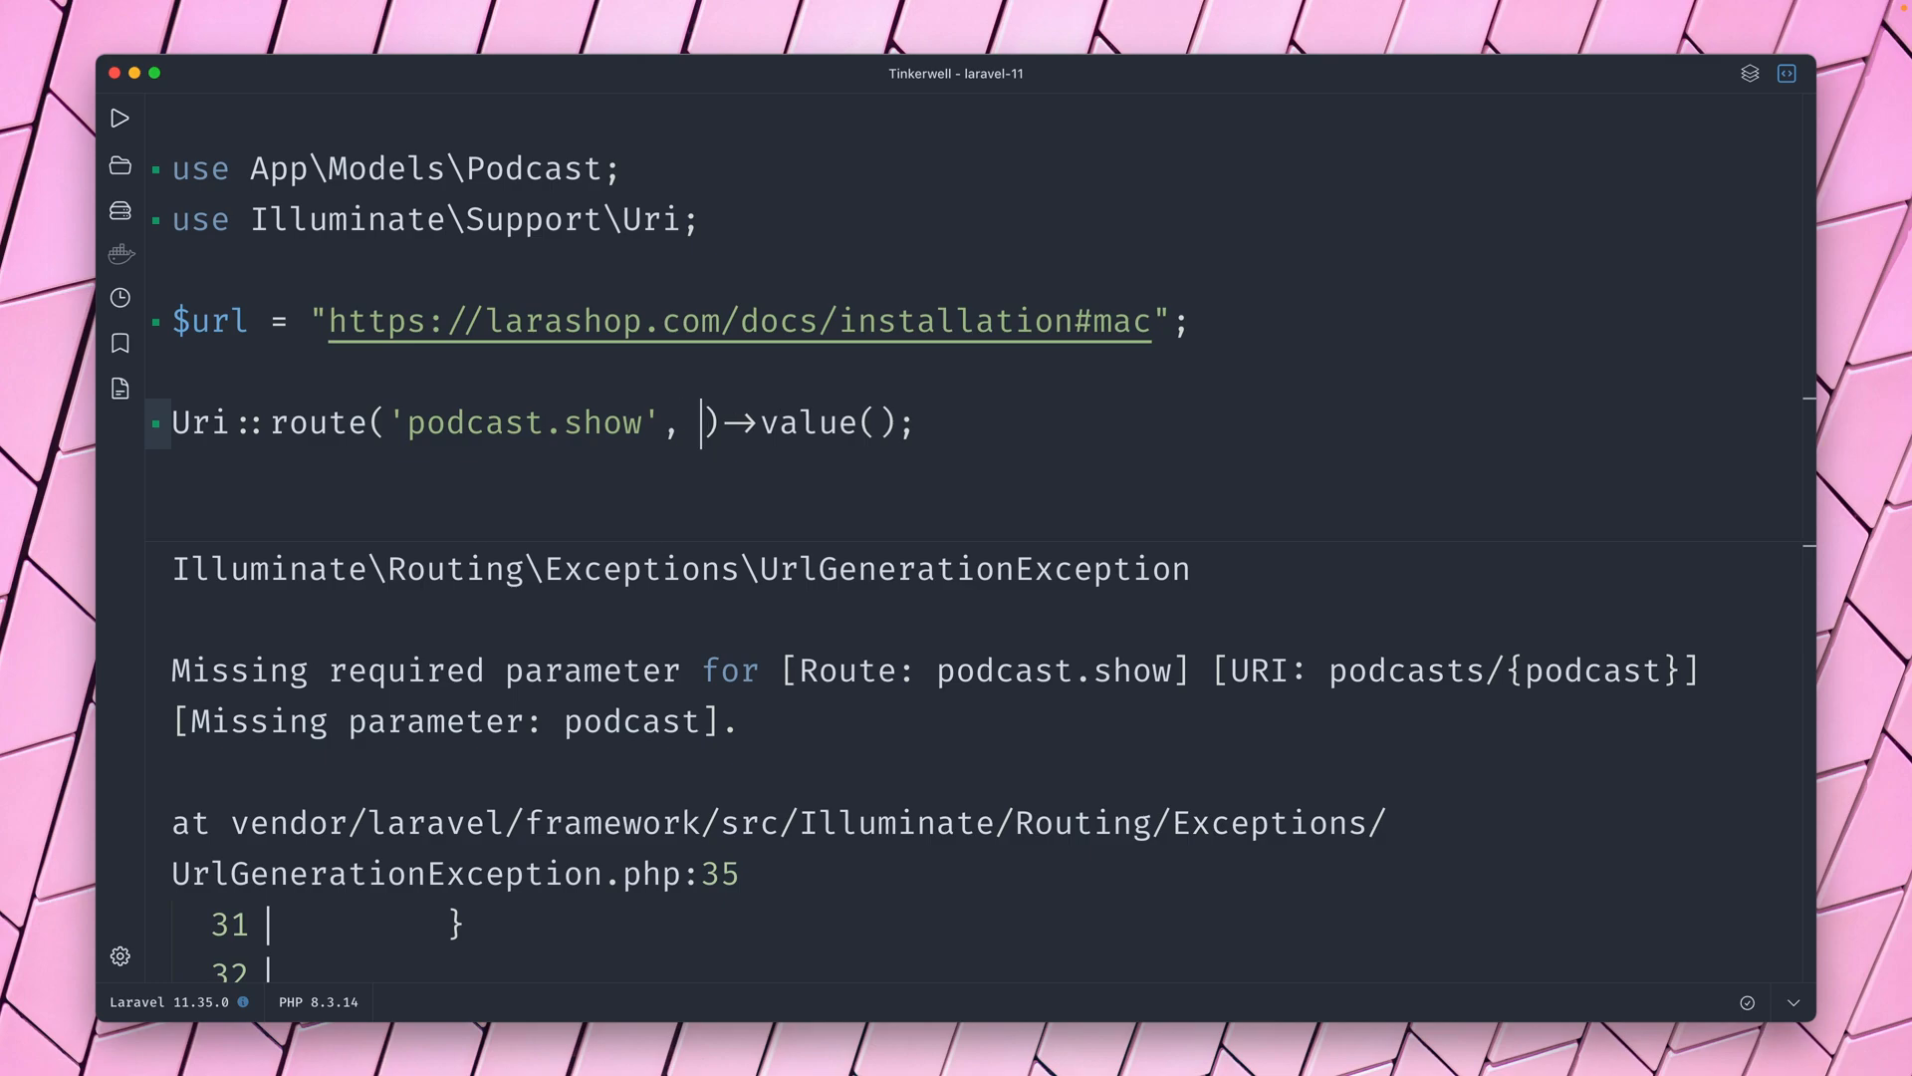
type("Podcast")
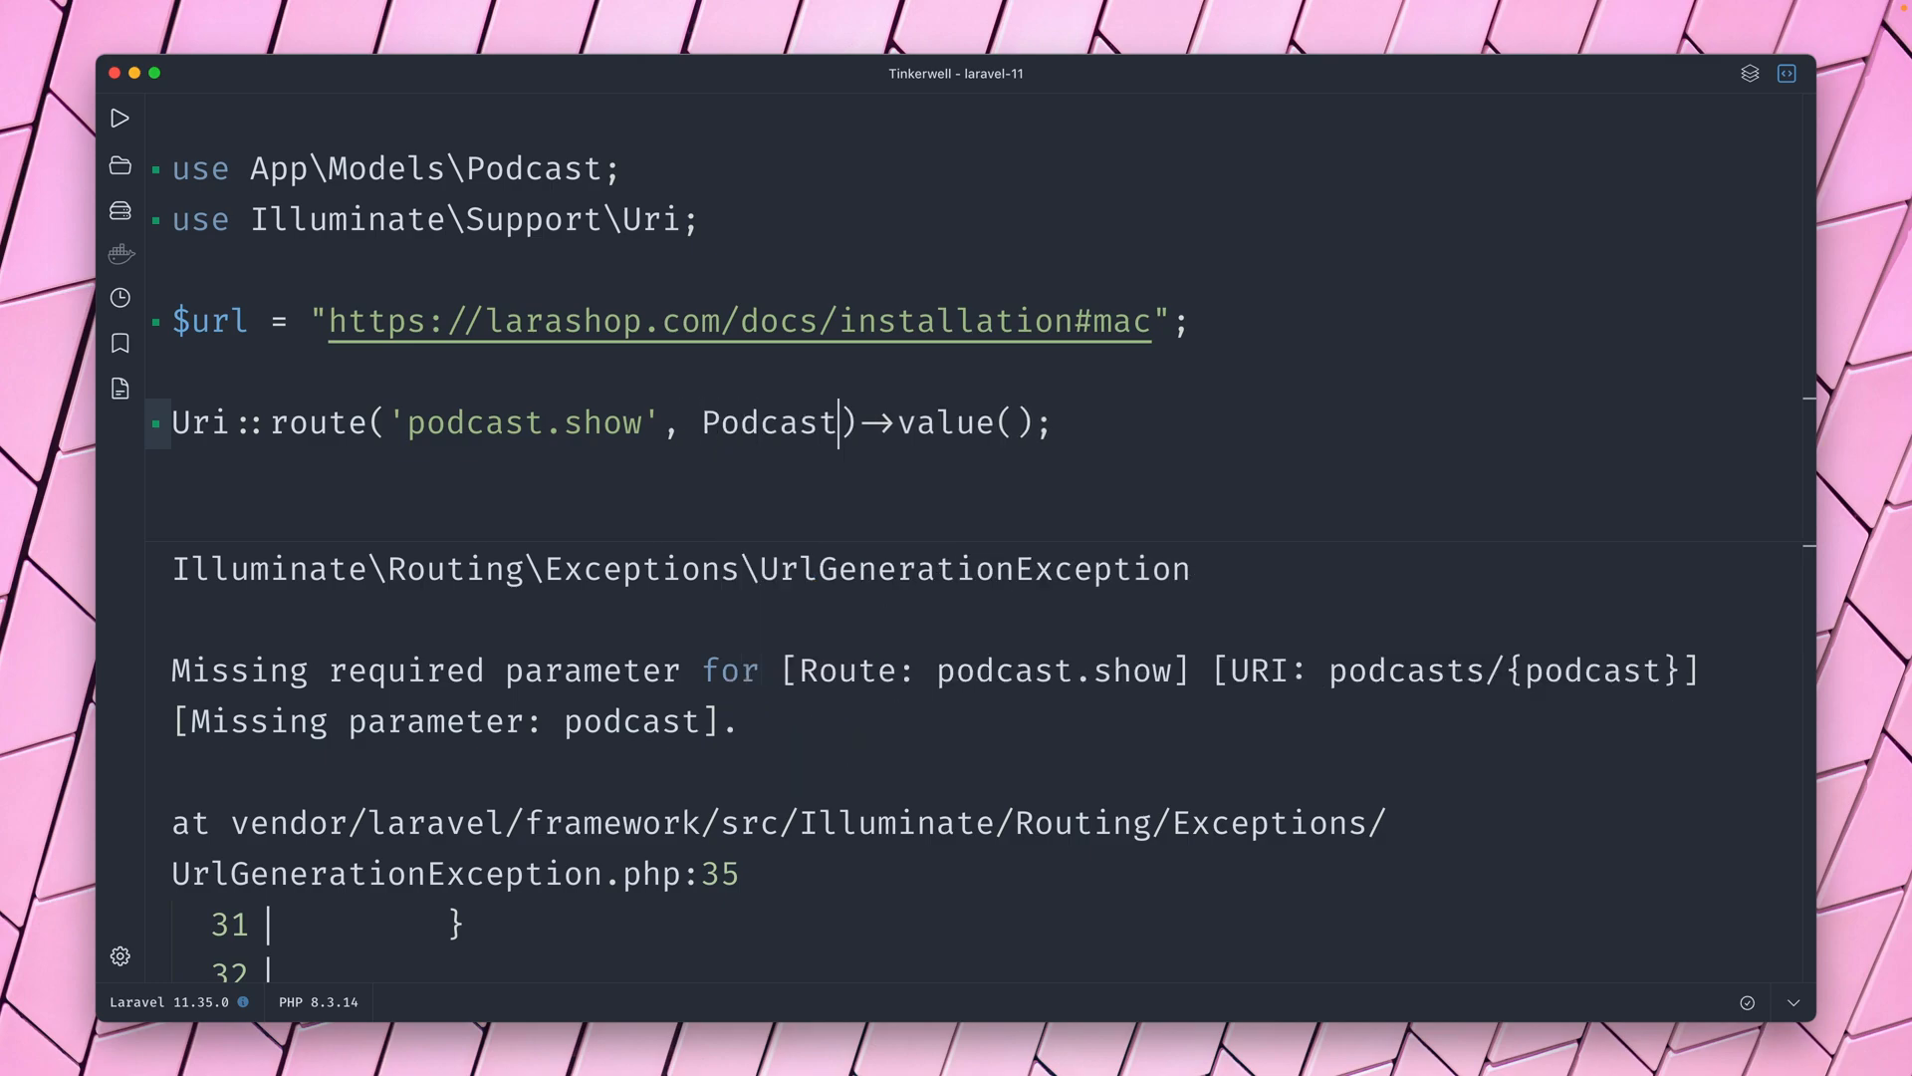
type("::first()")
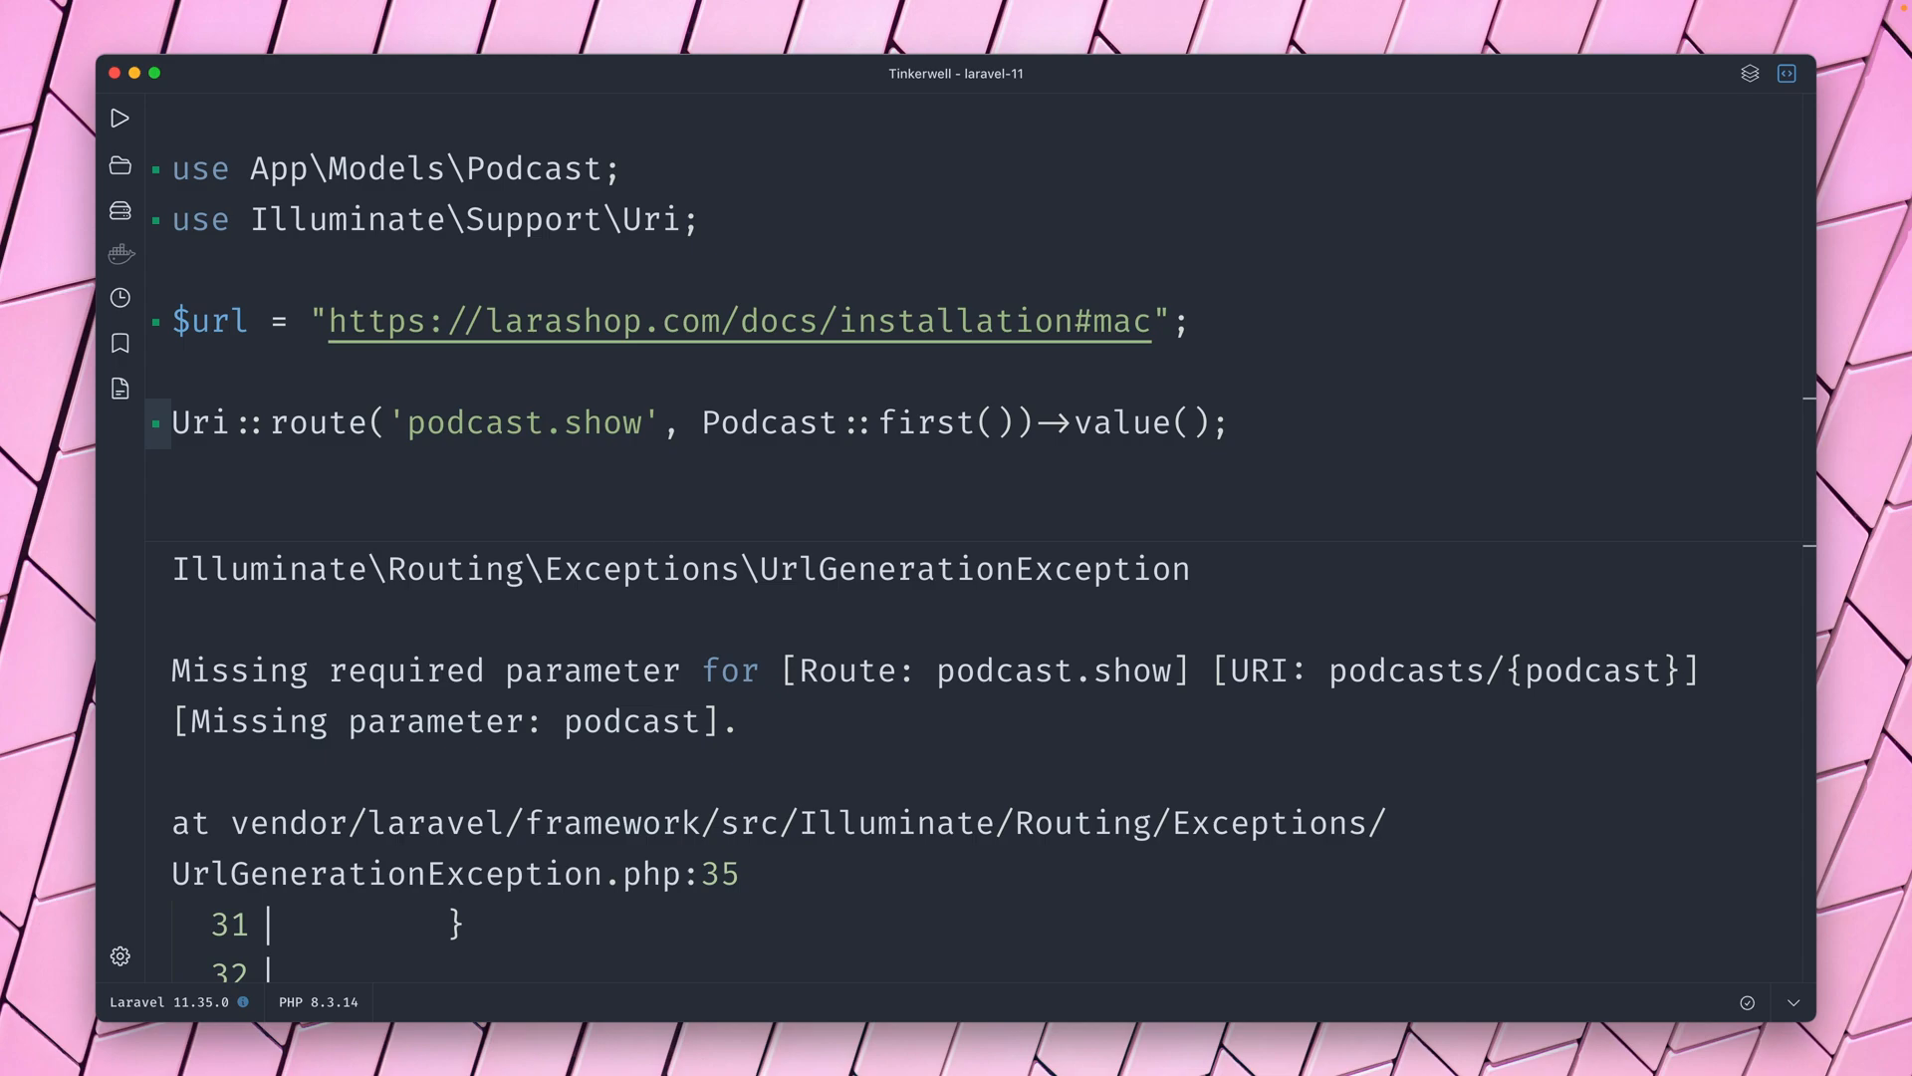
left_click(119, 118)
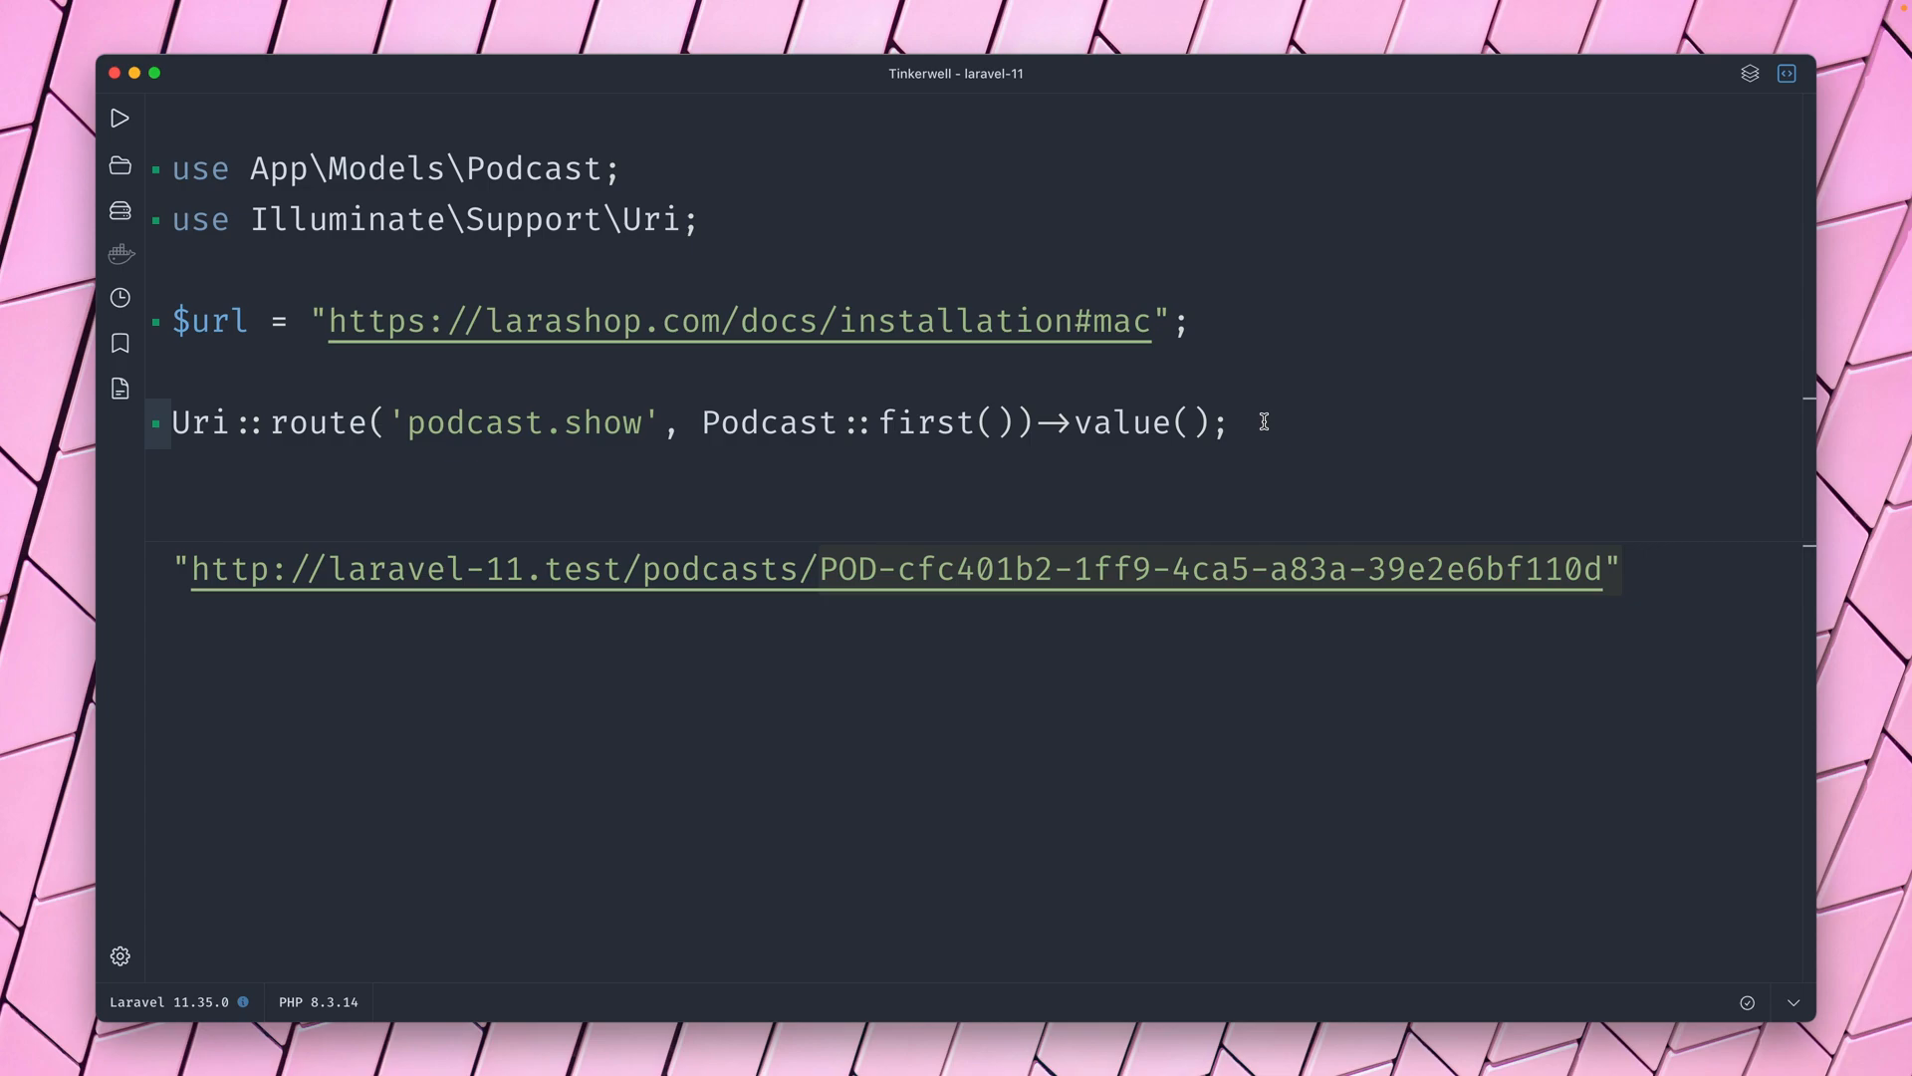
mouse_move(339, 422)
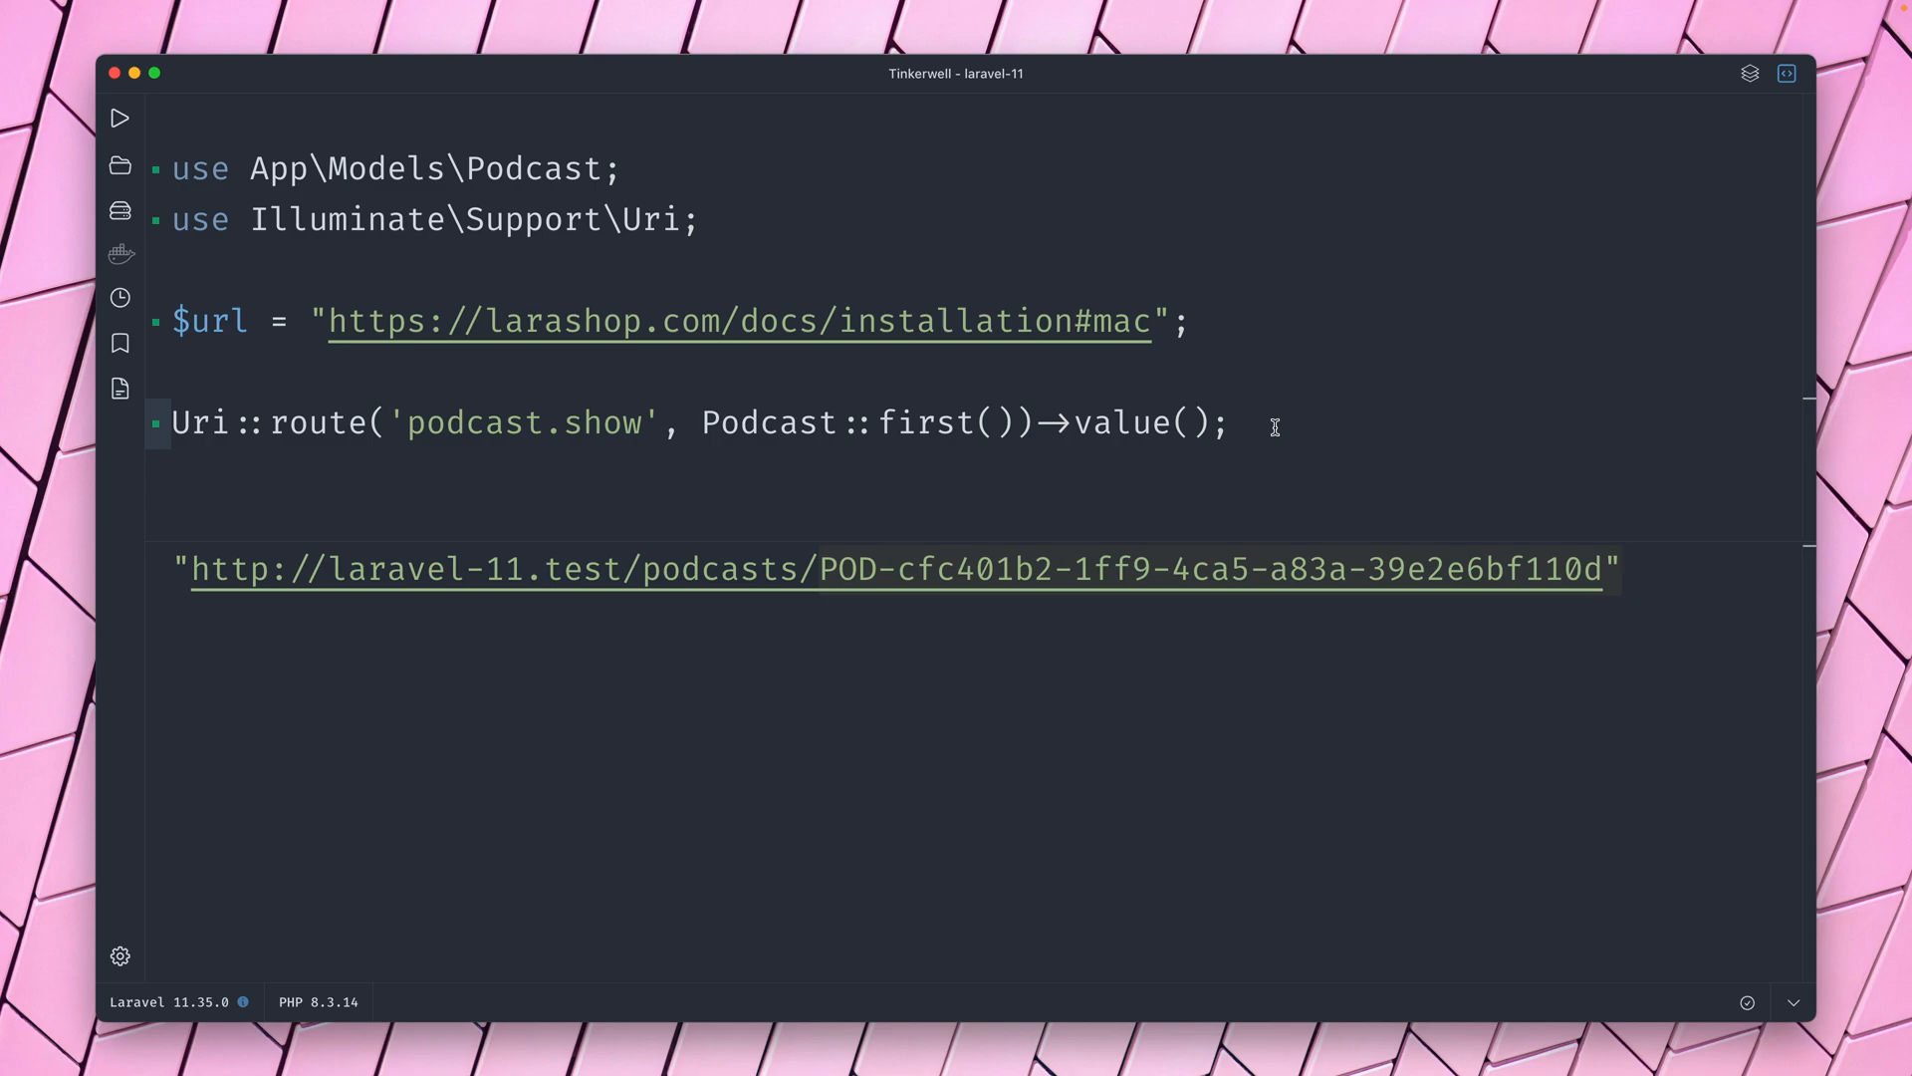
left_click(1235, 423)
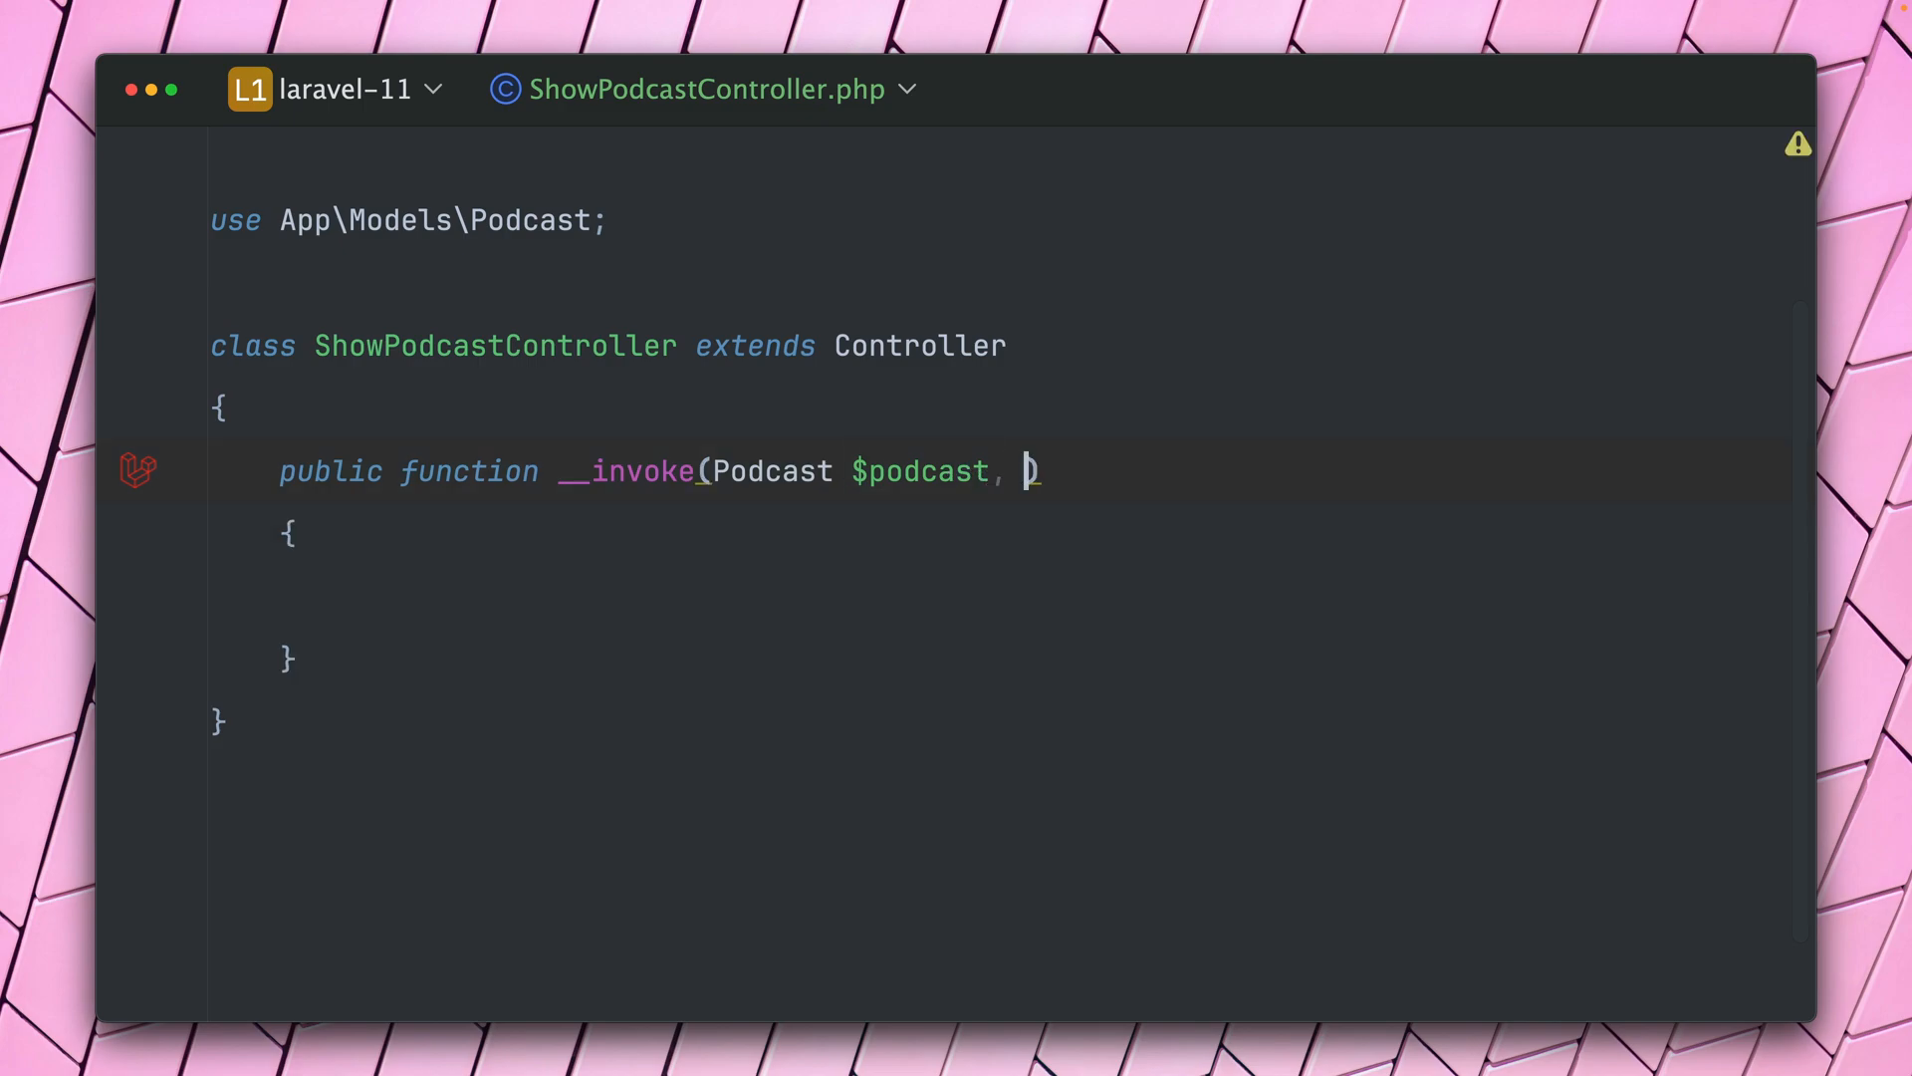
Add a Request $request parameter to __invoke and assign $uri = $request->uri(); in its body.
type("Request $request")
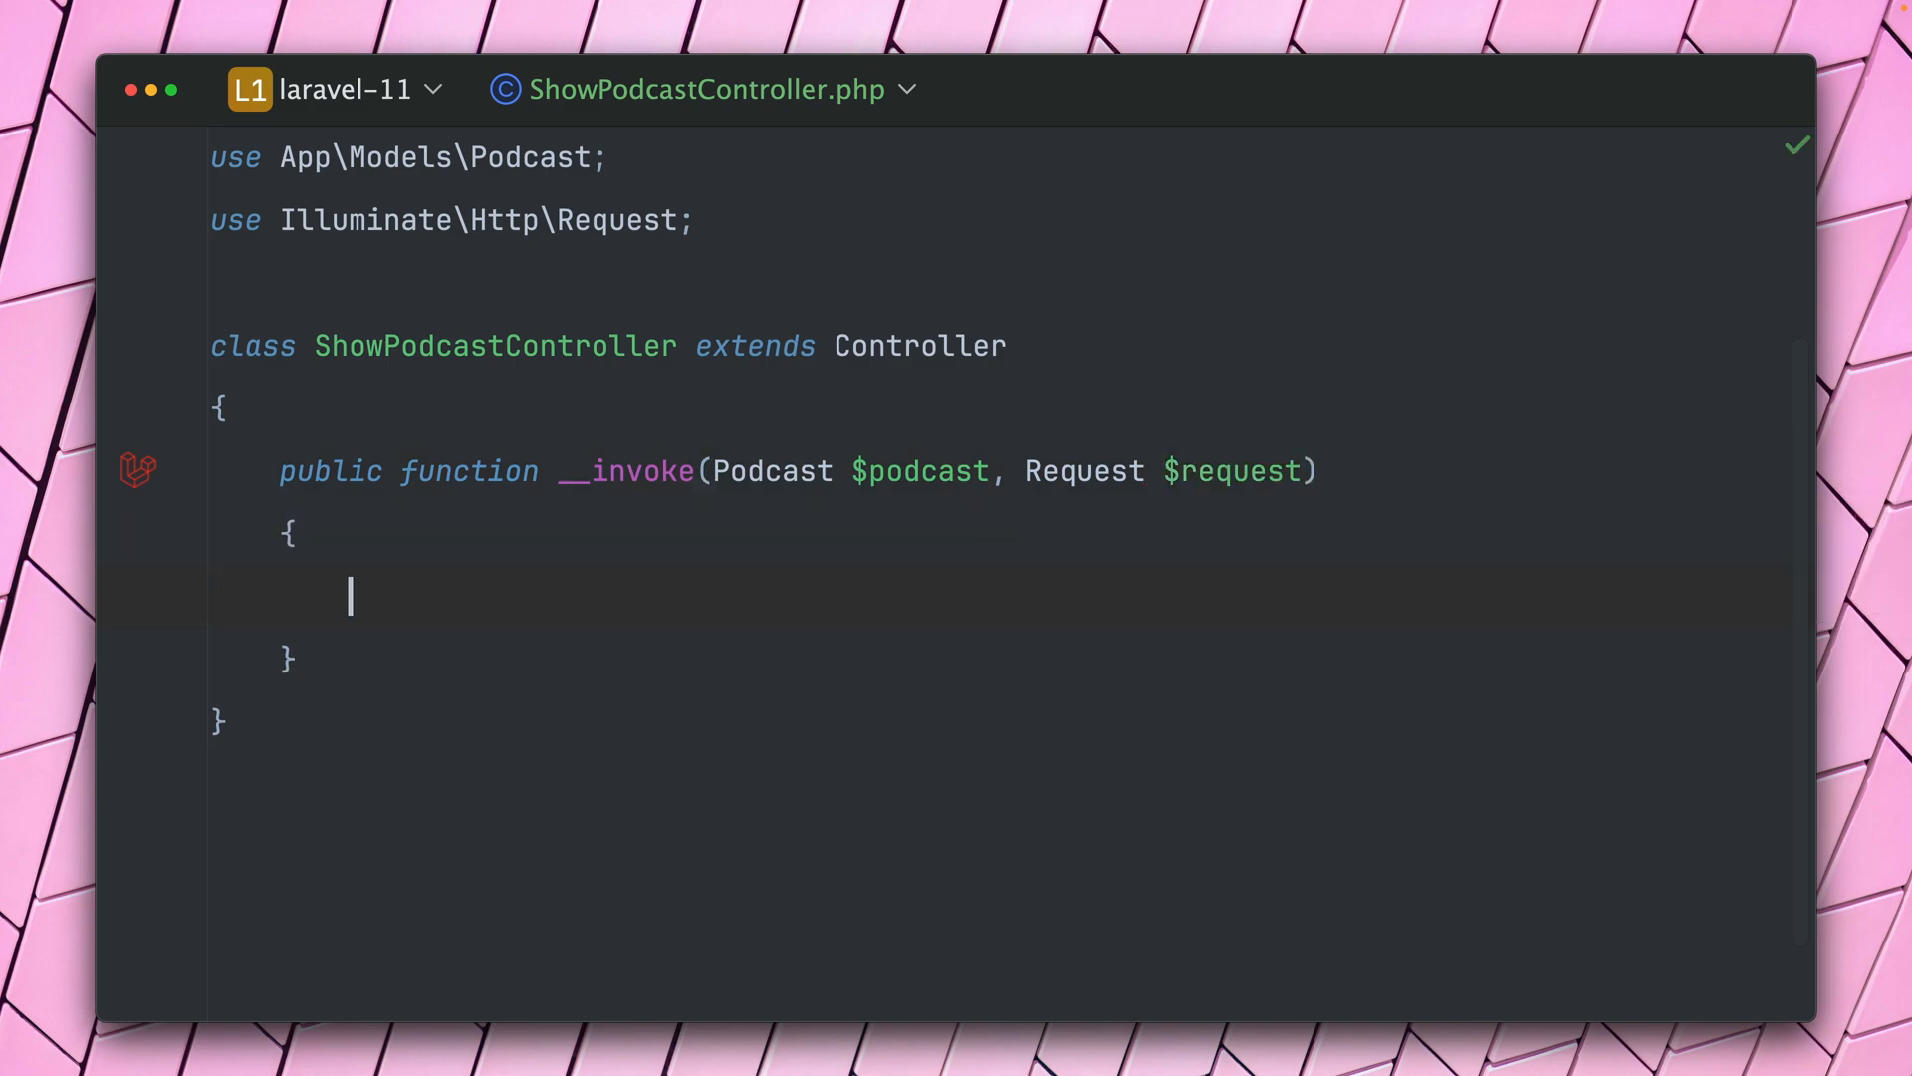
type("$uri")
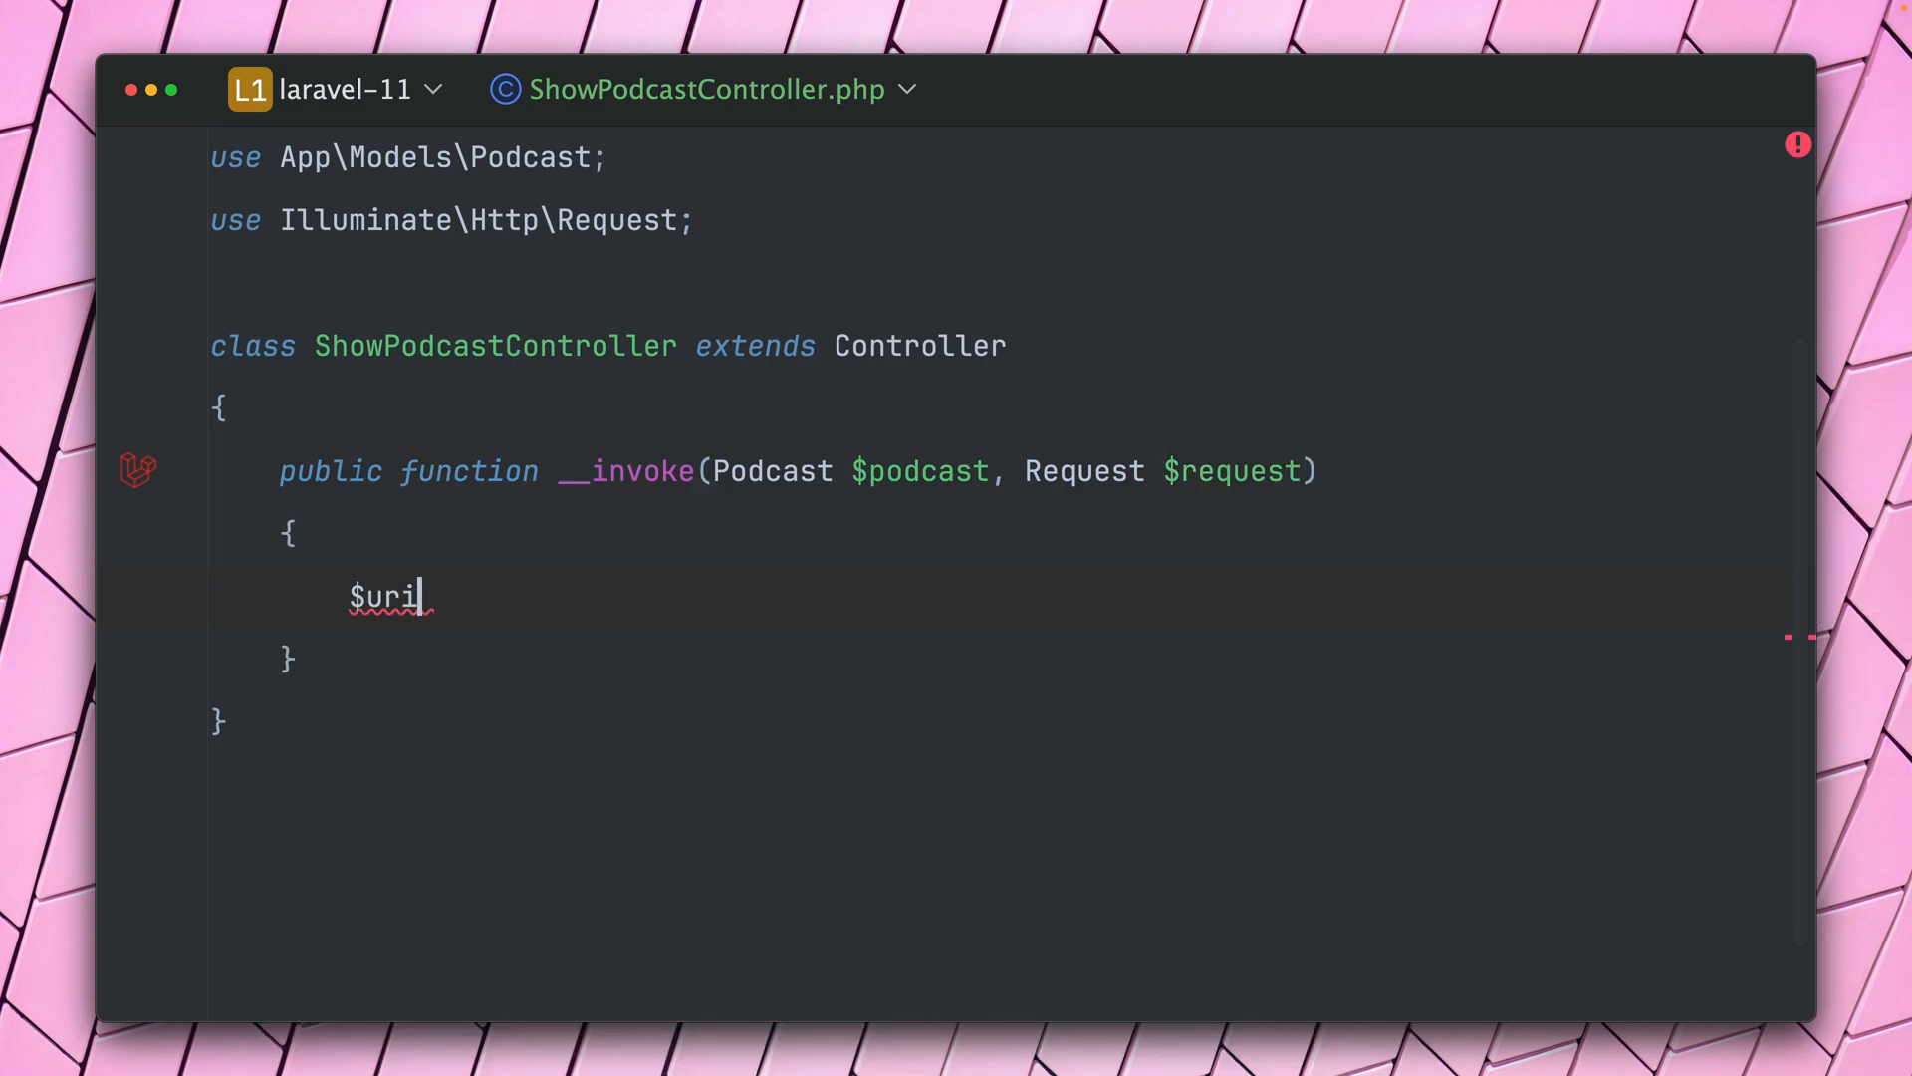
type("= $re")
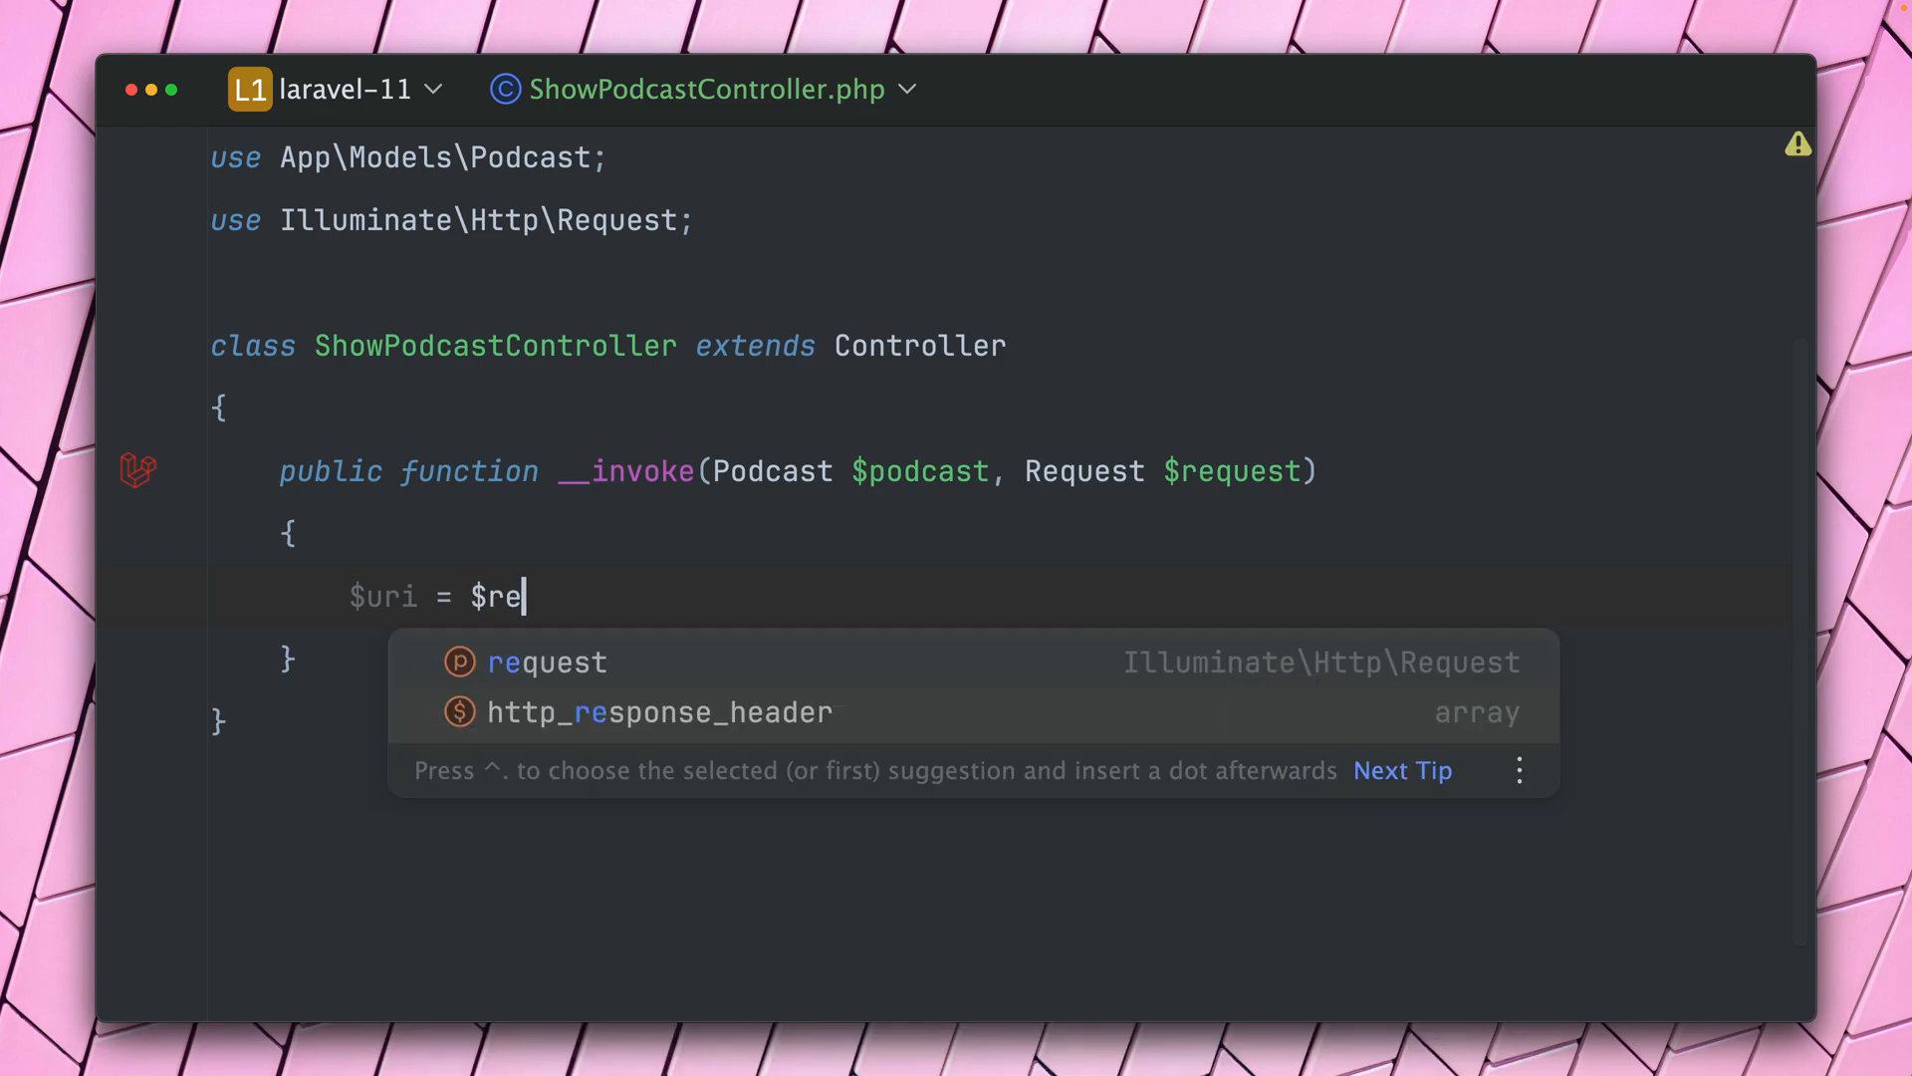
type("quest->uri()")
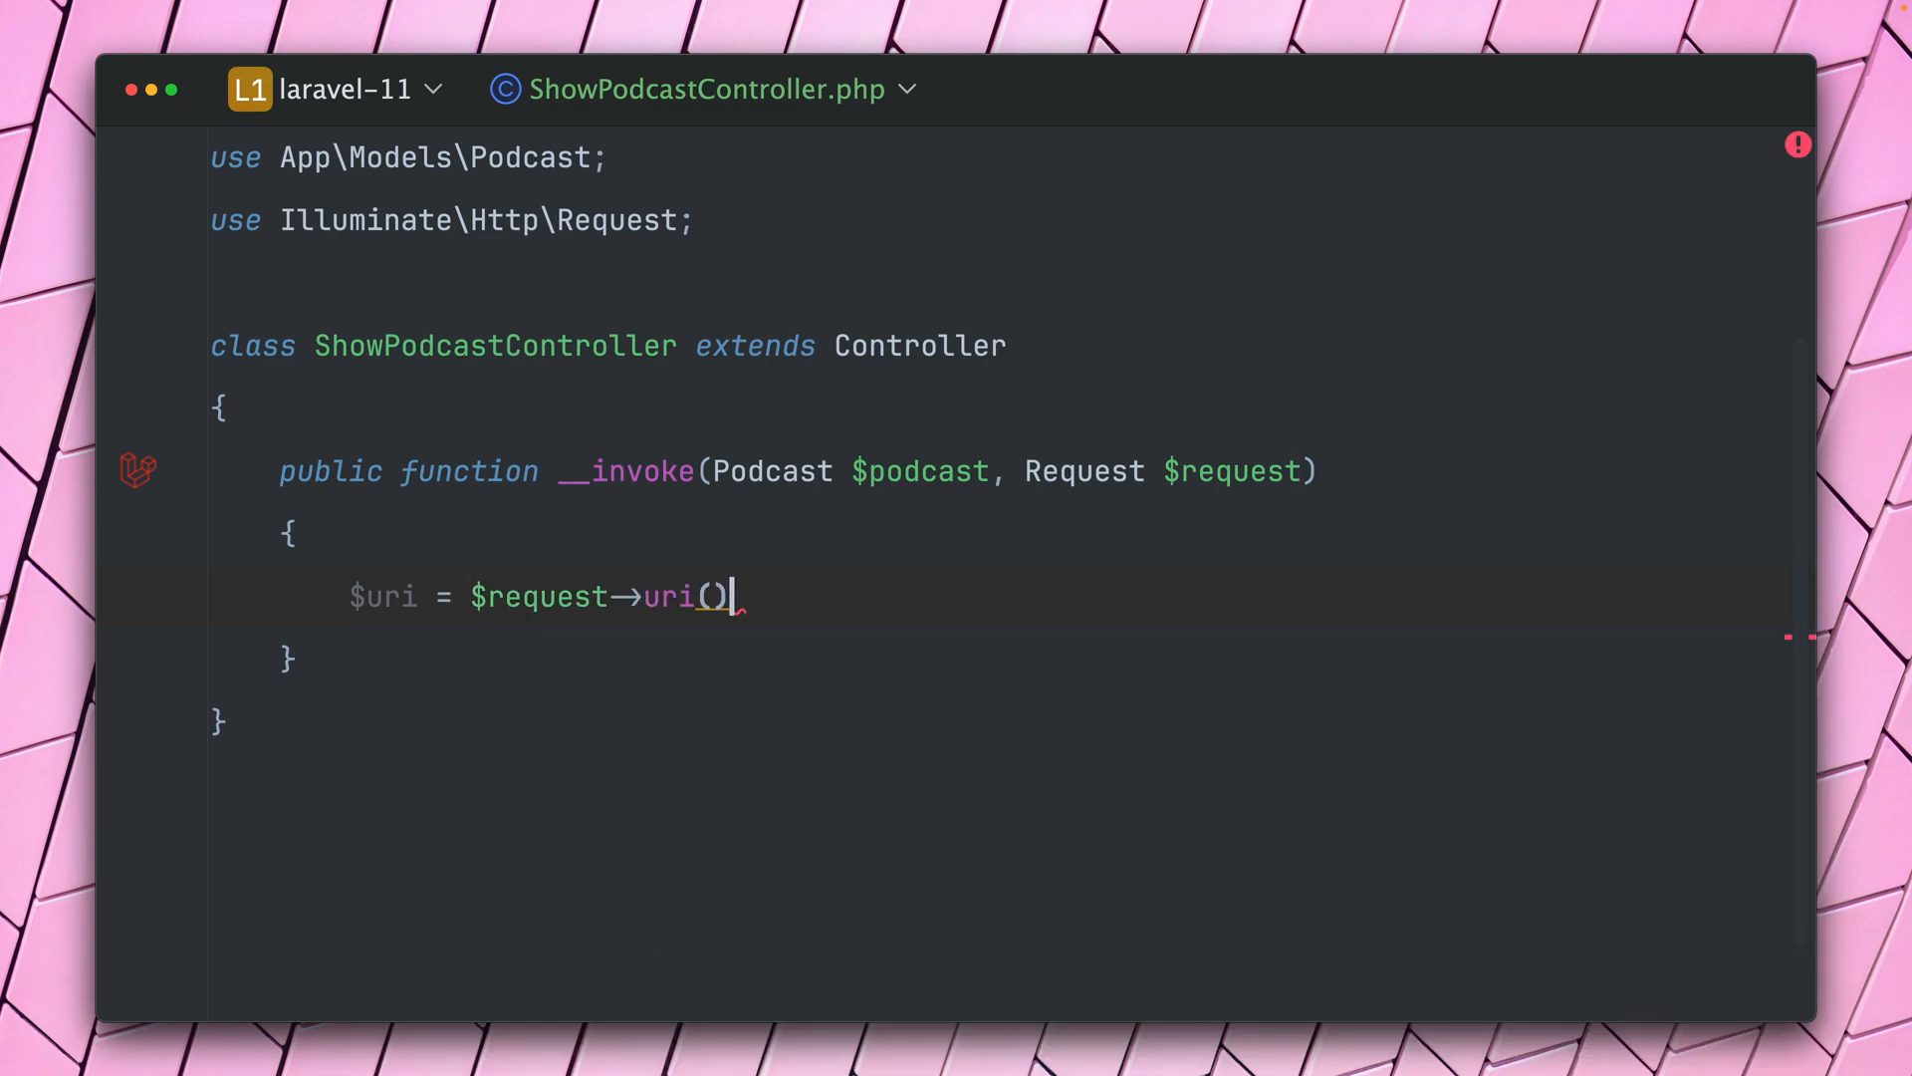
type(";")
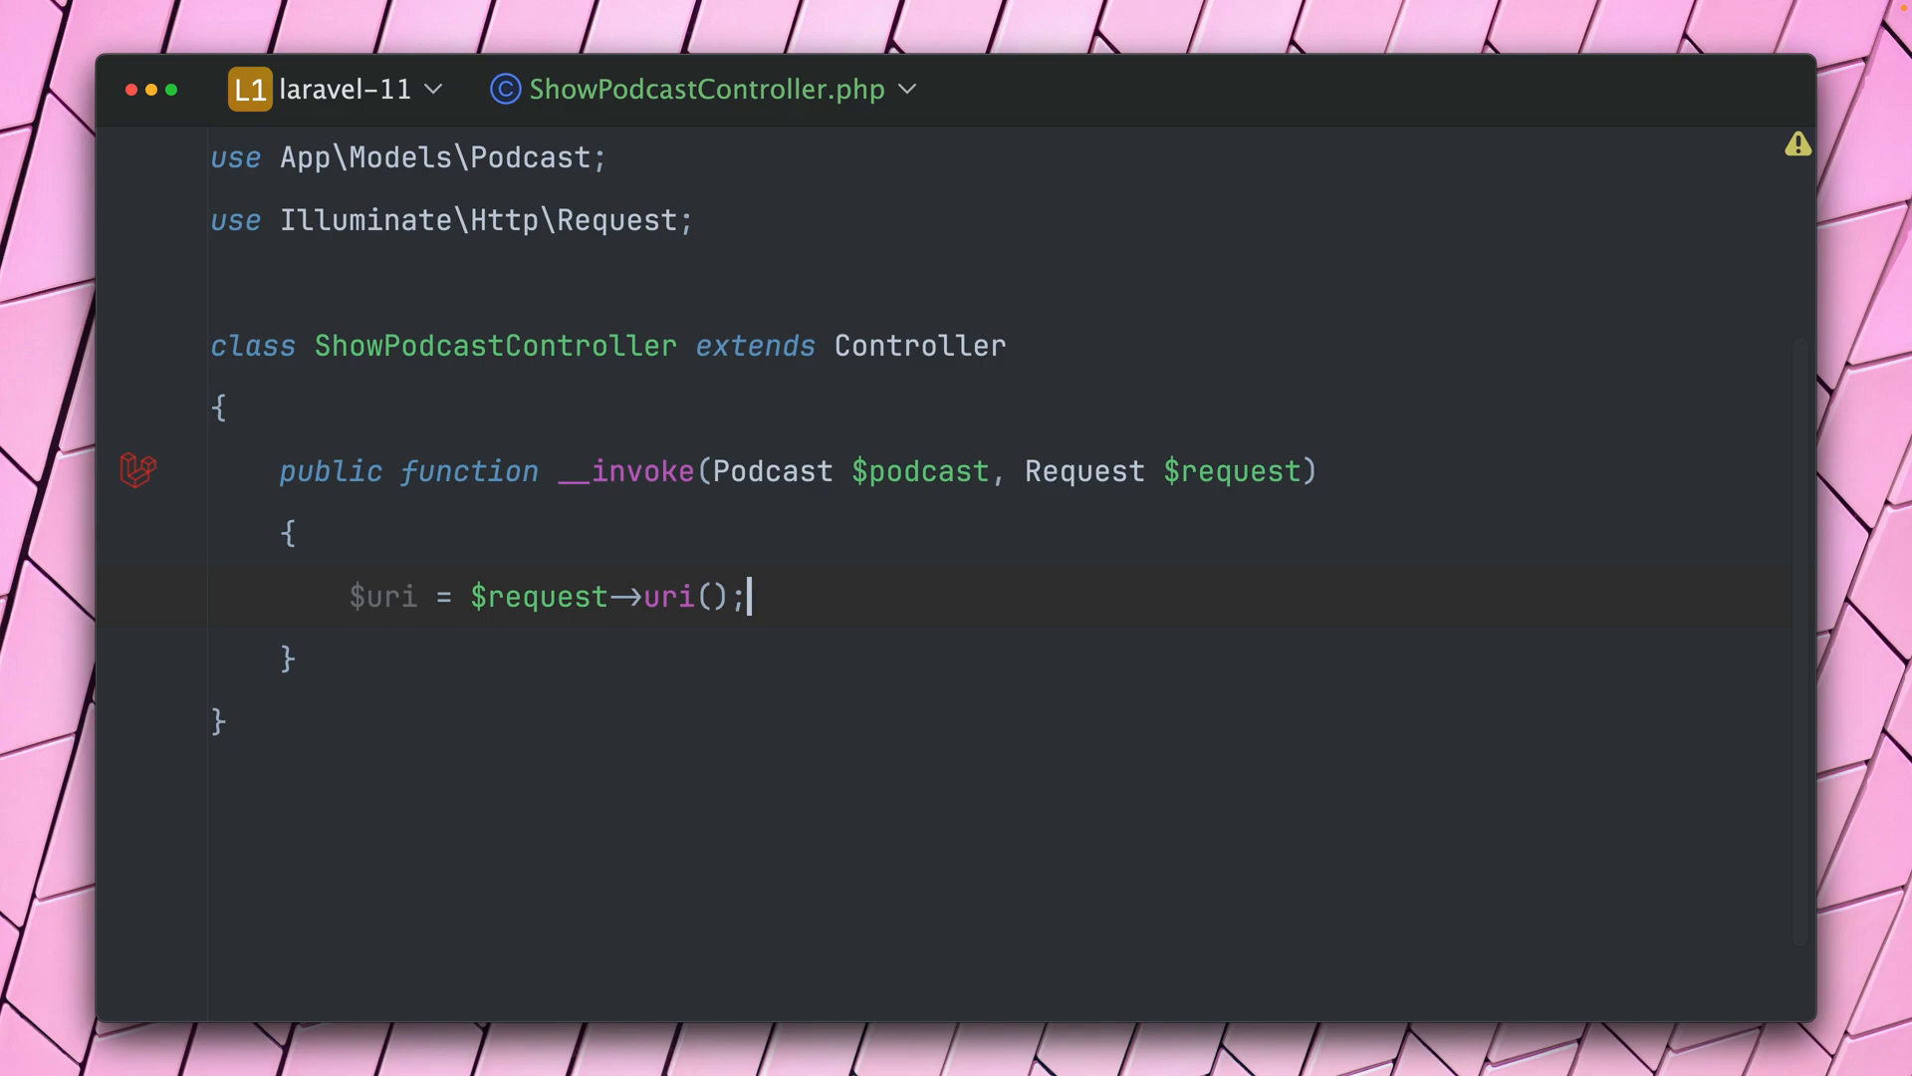
mouse_move(946, 461)
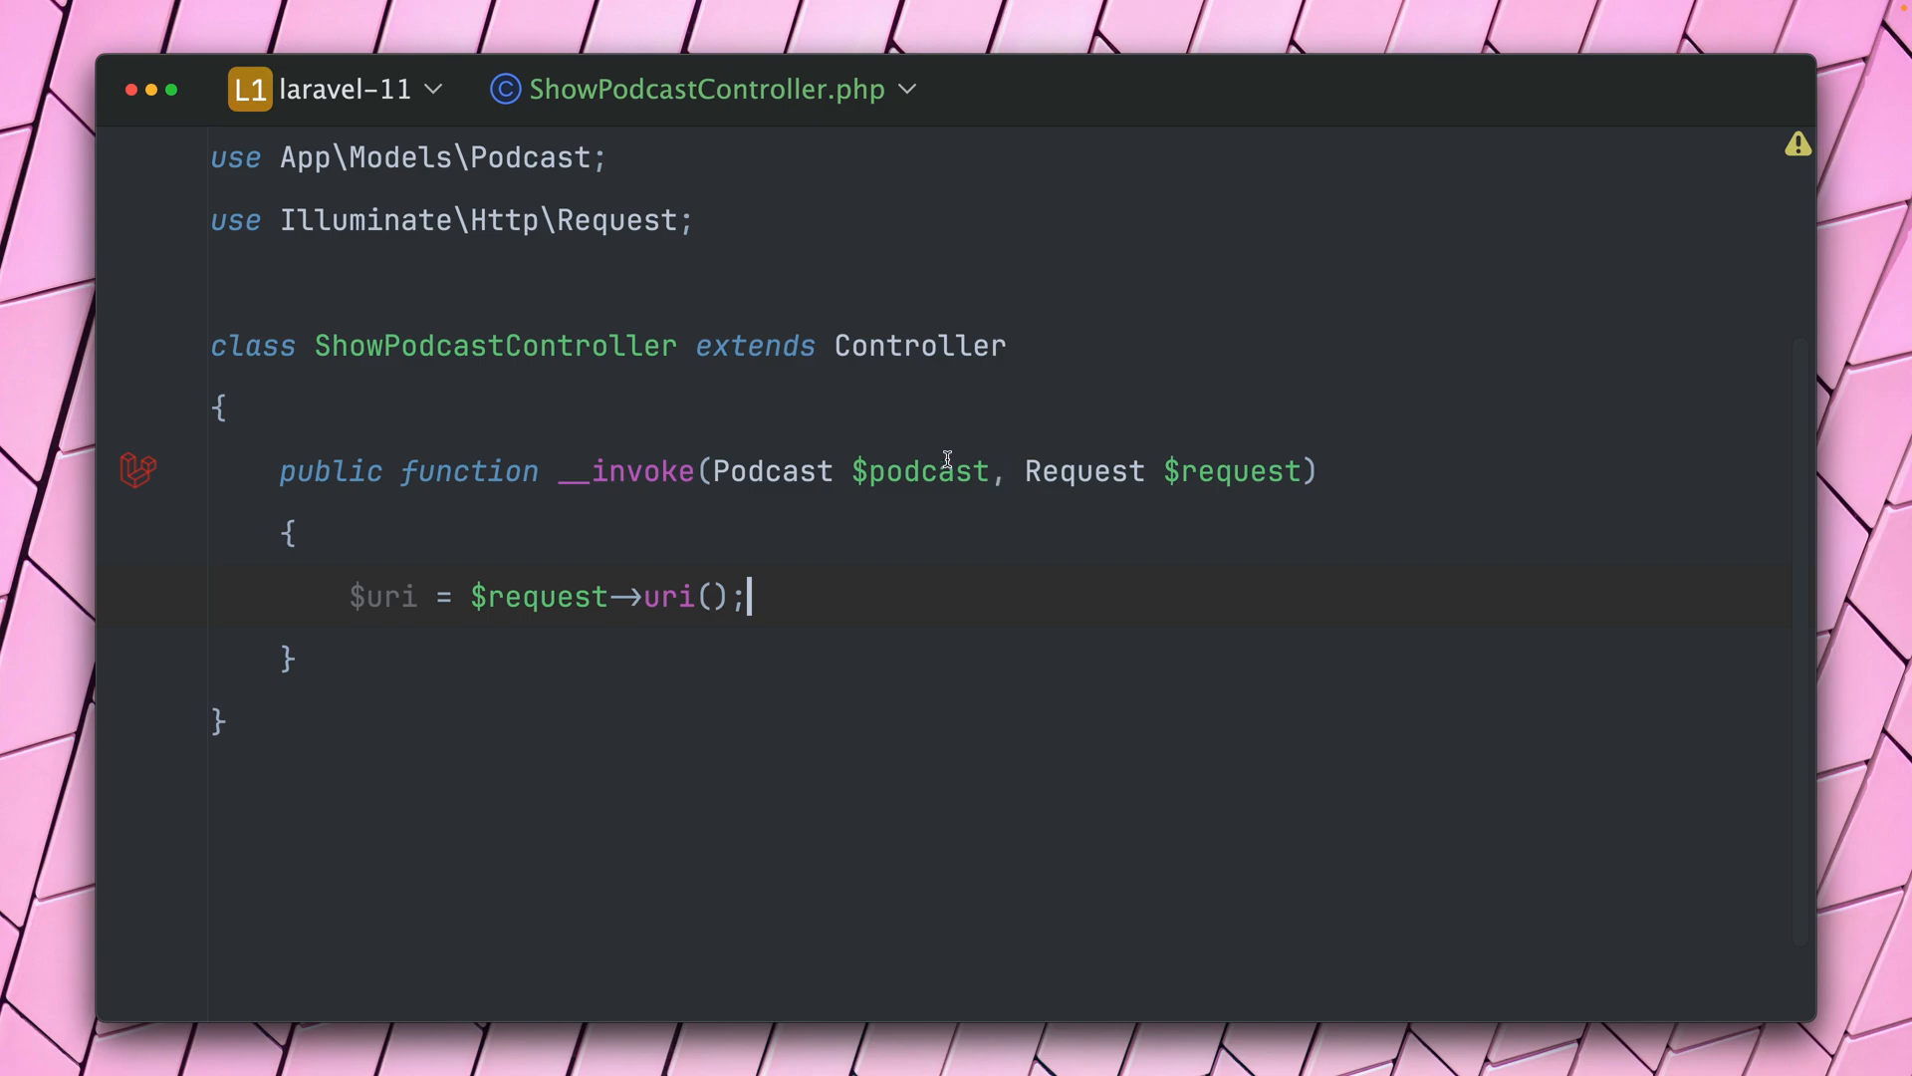